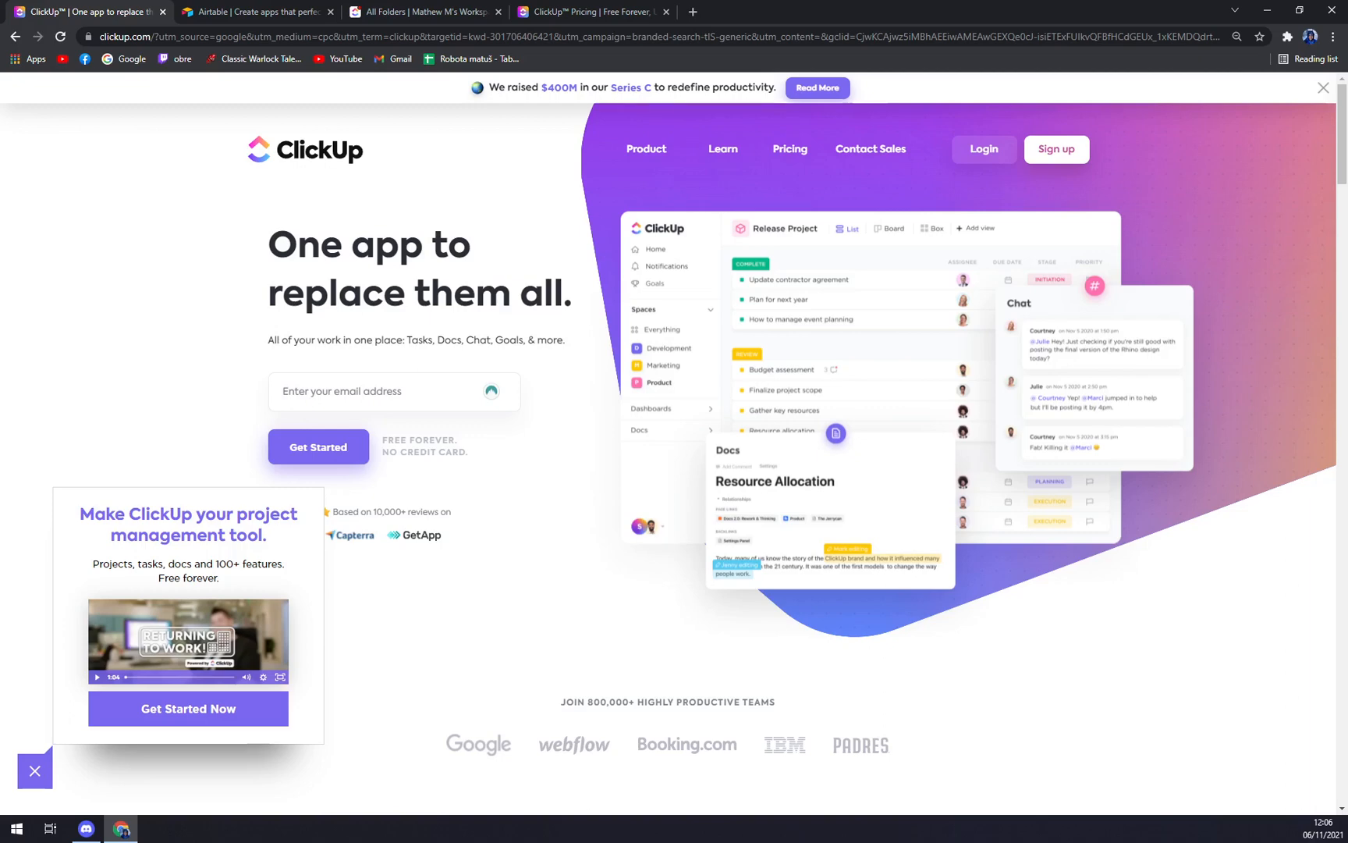
mouse_move(316, 552)
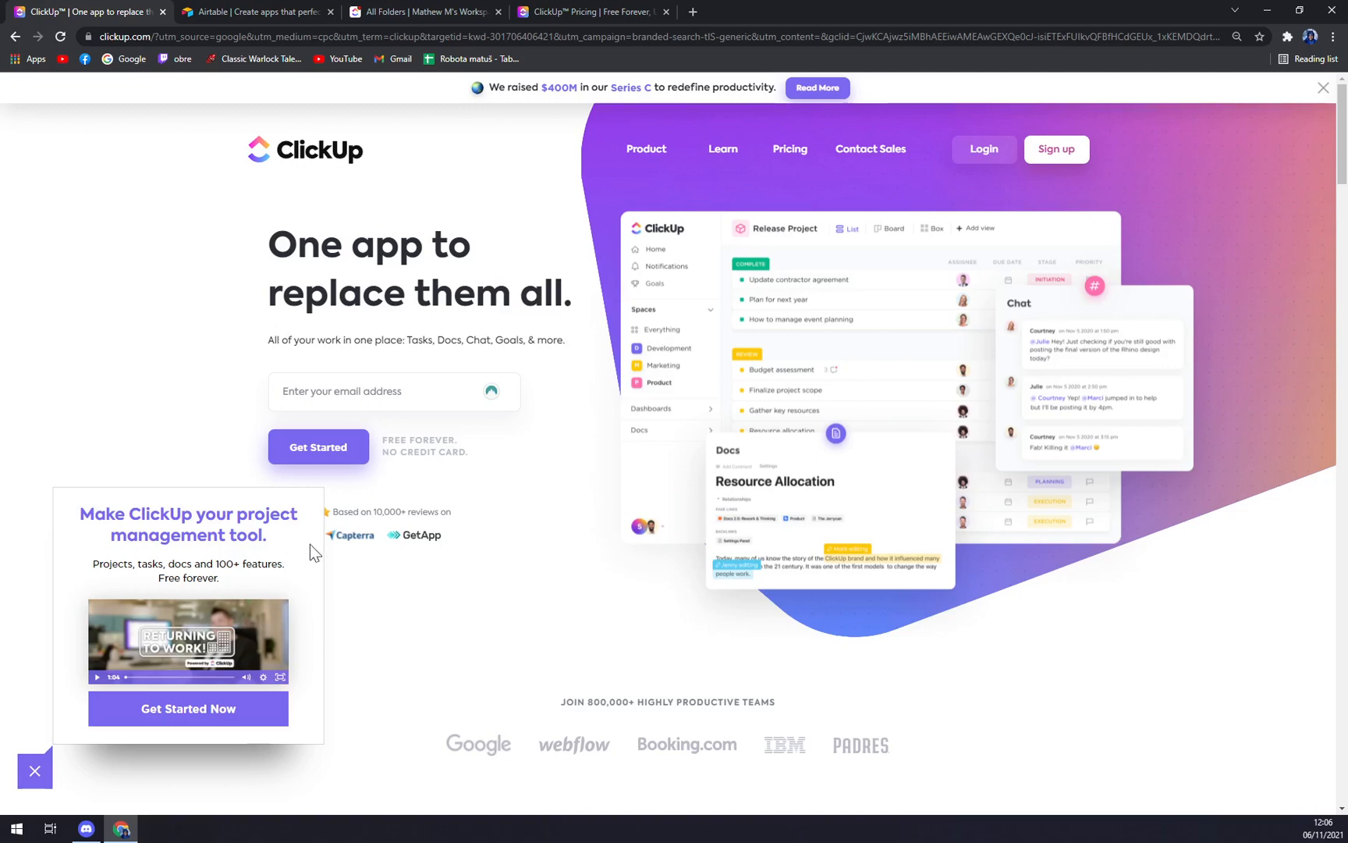
Scroll the ClickUp homepage past the customer logos to the Project & Tasks showcase.
scroll("down", 3)
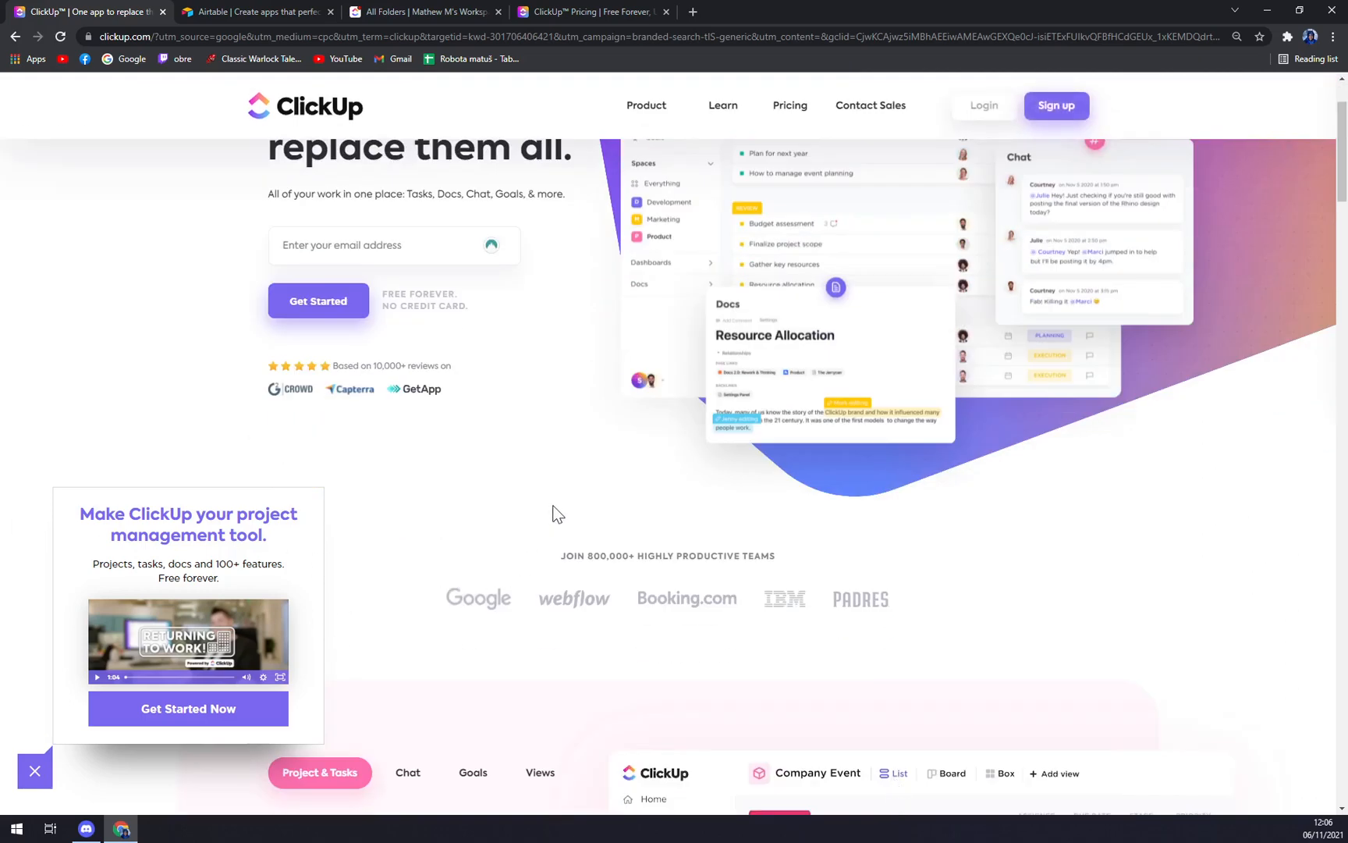
scroll("down", 3)
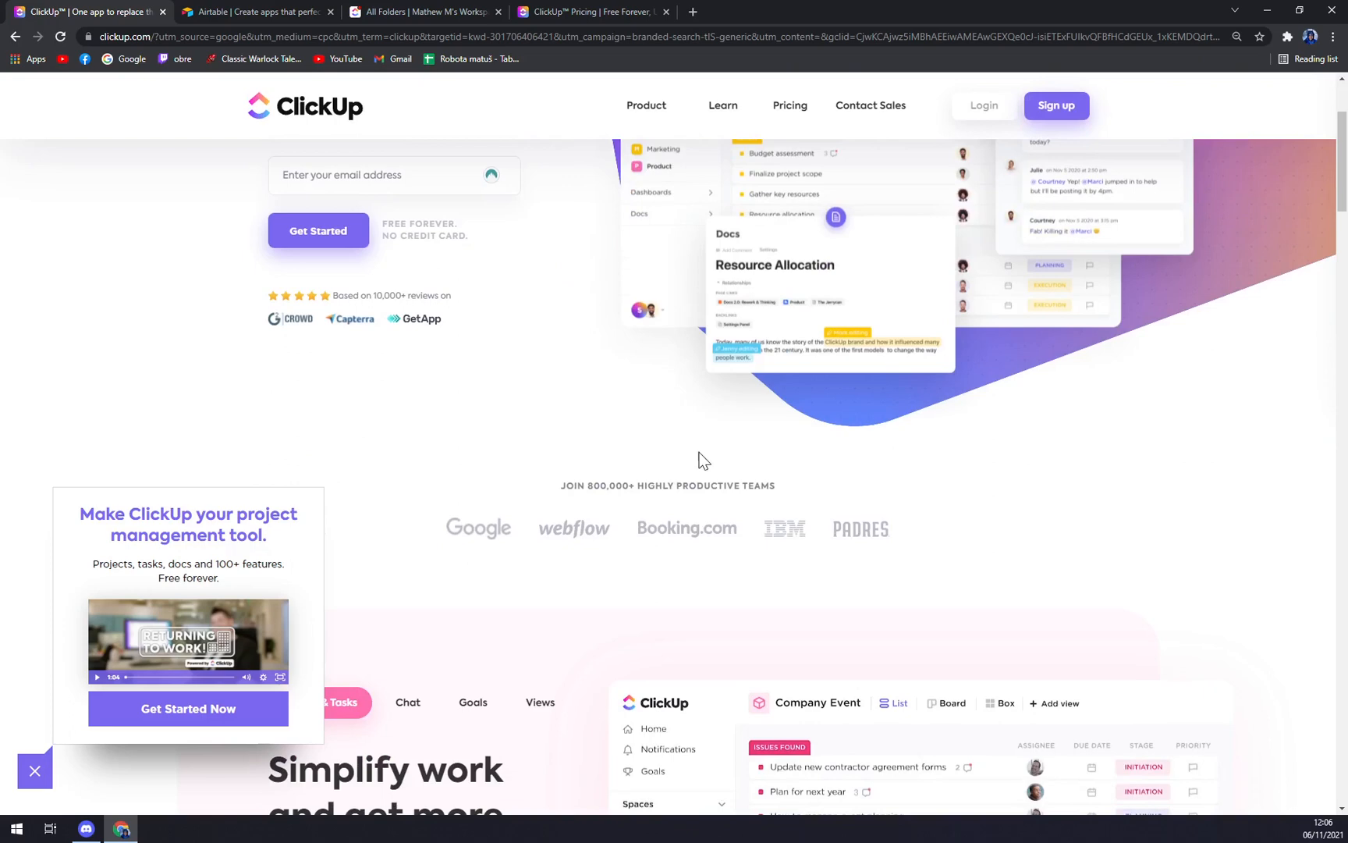
scroll("down", 3)
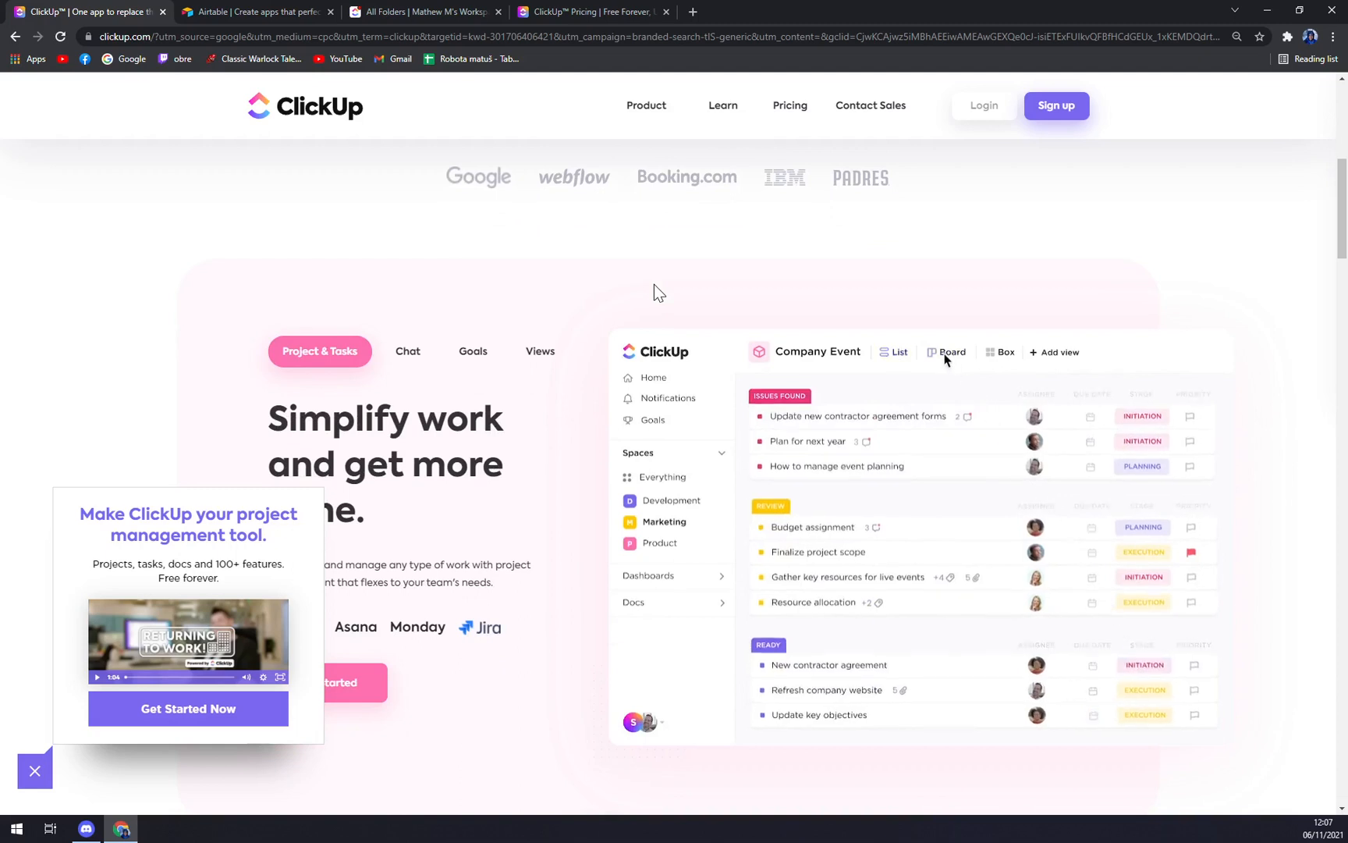
left_click(952, 353)
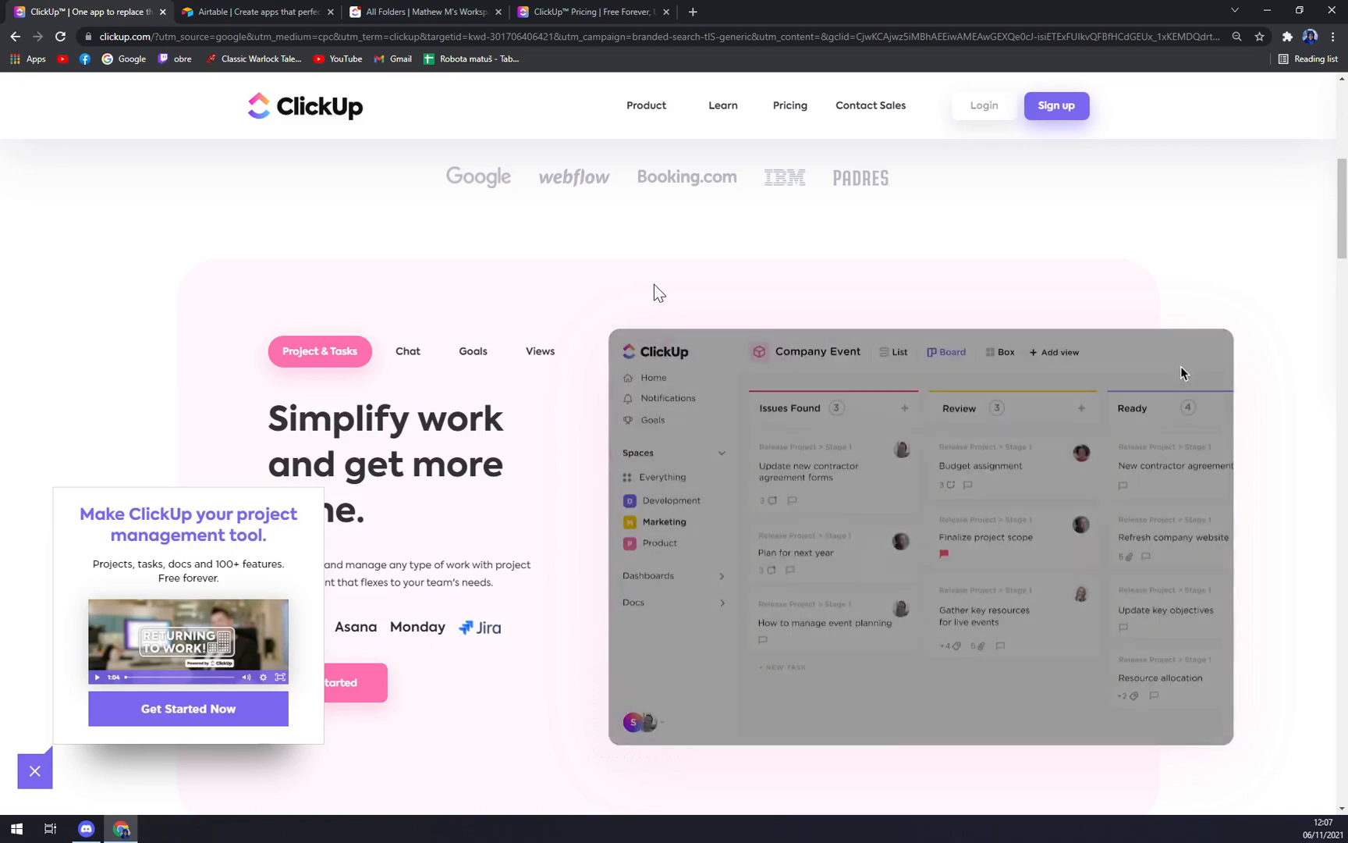
left_click(895, 353)
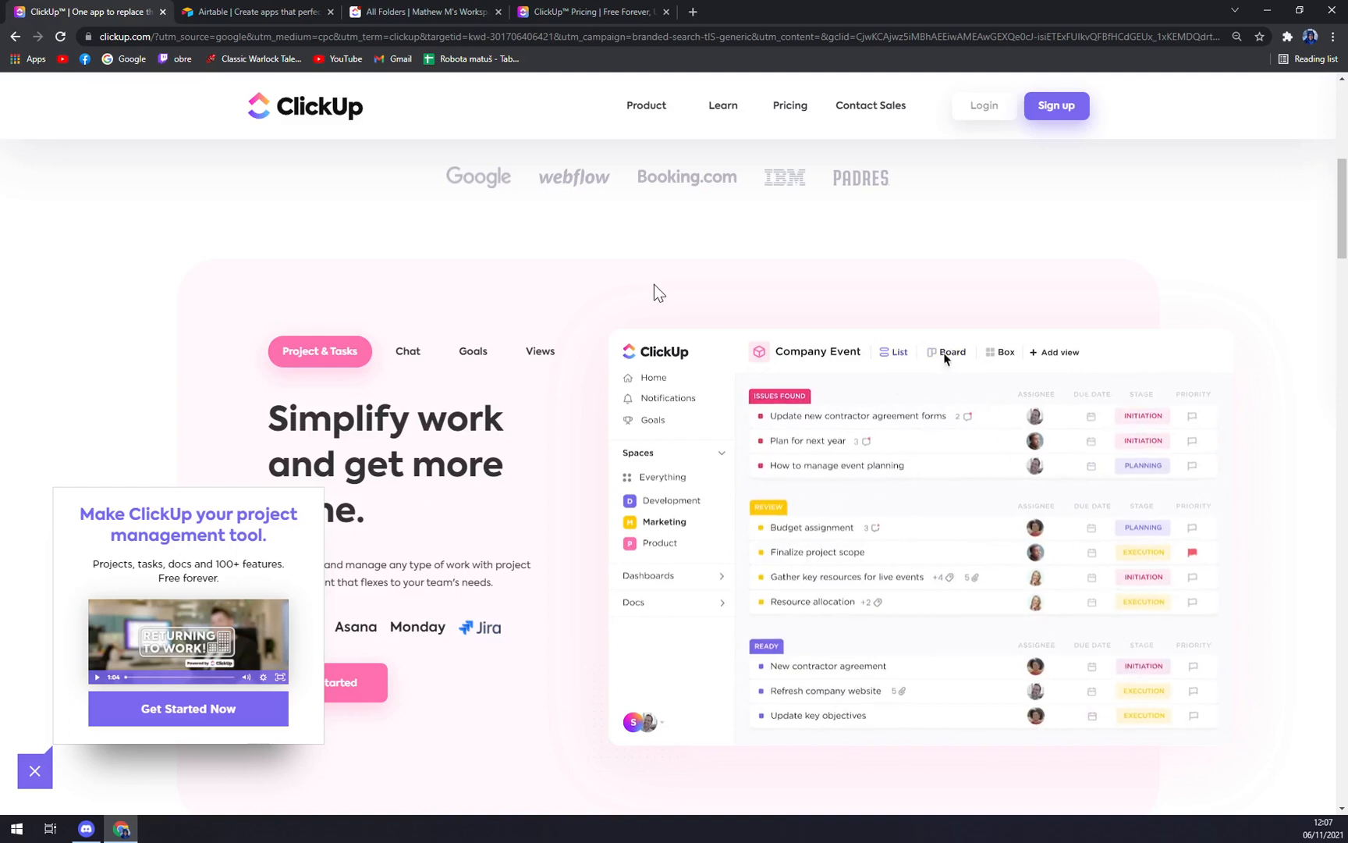
left_click(952, 353)
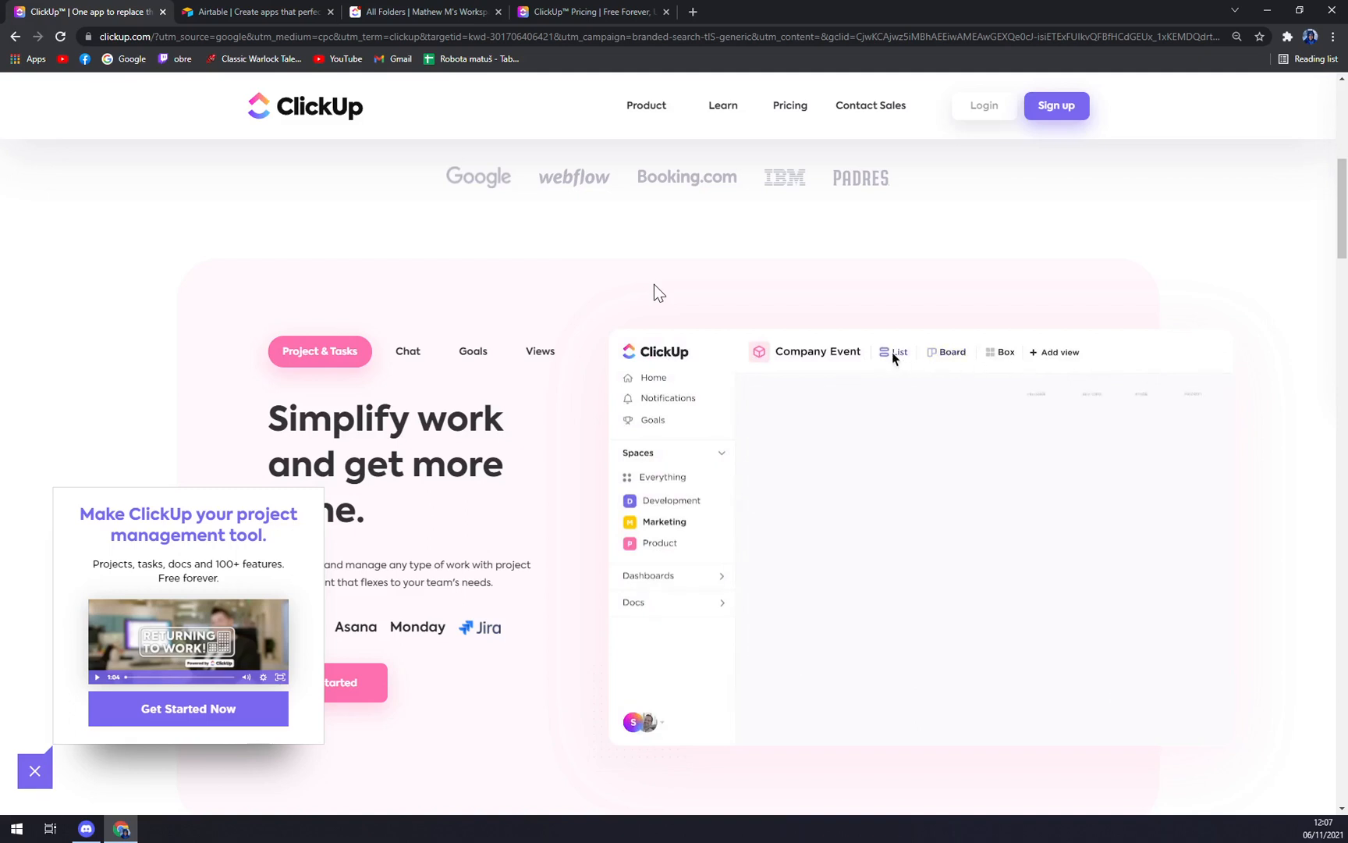
left_click(899, 353)
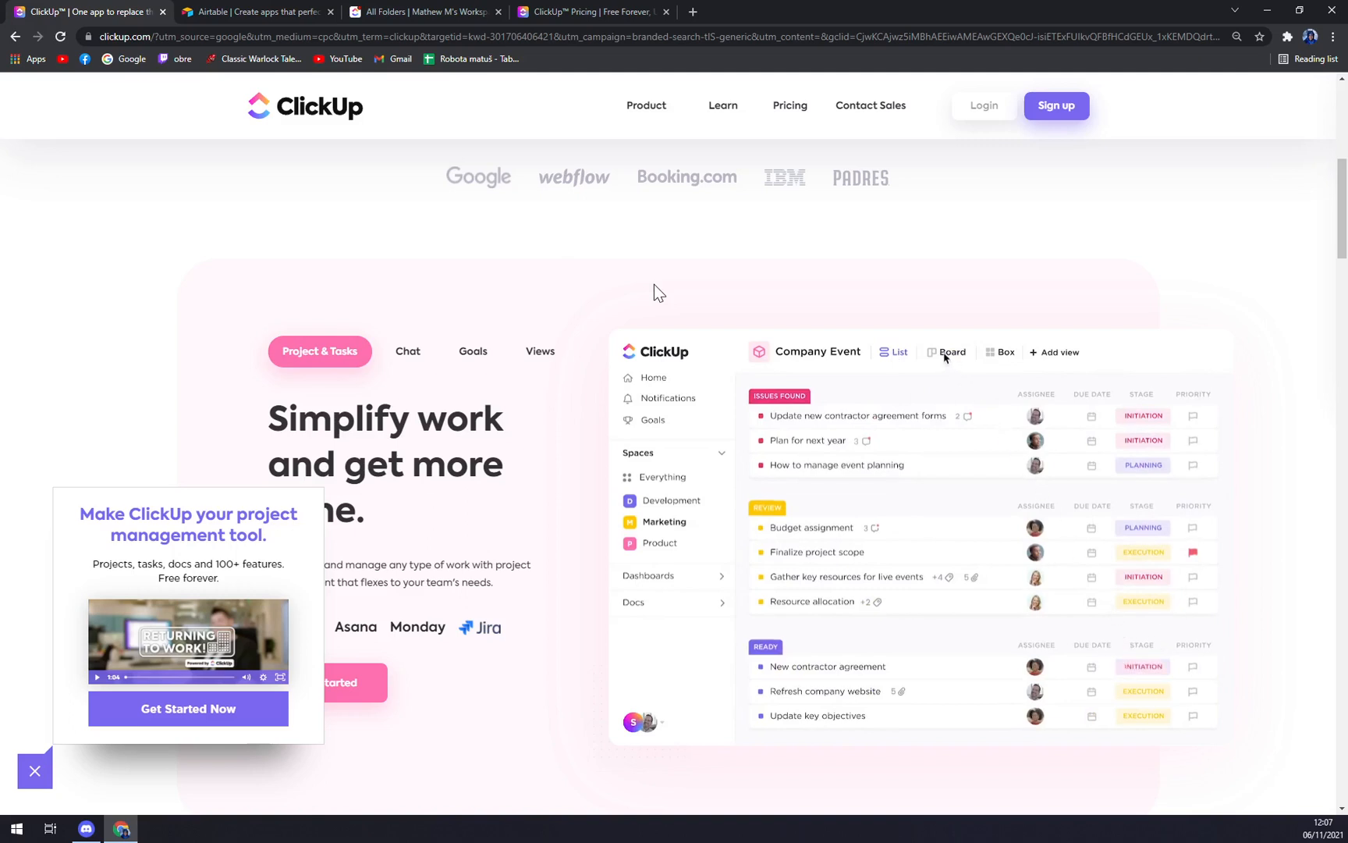
left_click(946, 353)
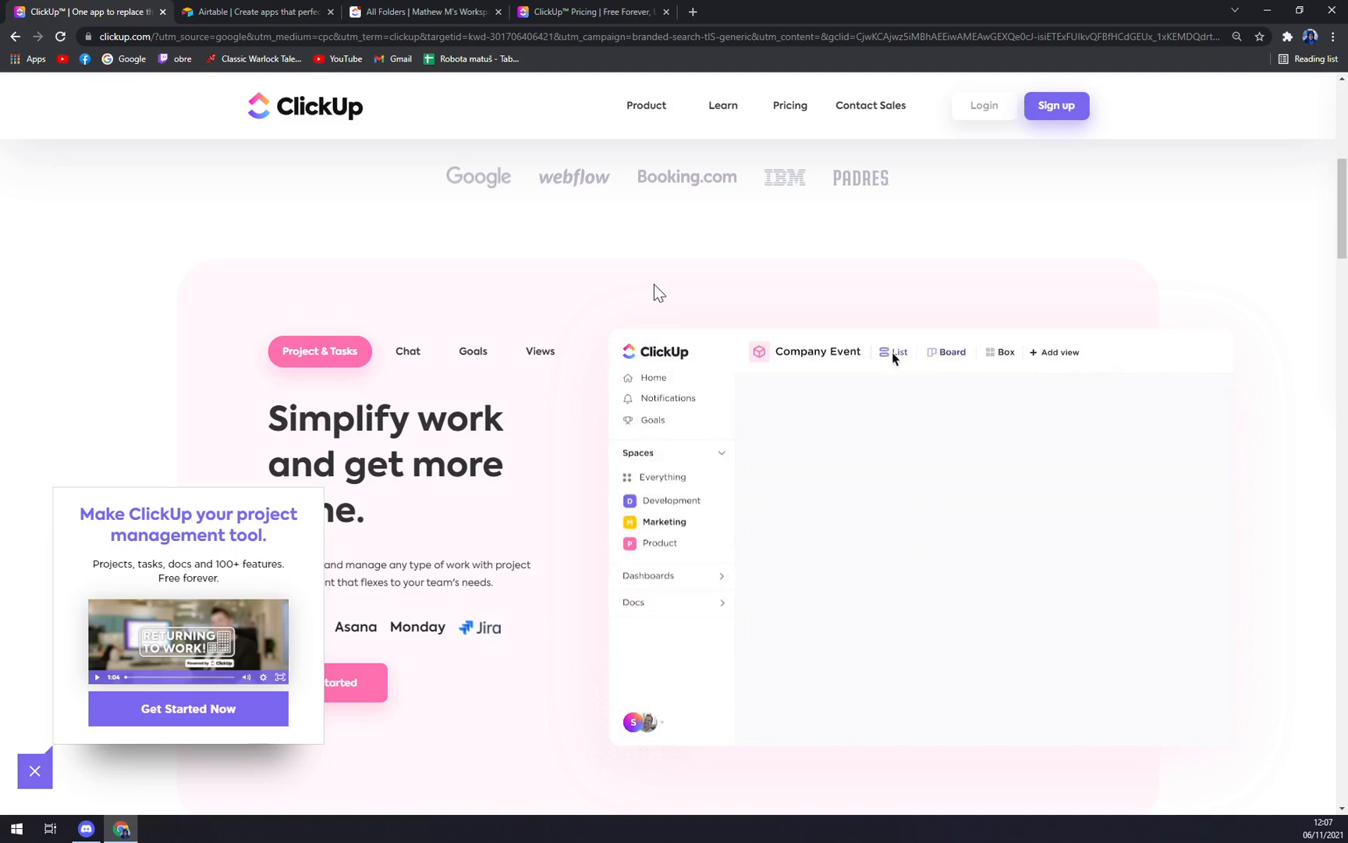
left_click(900, 353)
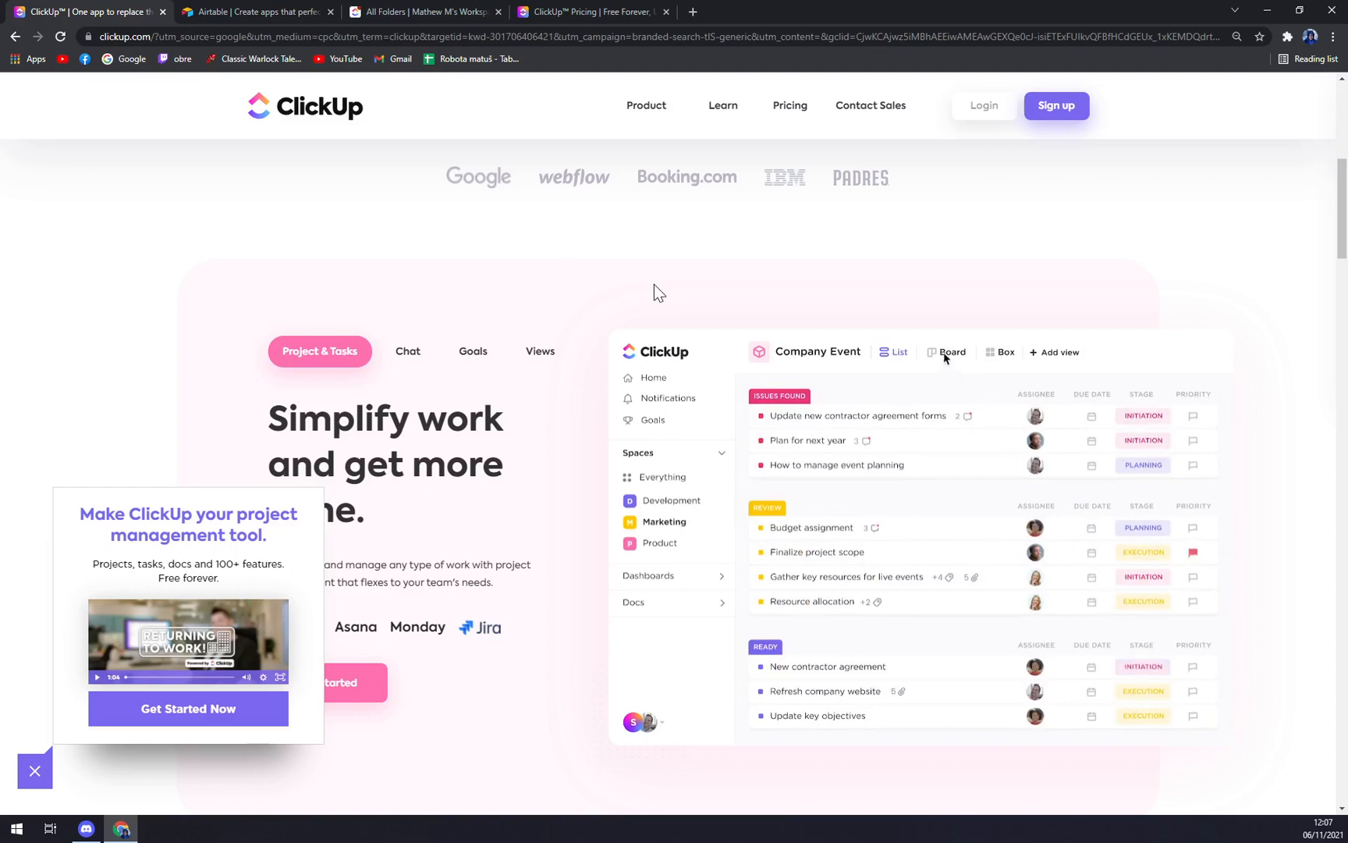
left_click(953, 353)
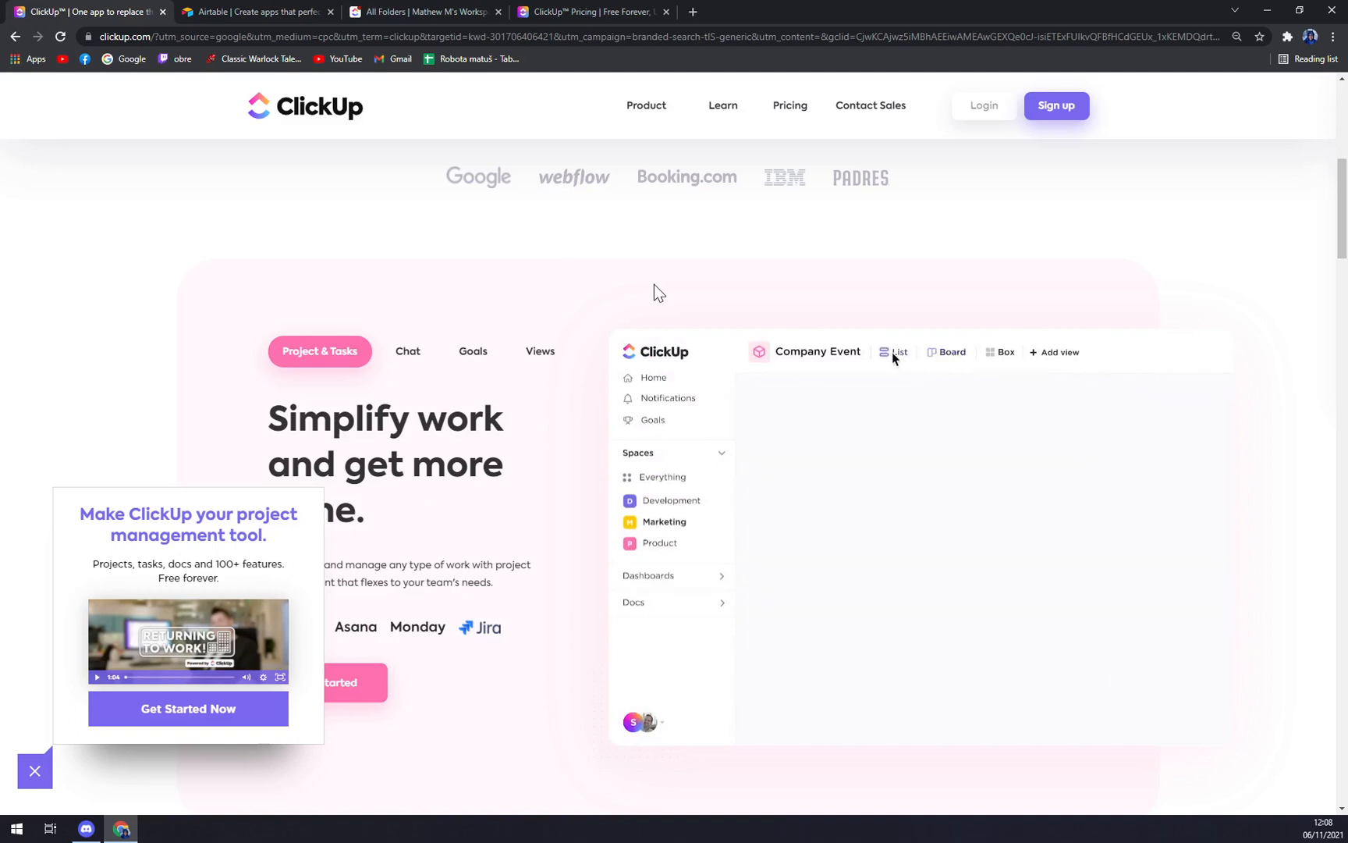
left_click(899, 353)
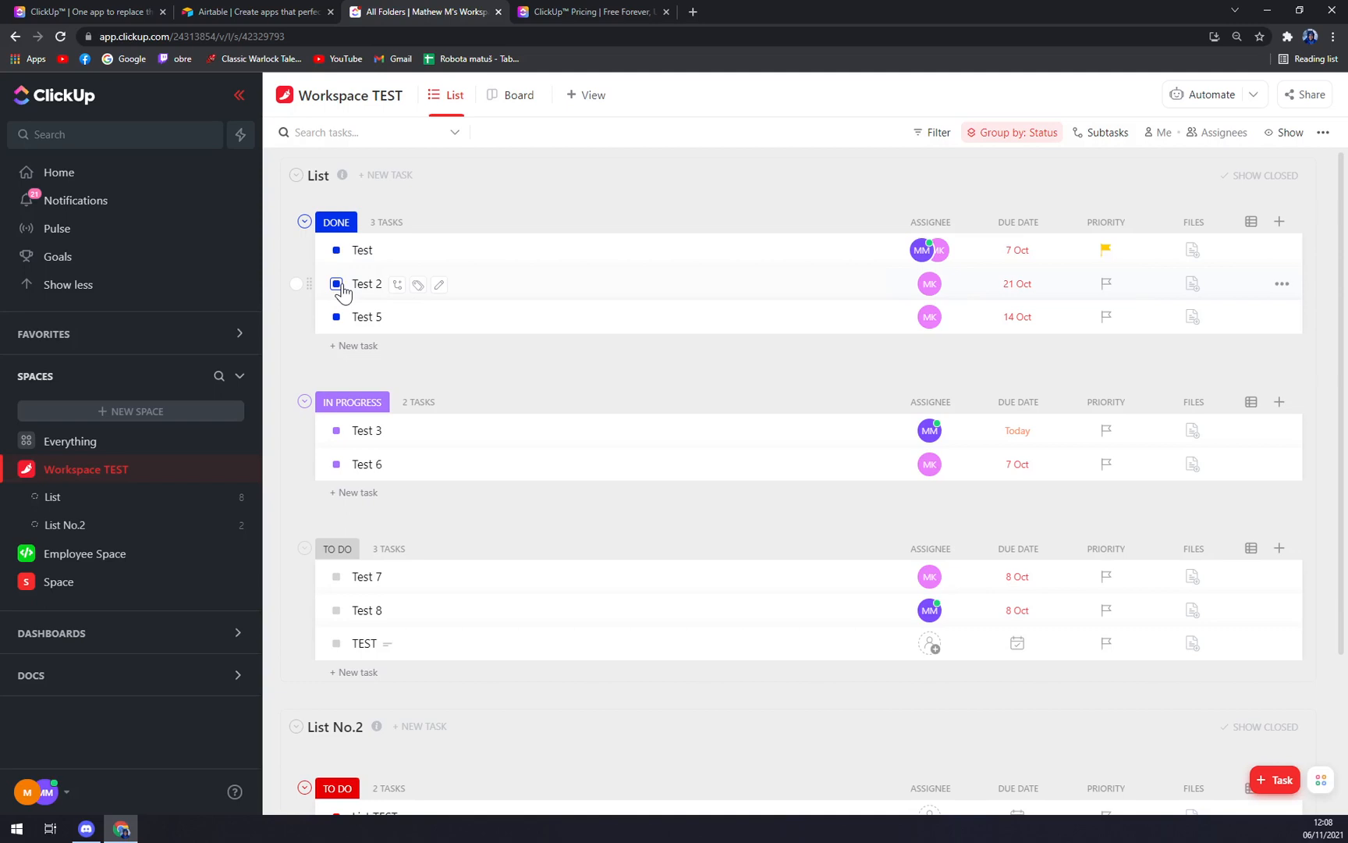
mouse_move(493, 319)
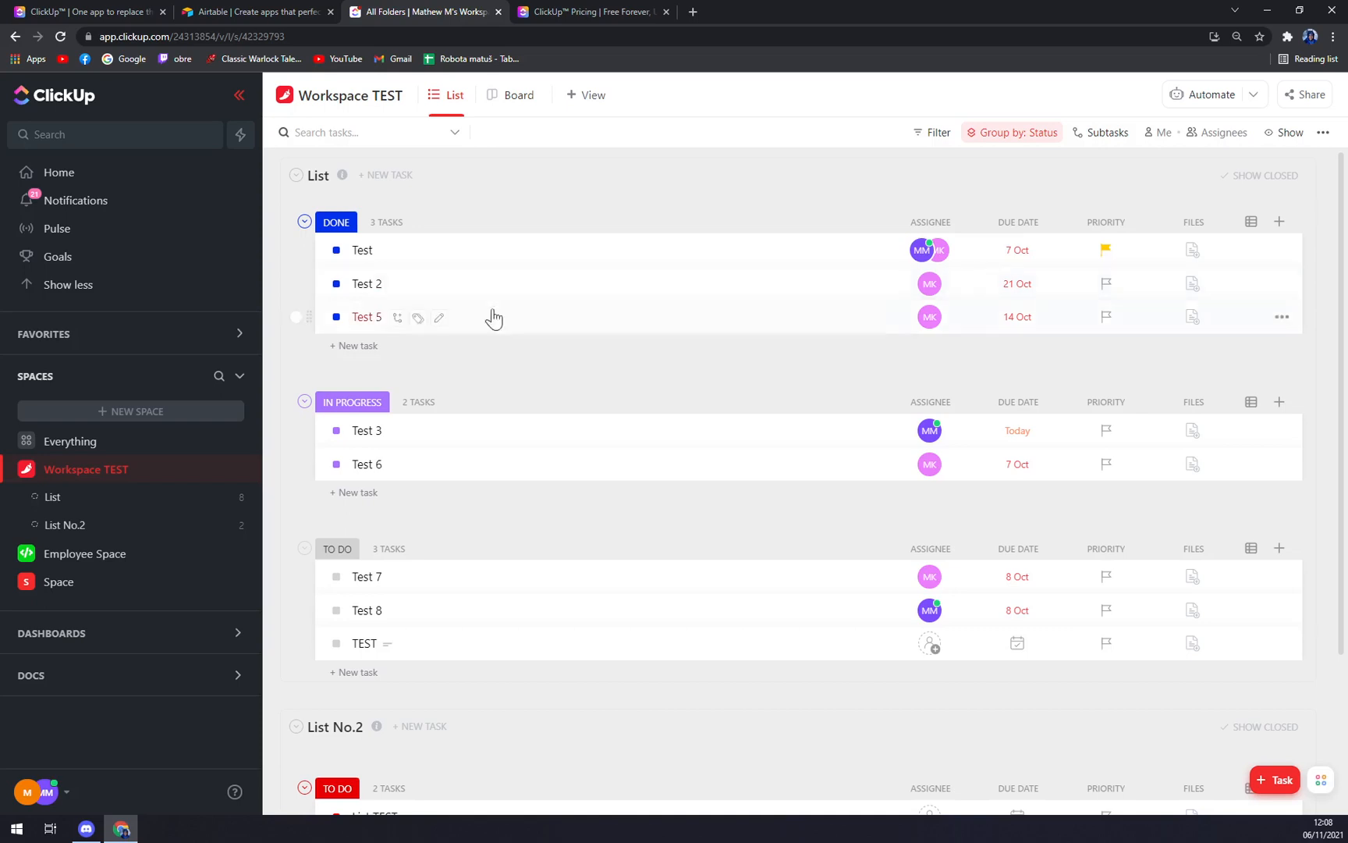
mouse_move(485, 248)
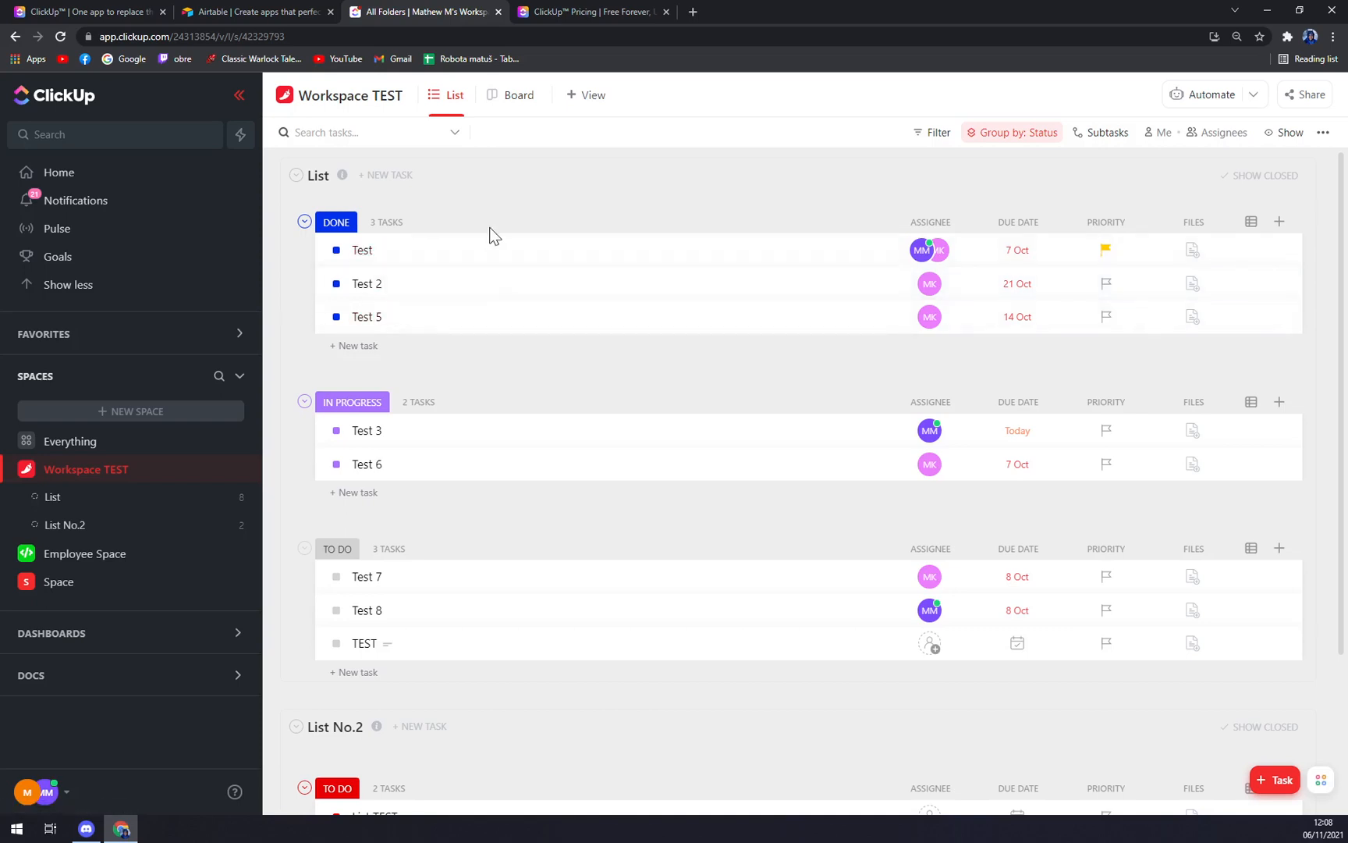
mouse_move(479, 201)
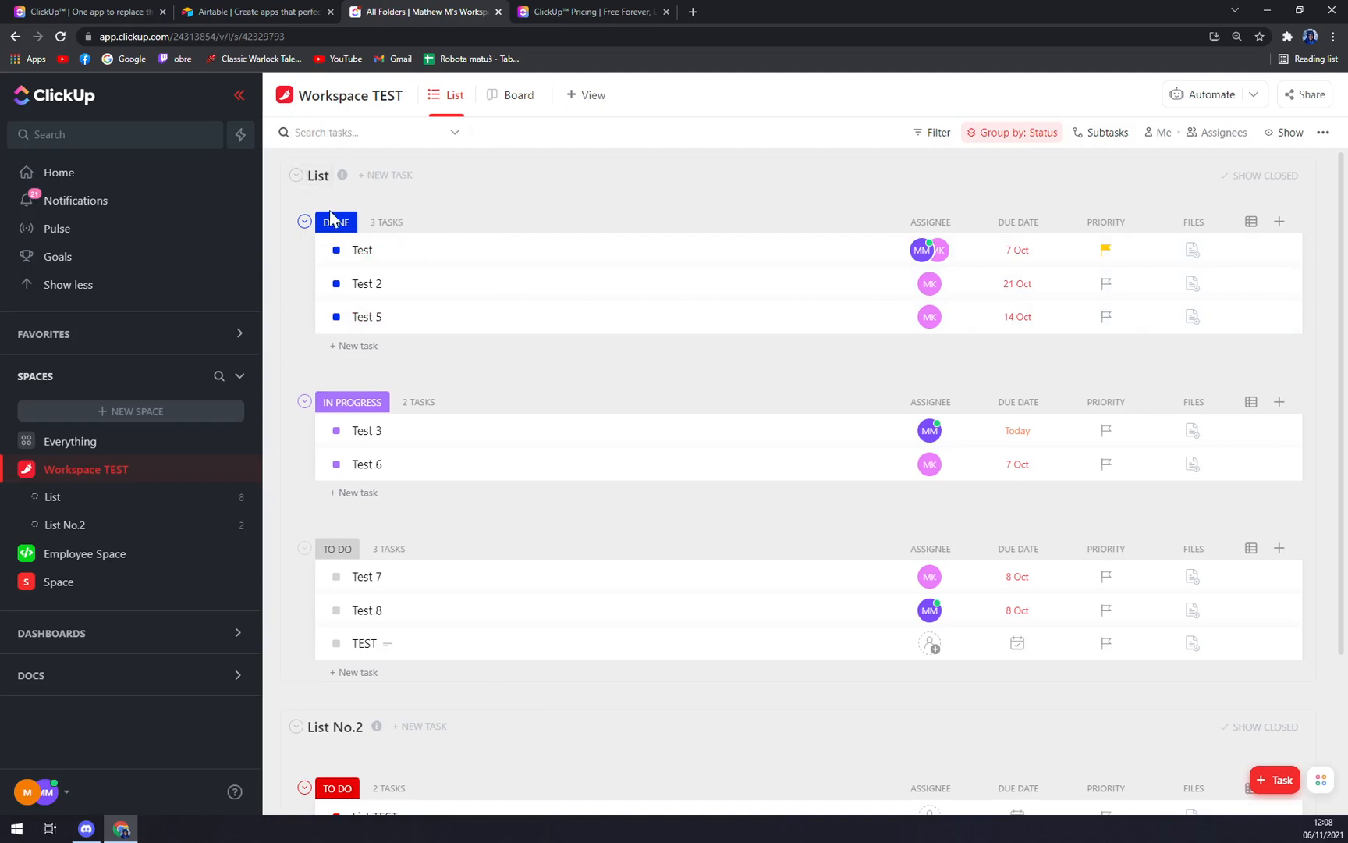
mouse_move(351, 441)
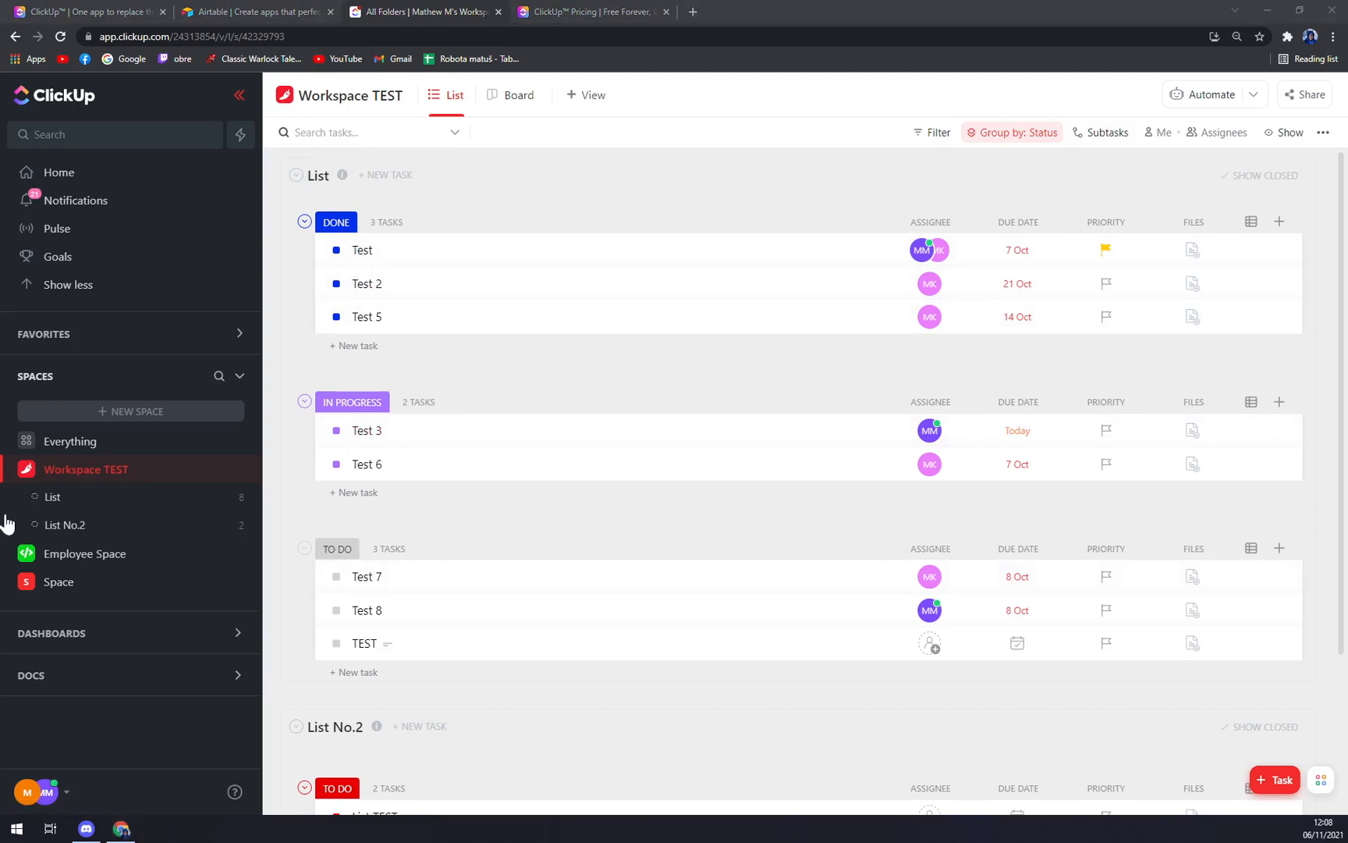
Review the Workspace TEST list under All Folders, then switch to the ClickUp Pricing tab.
left_click(930, 284)
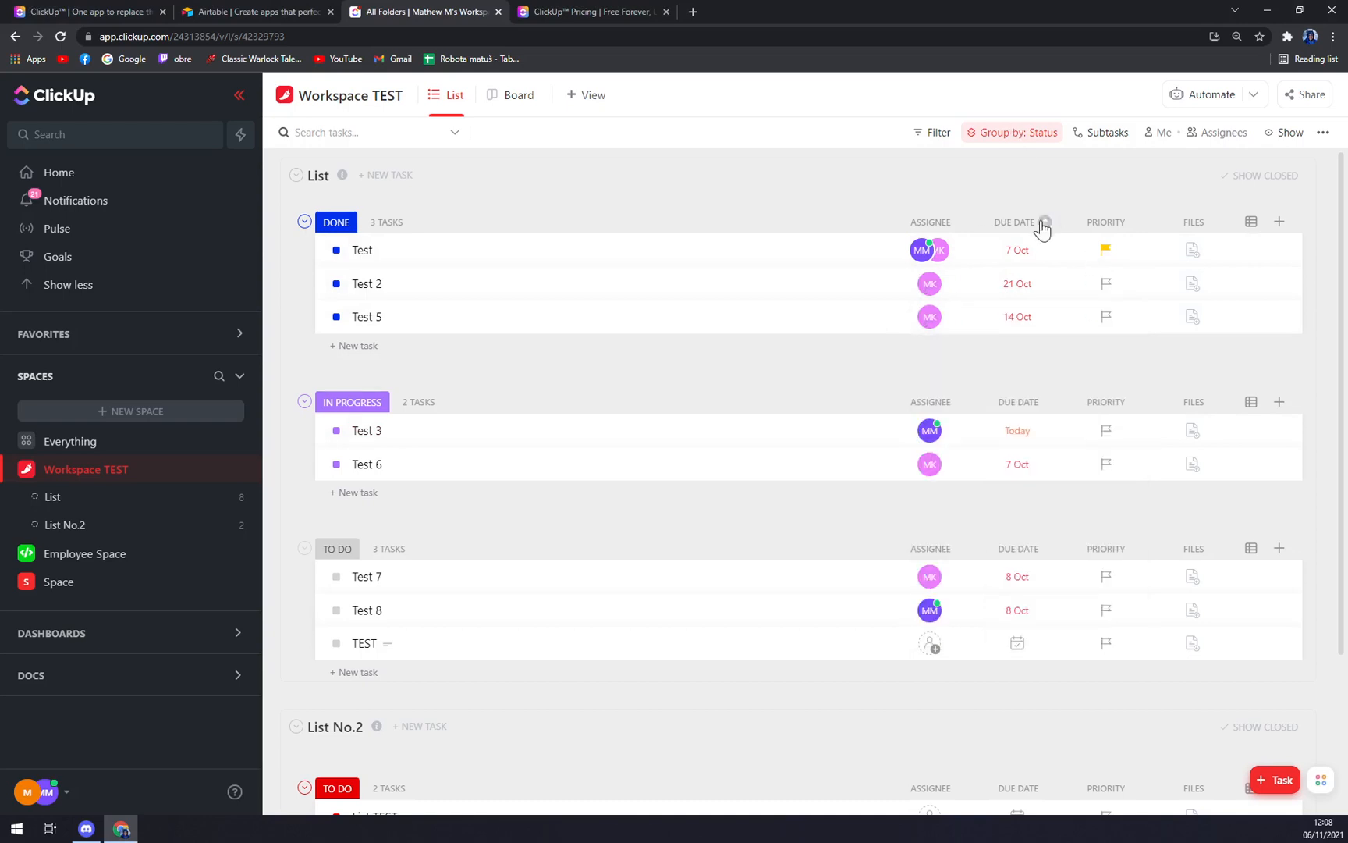
mouse_move(1192, 250)
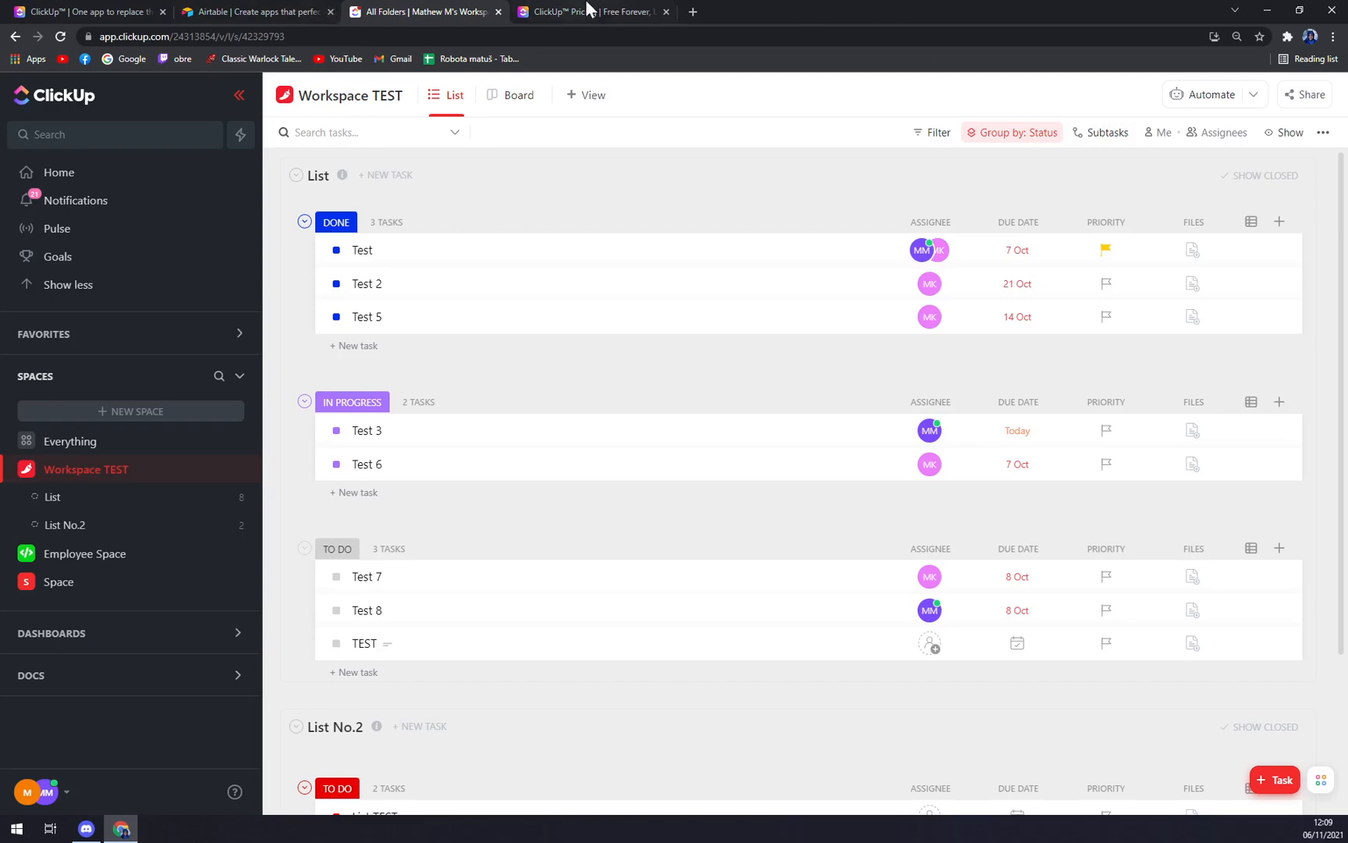
left_click(600, 13)
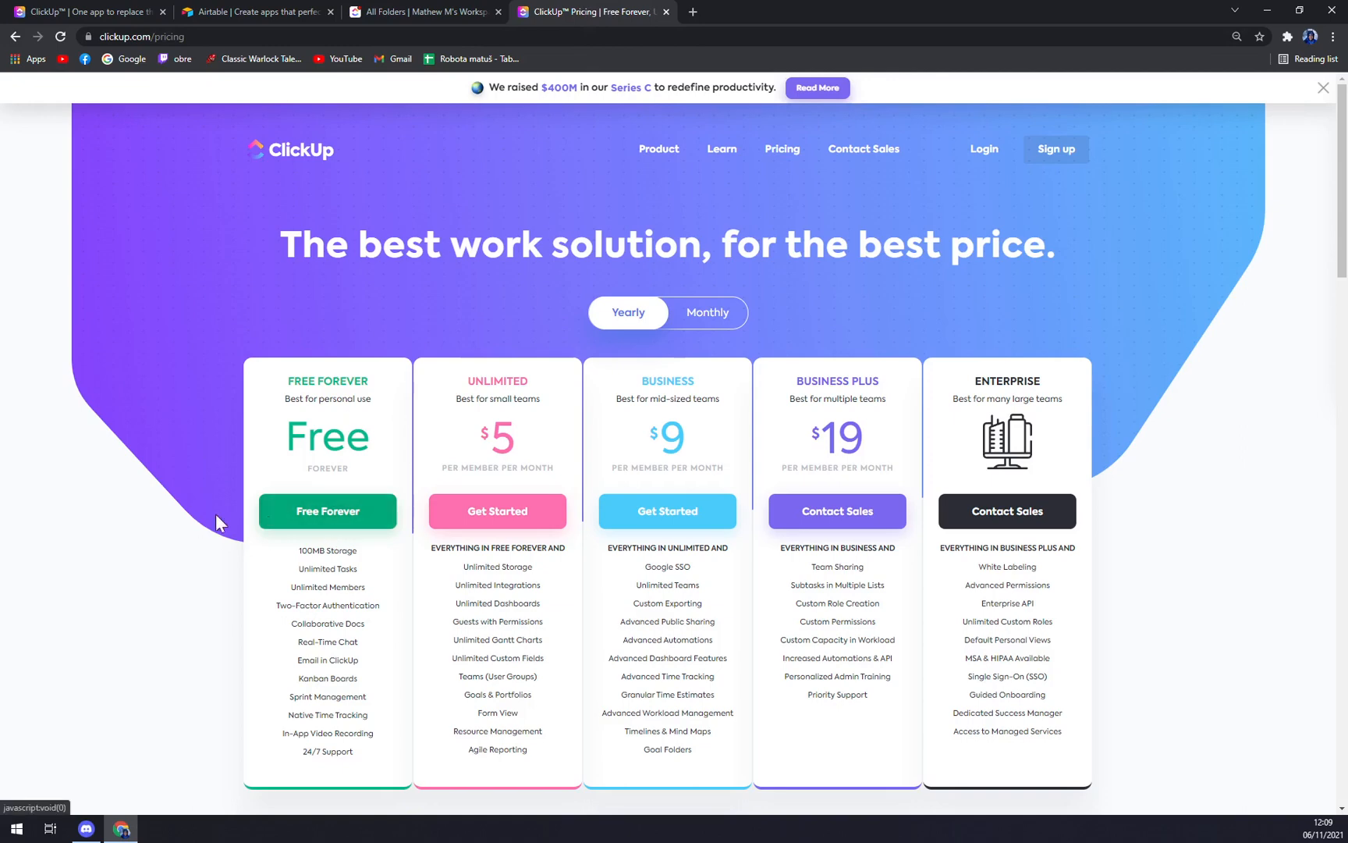
scroll("down", 3)
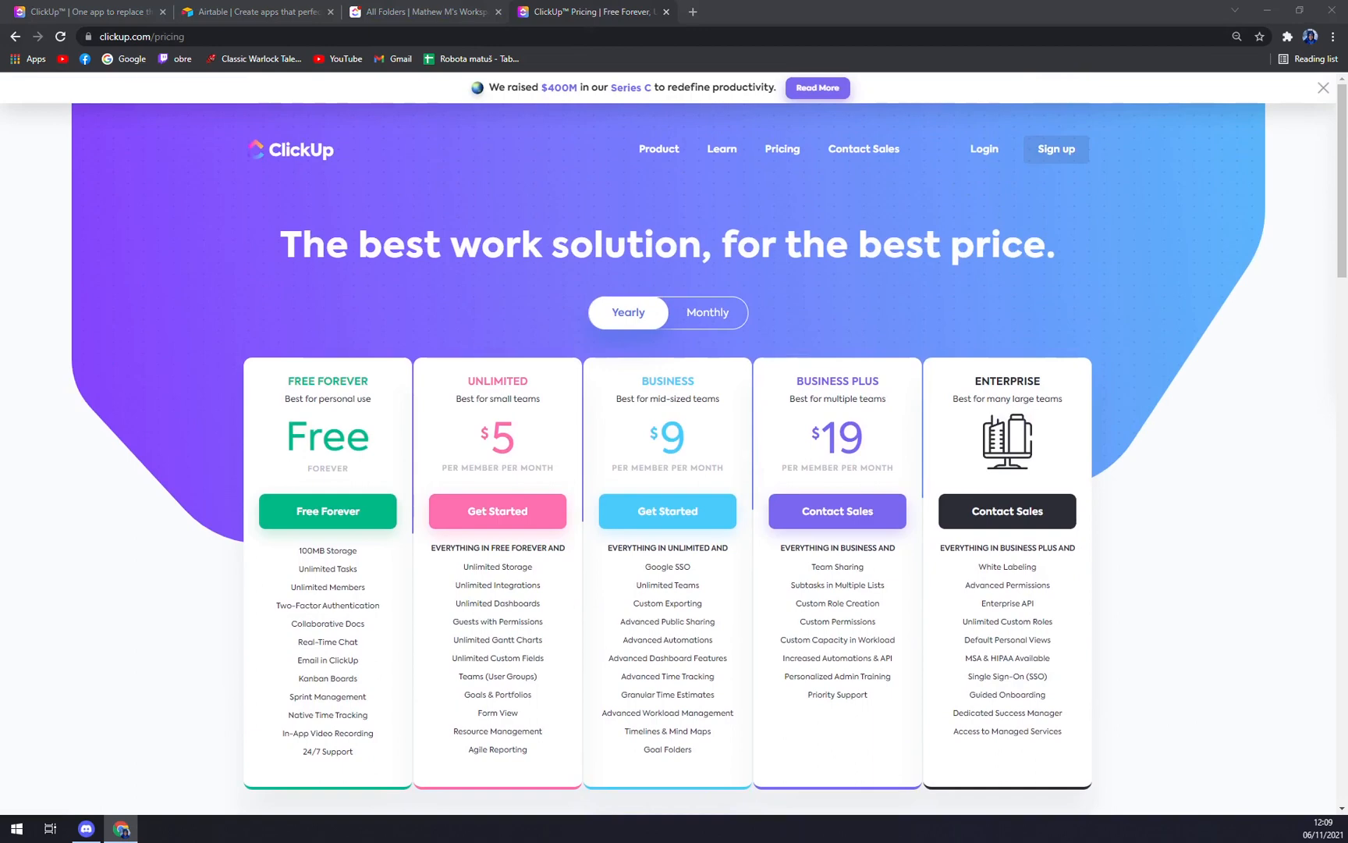
mouse_move(531, 422)
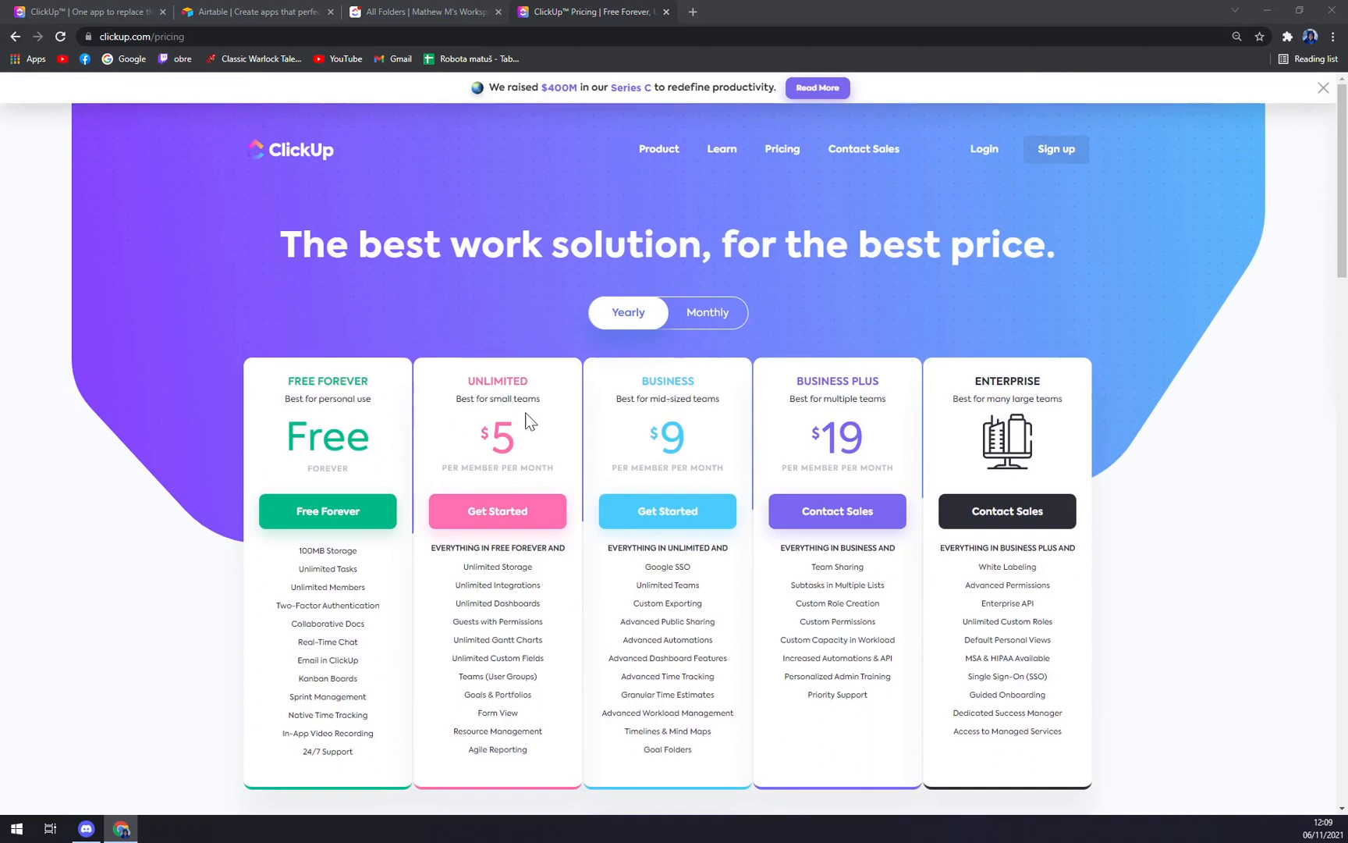
mouse_move(825, 471)
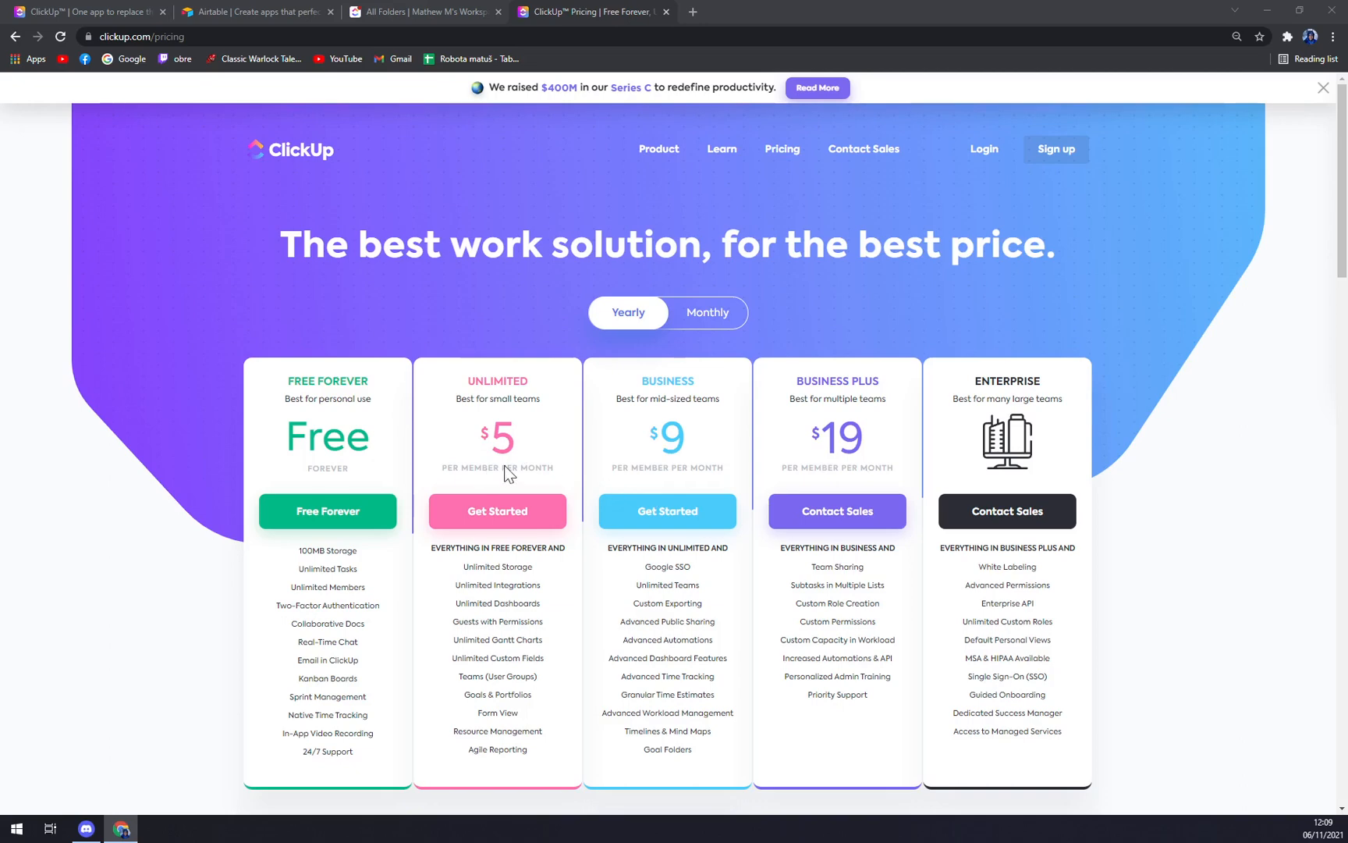
mouse_move(1083, 461)
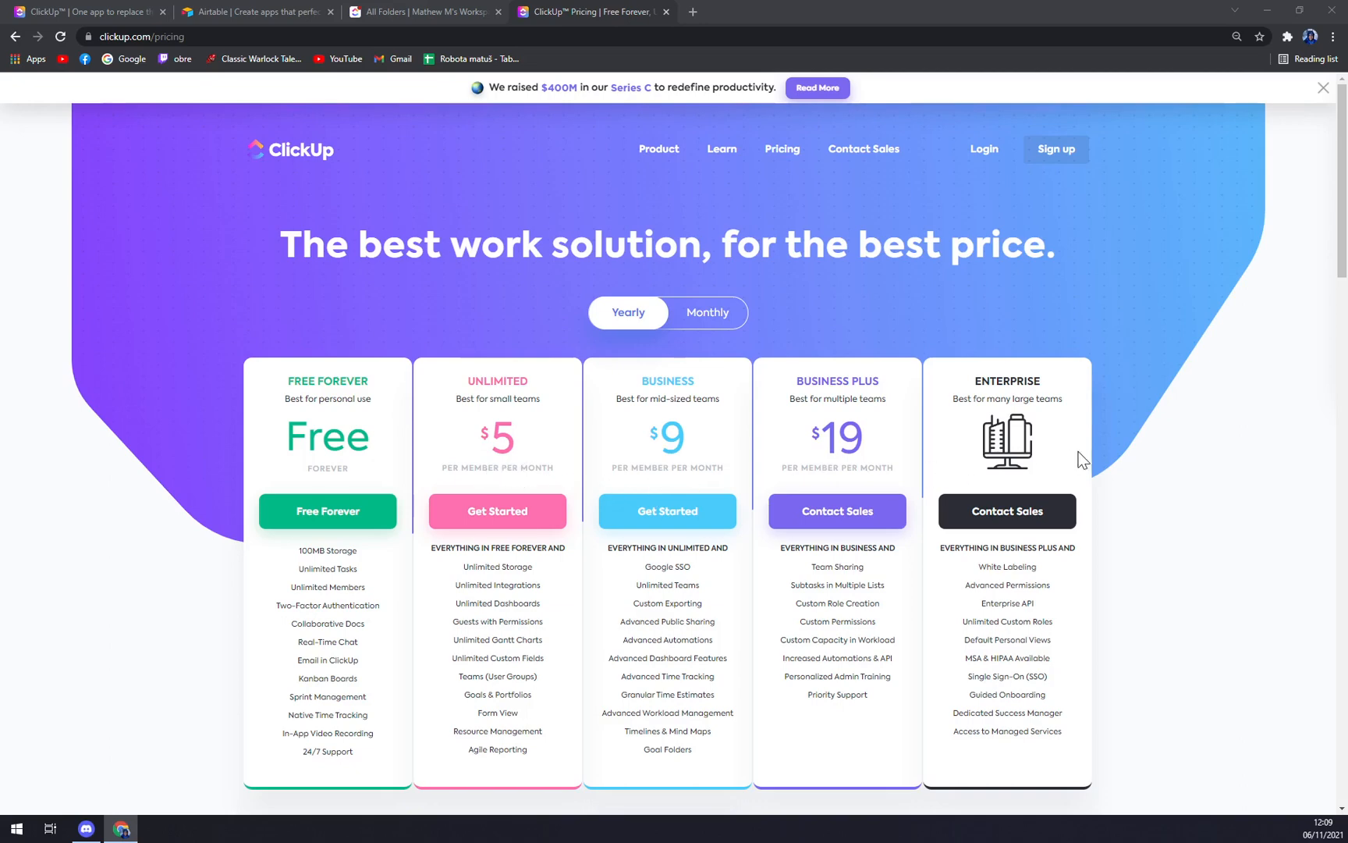
mouse_move(1044, 457)
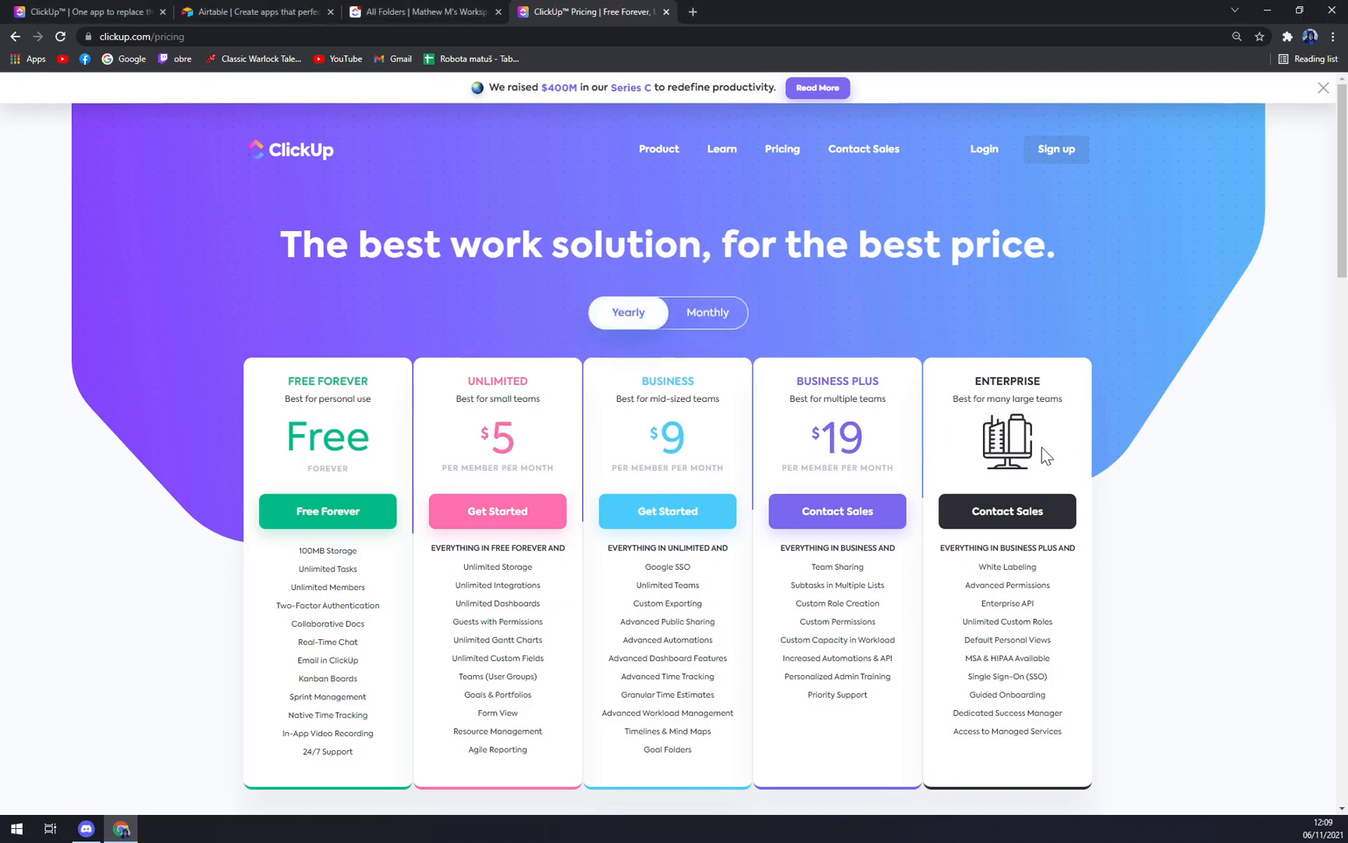
left_click(709, 312)
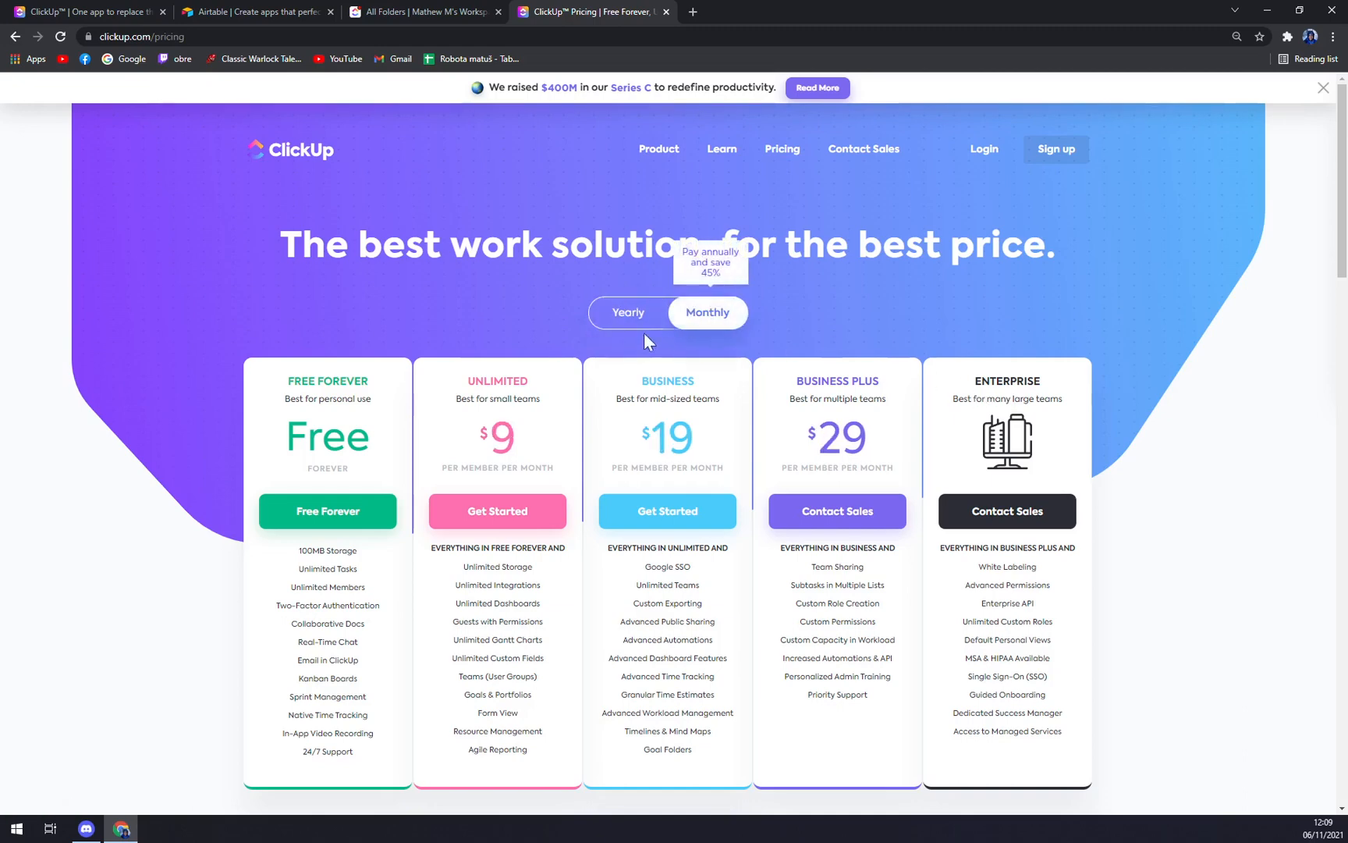
left_click(628, 312)
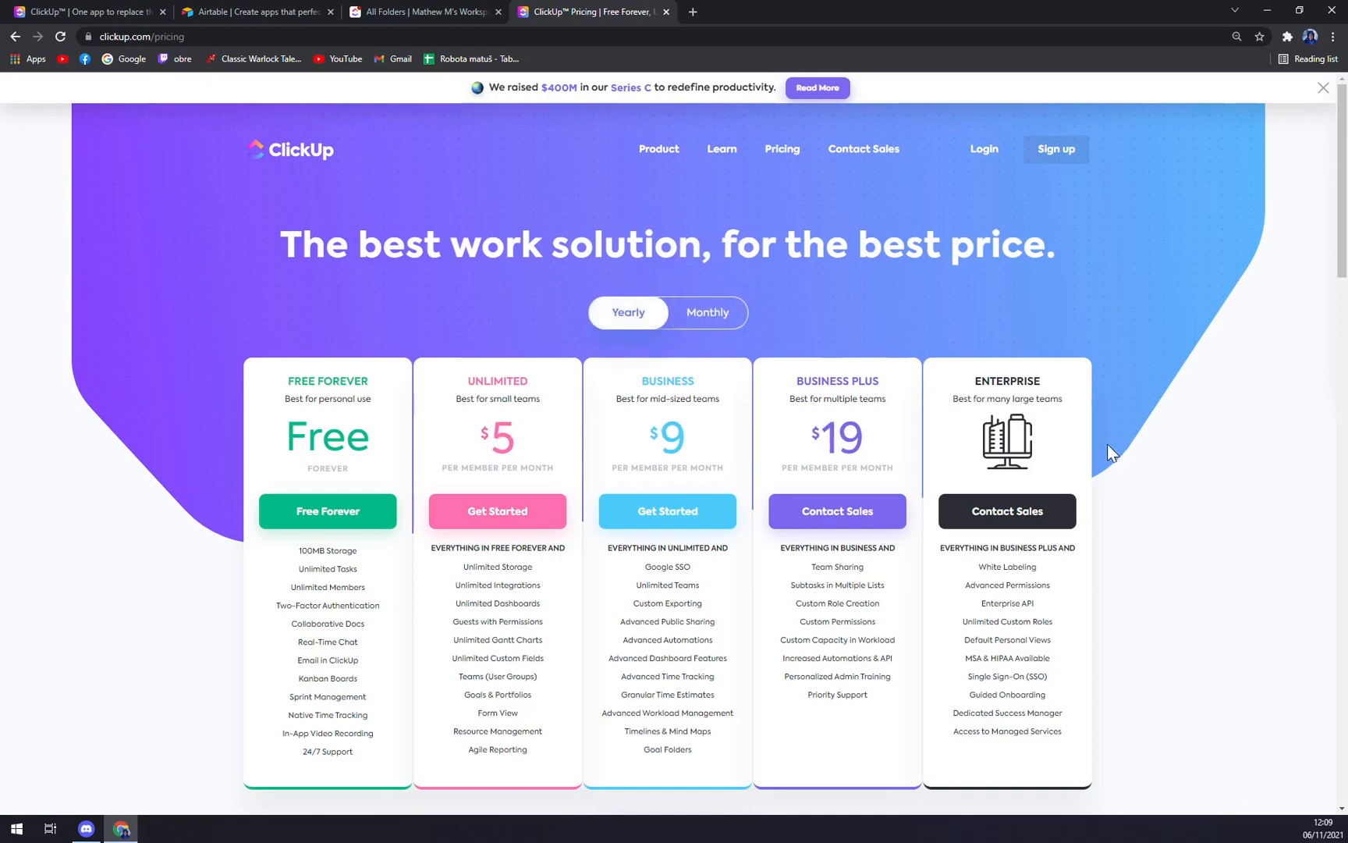
mouse_move(975, 426)
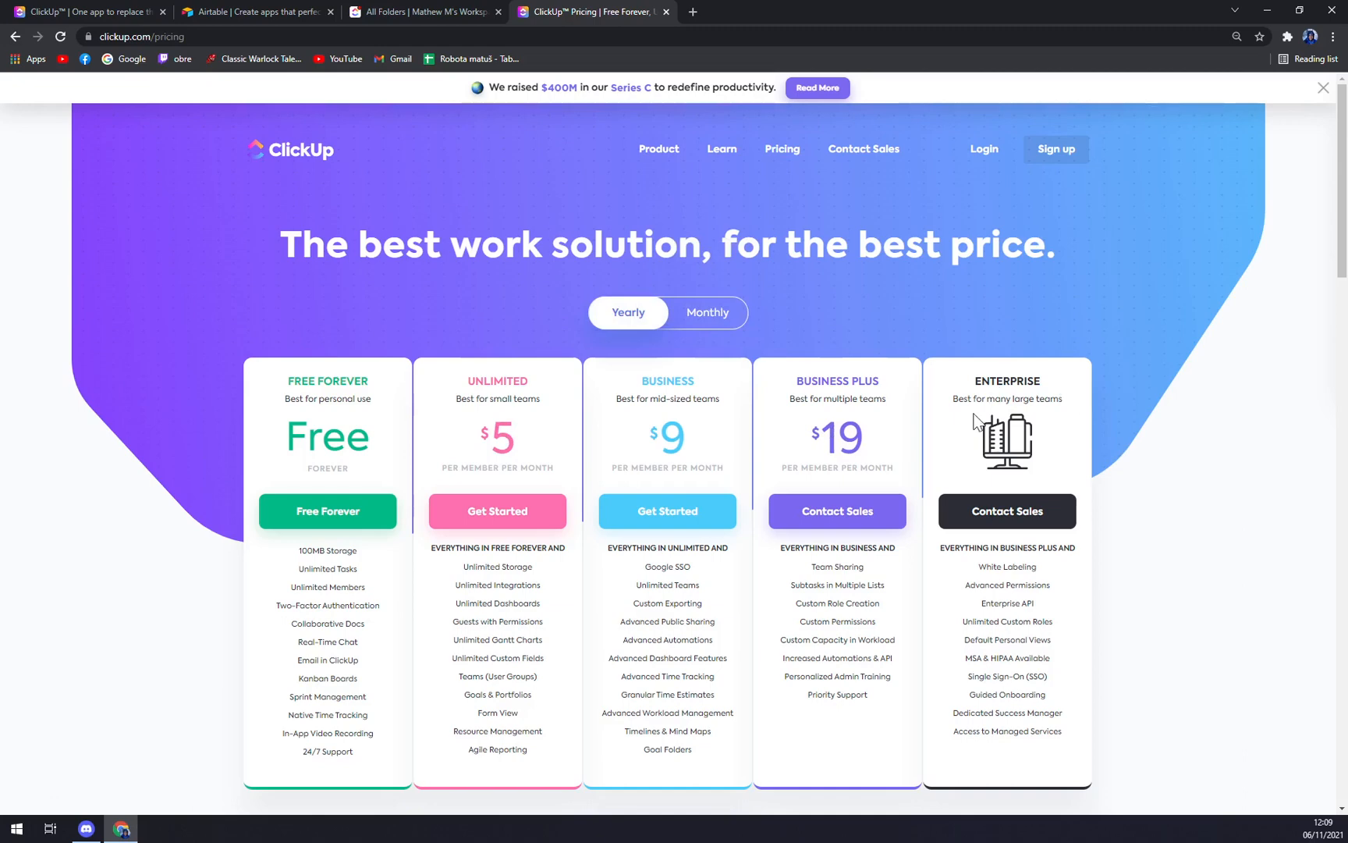
mouse_move(1016, 439)
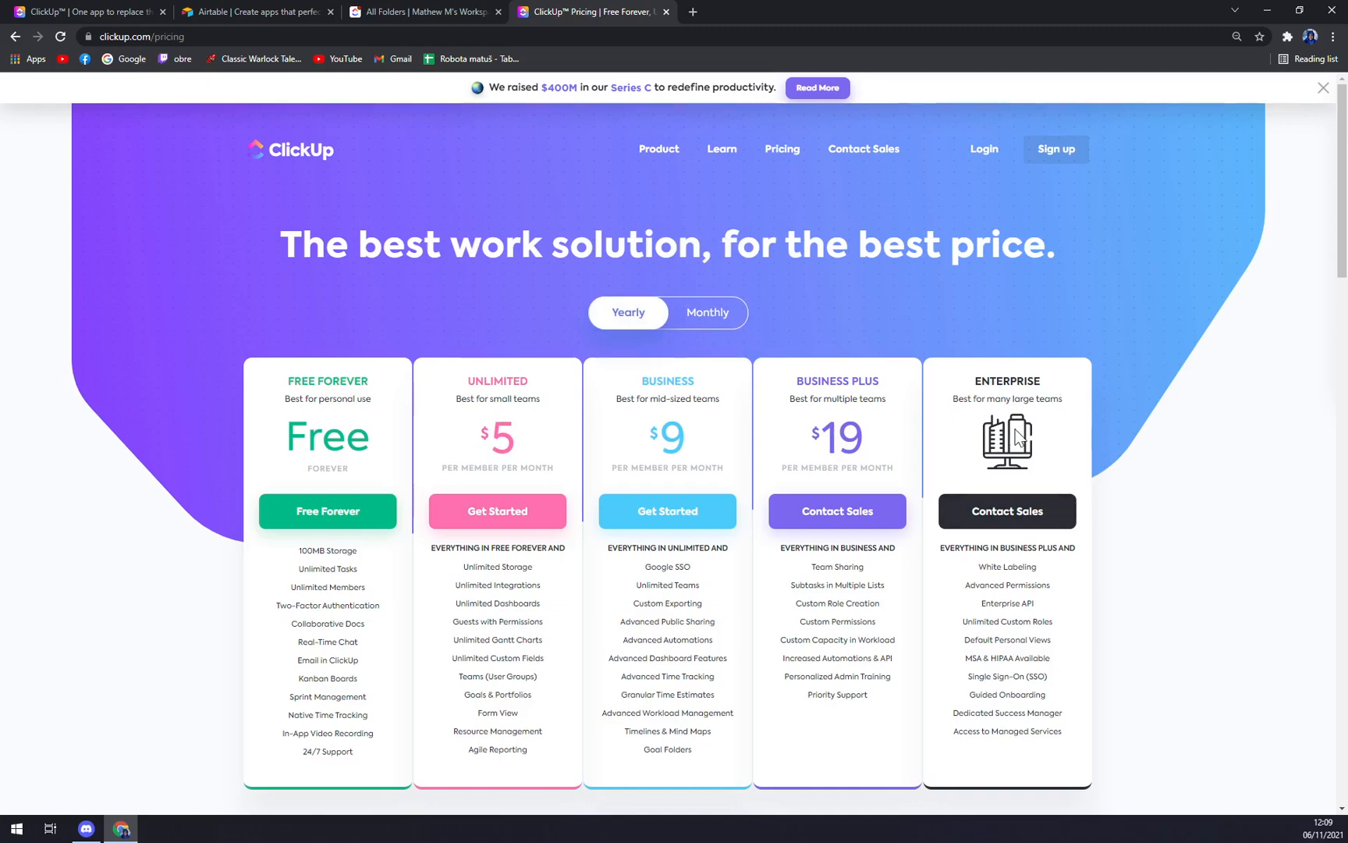
mouse_move(1044, 449)
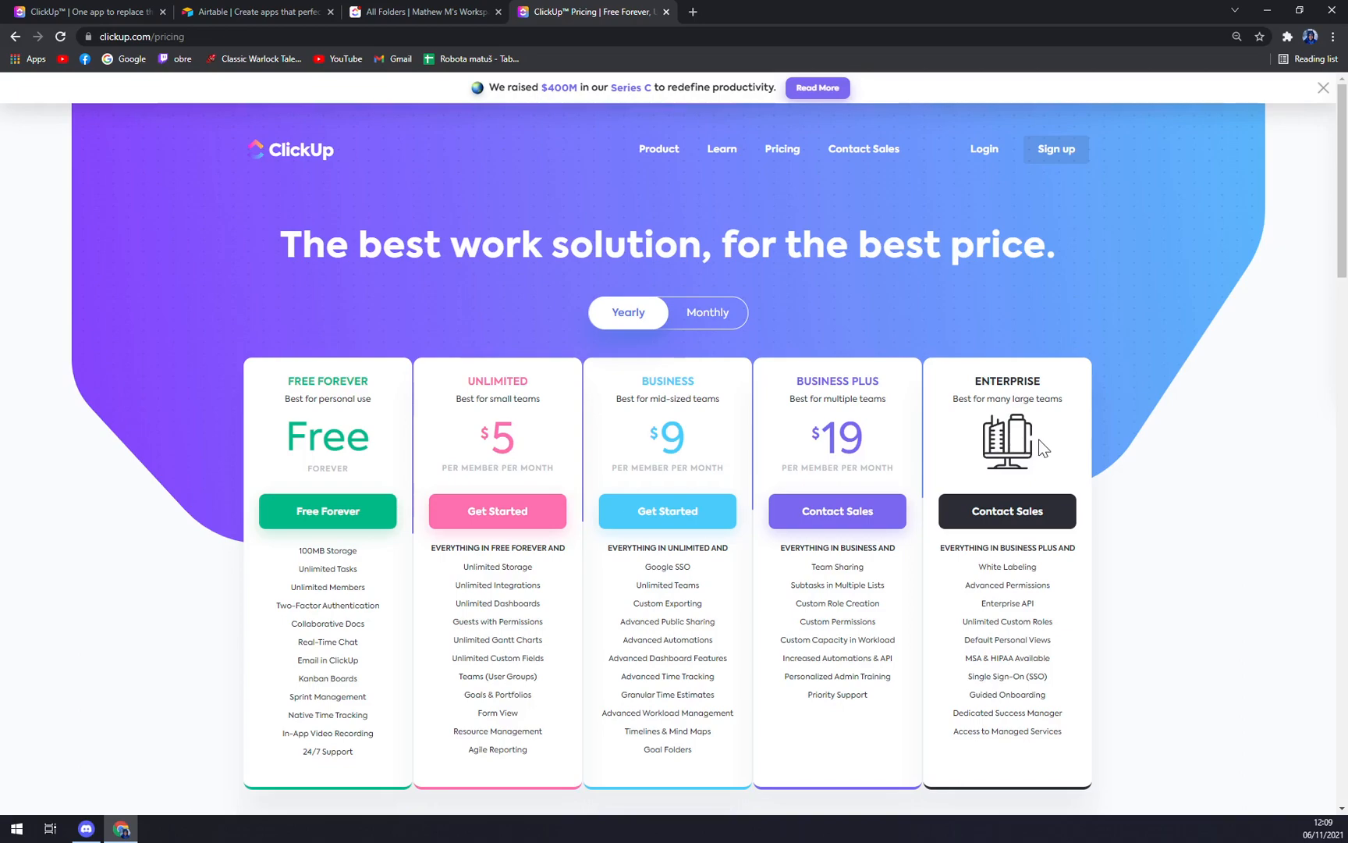
left_click(249, 14)
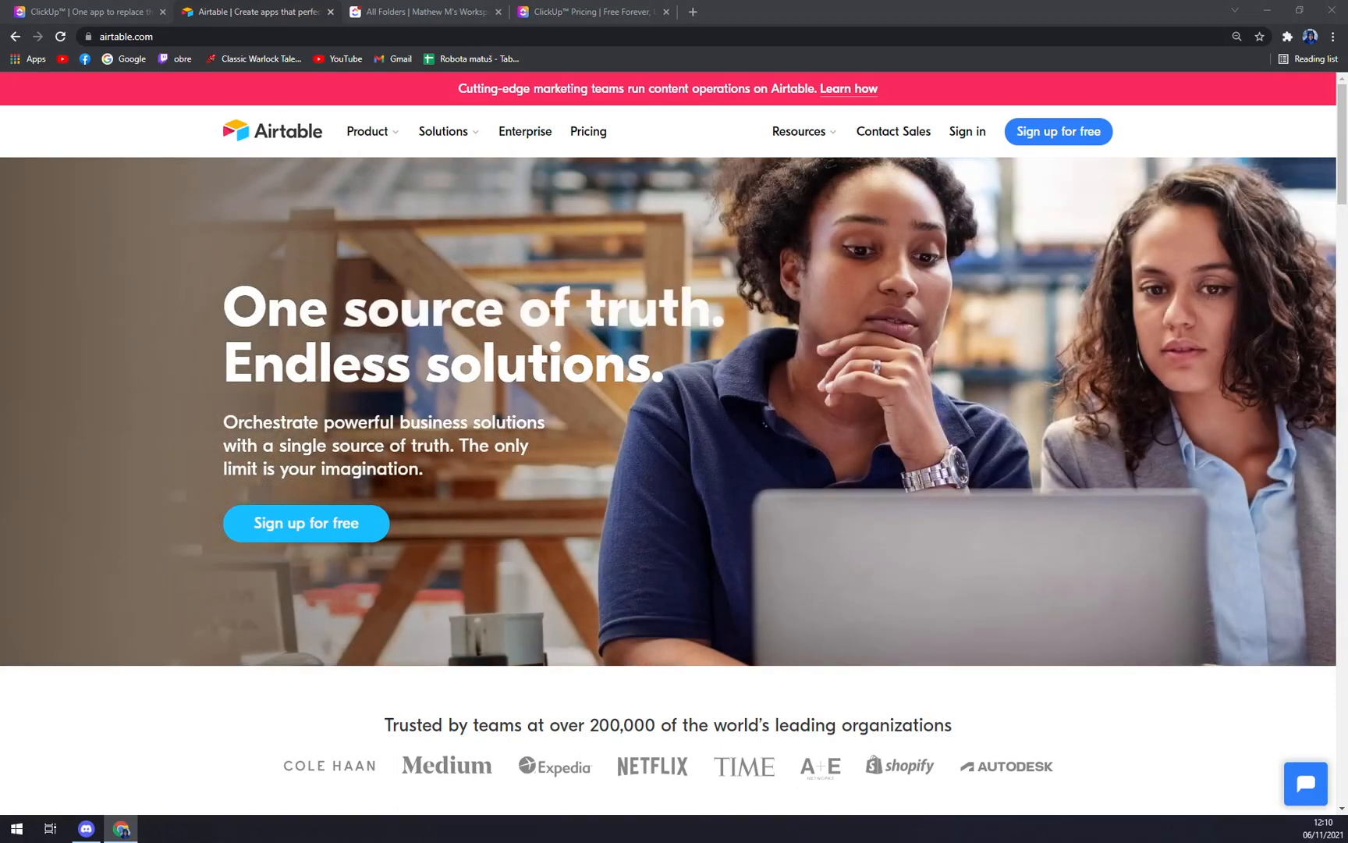
View Airtable's Free, Plus, Pro and Enterprise pricing, then return to the ClickUp workspace list.
left_click(588, 131)
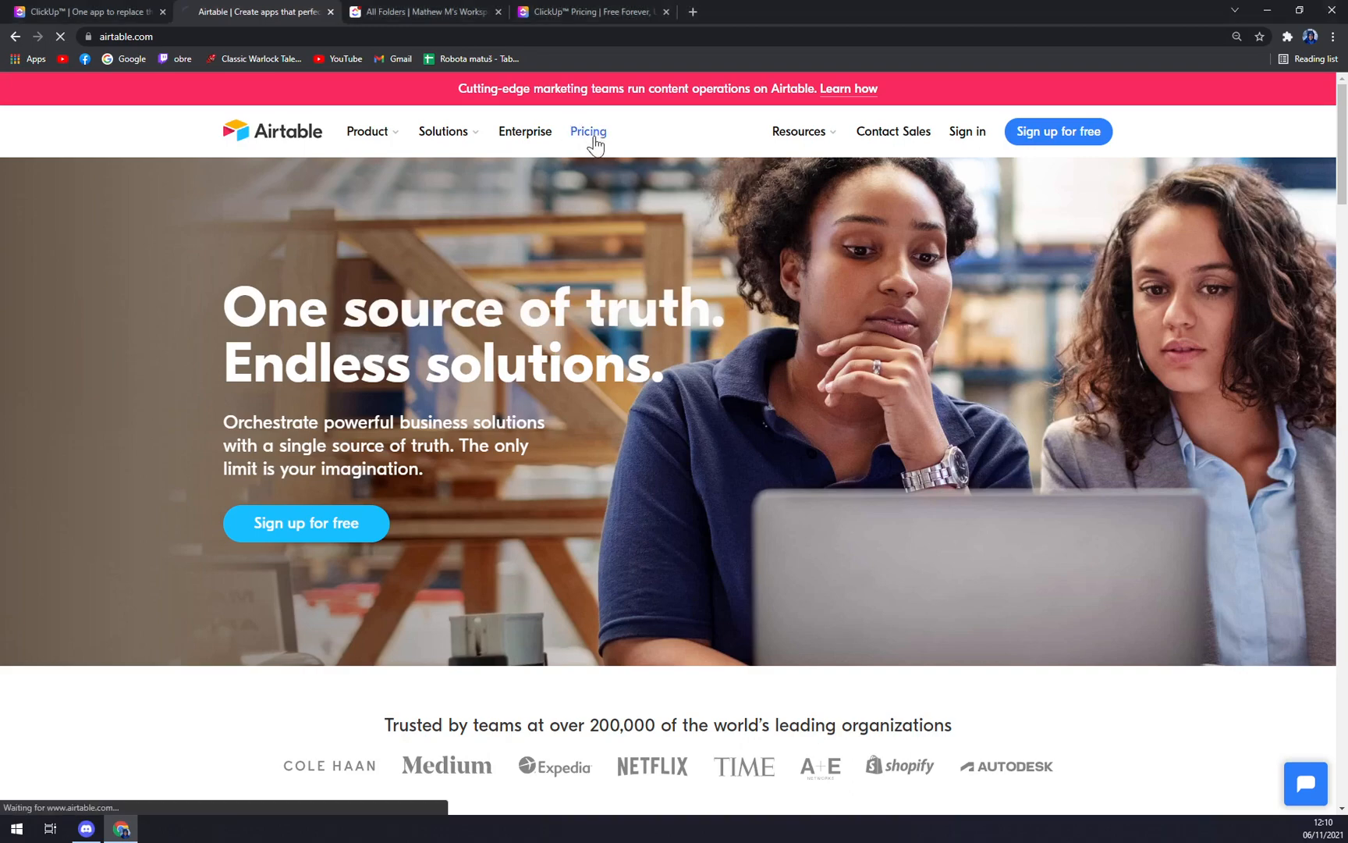
left_click(587, 131)
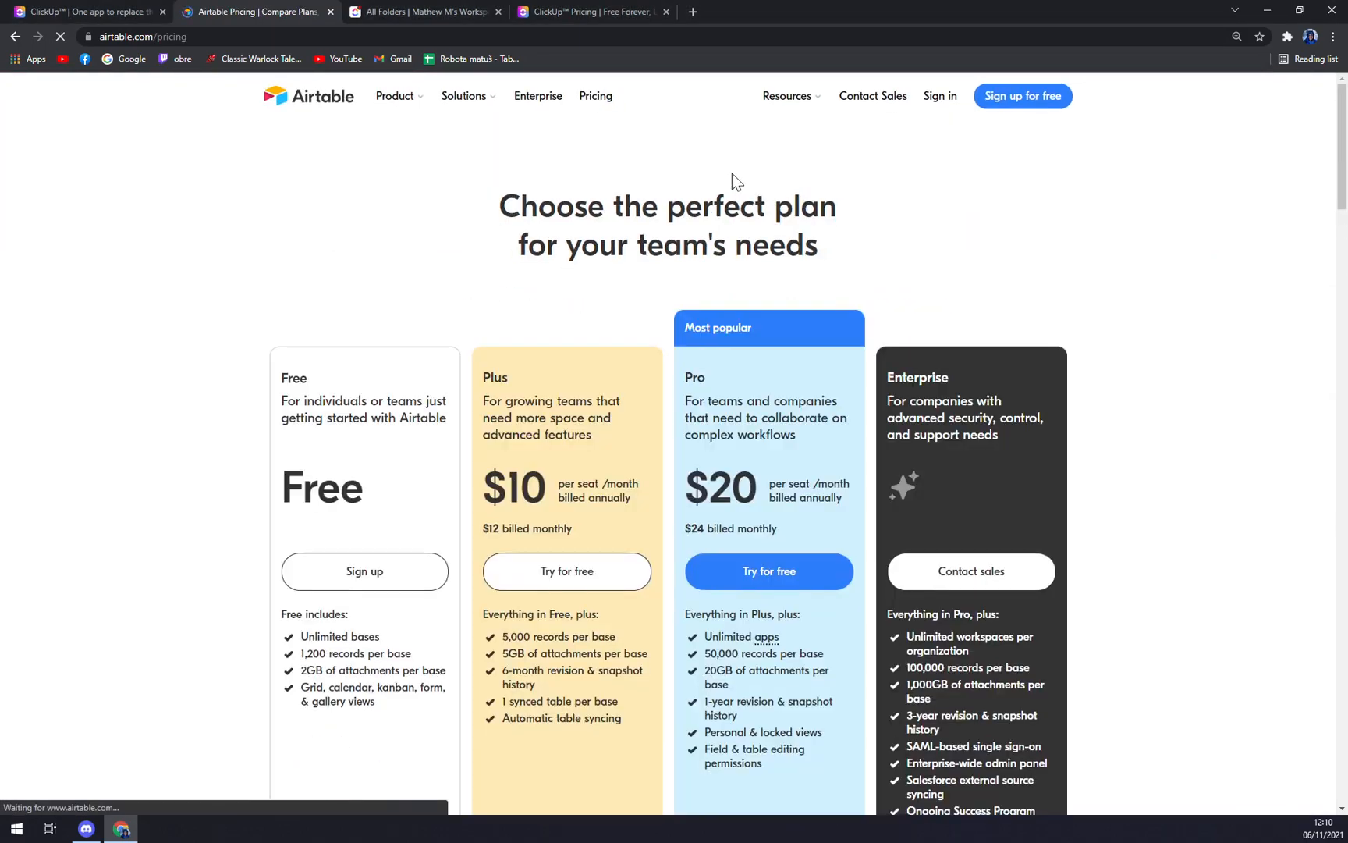
left_click(307, 97)
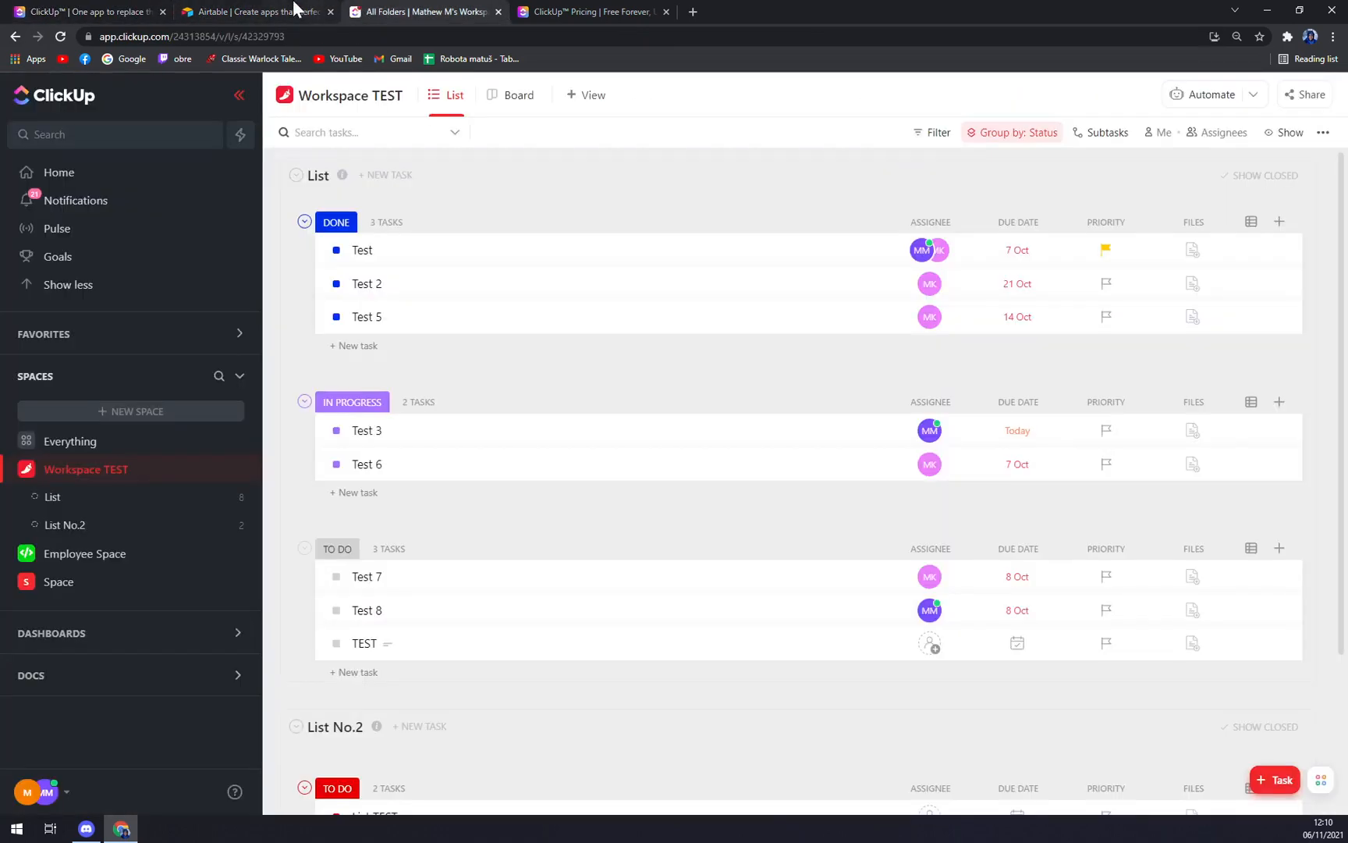
Switch back to the Airtable site tab.
left_click(234, 13)
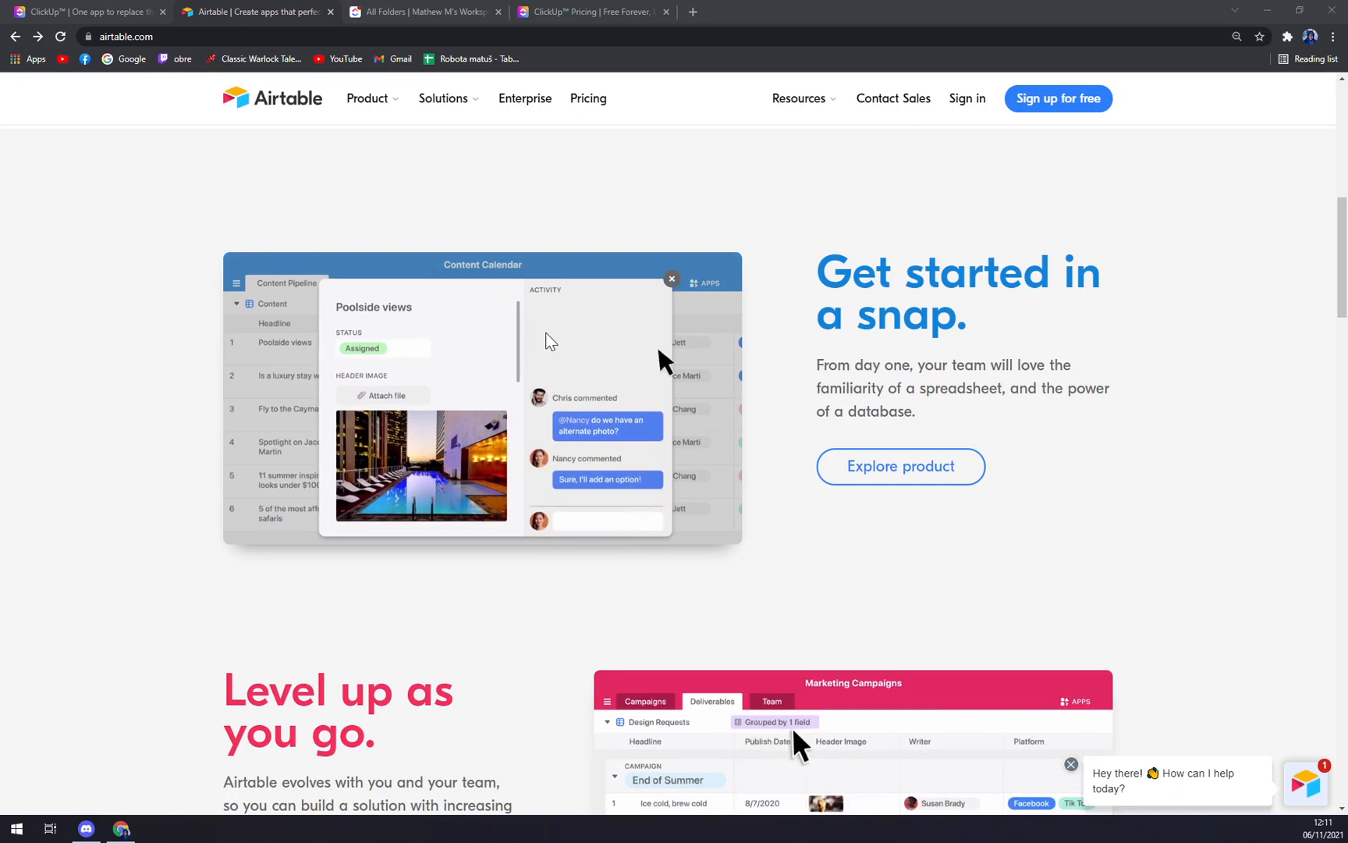
scroll("down", 3)
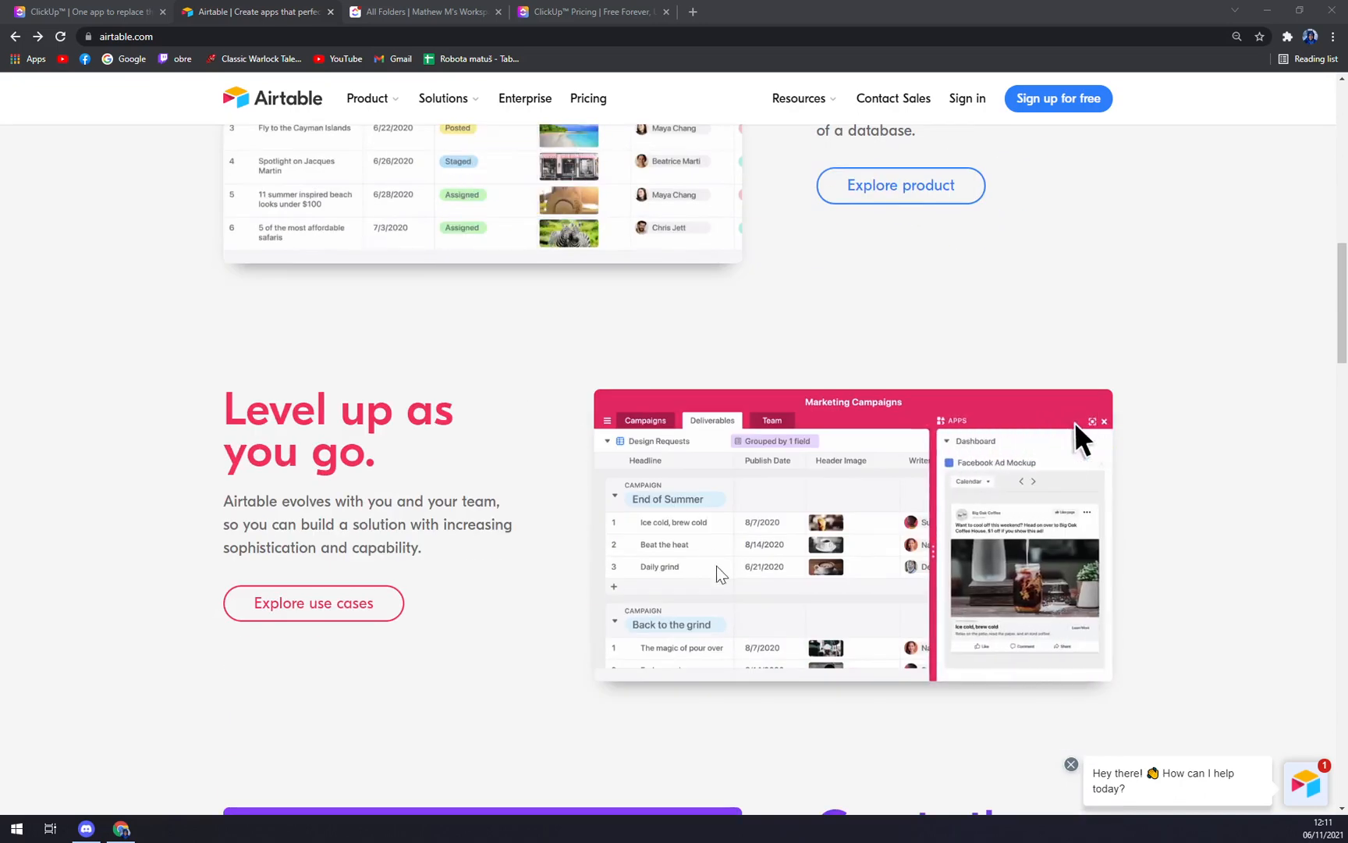
left_click(86, 12)
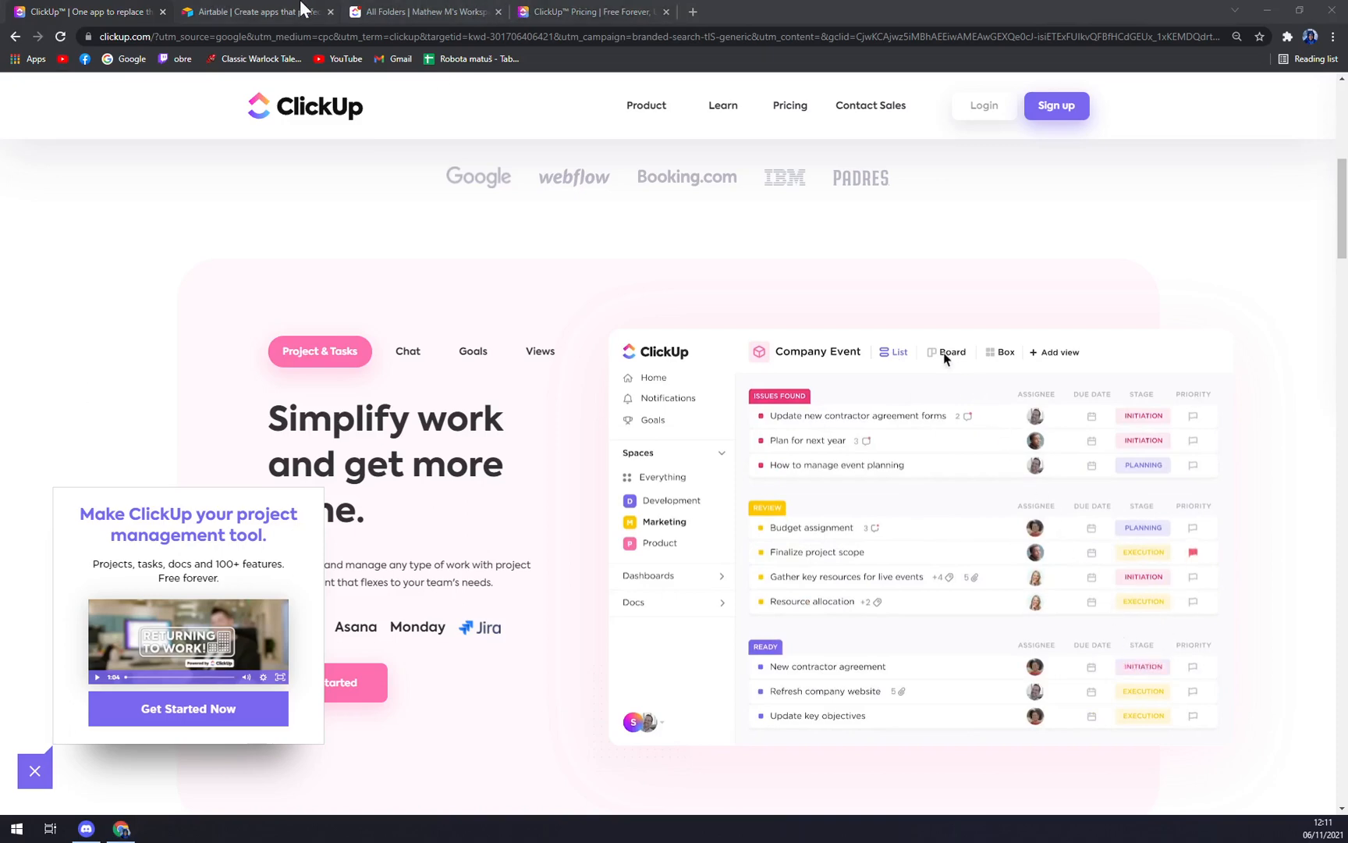
left_click(250, 12)
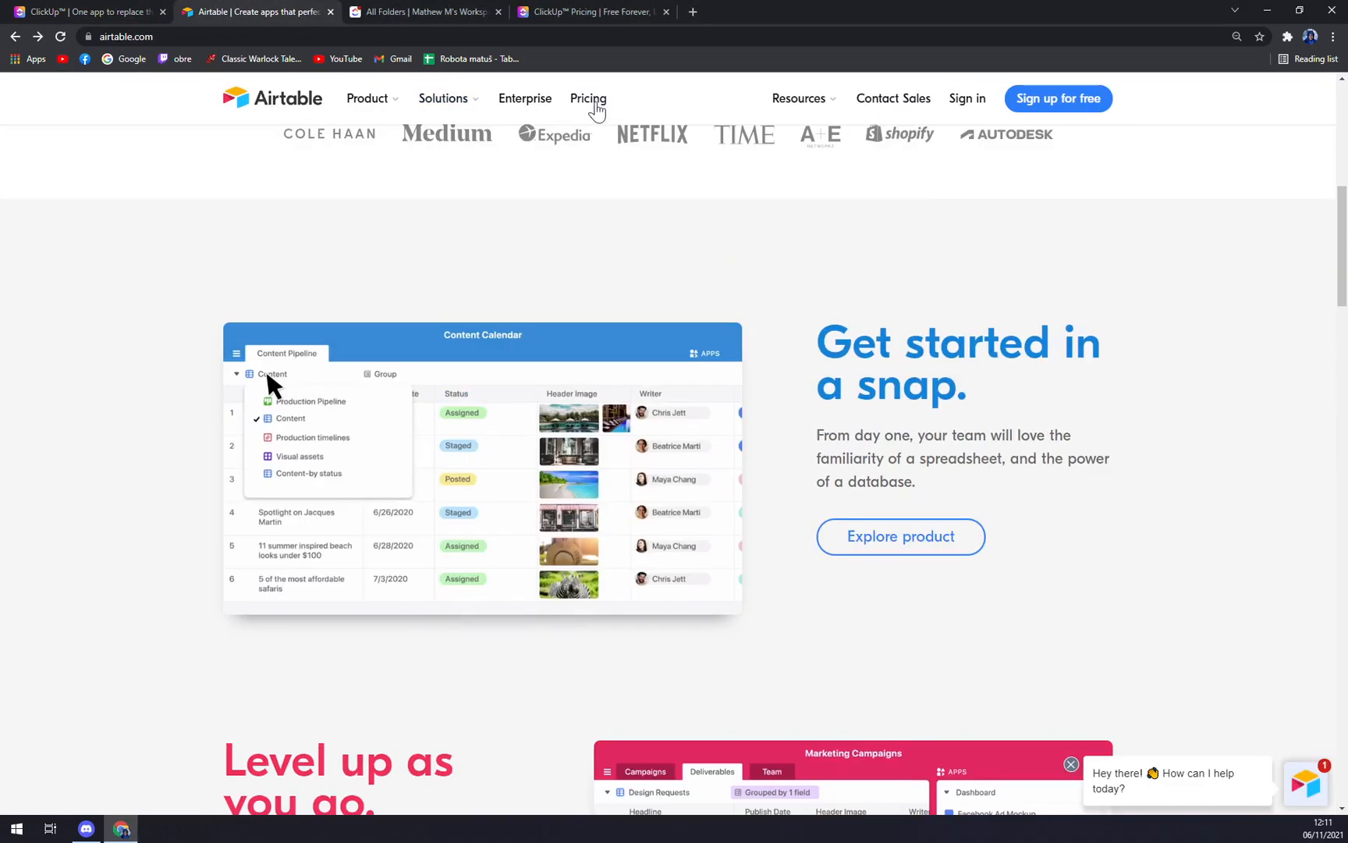
Browse Airtable's 'Compare our plans' table of records, automations and sync limits across the four plans.
left_click(587, 99)
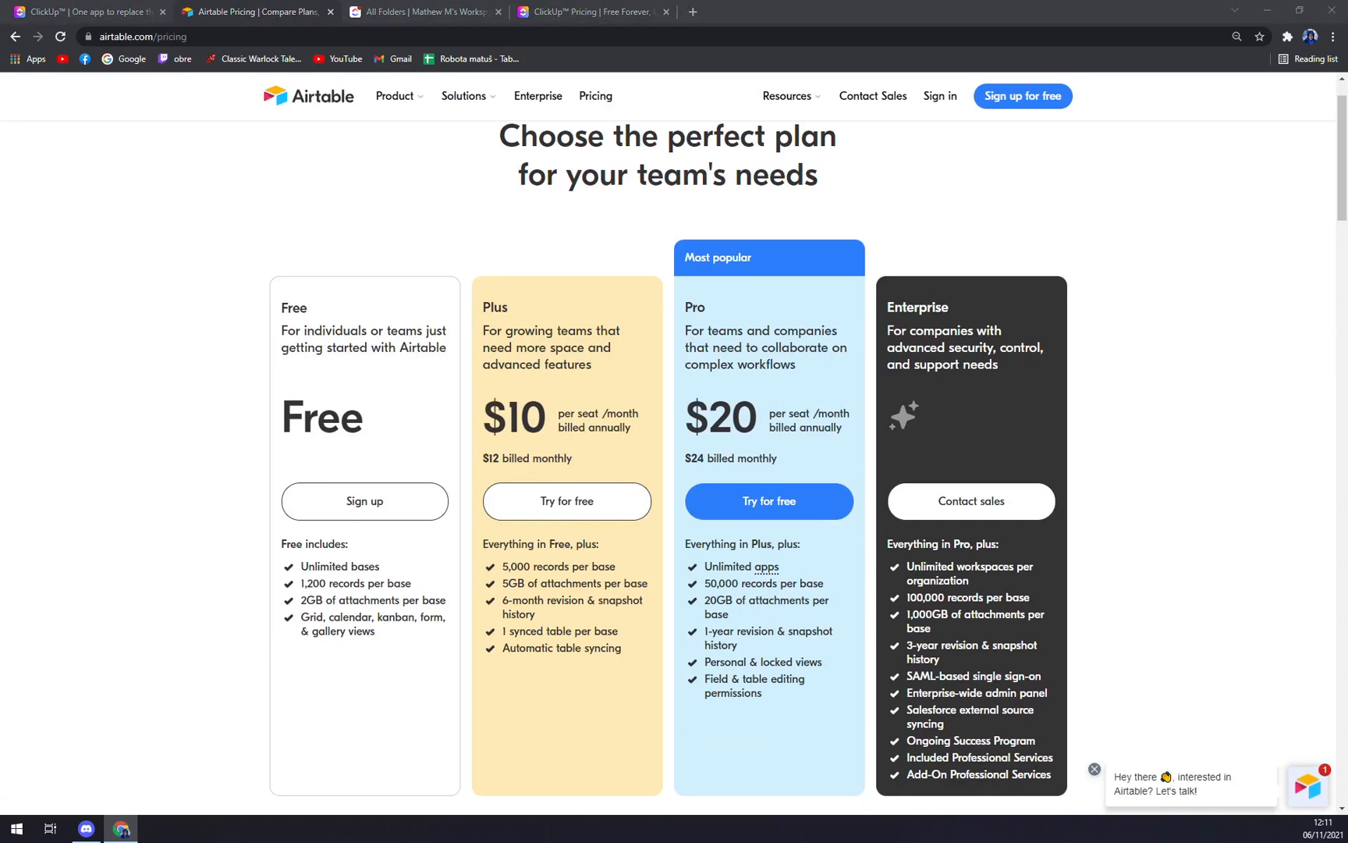
mouse_move(574, 320)
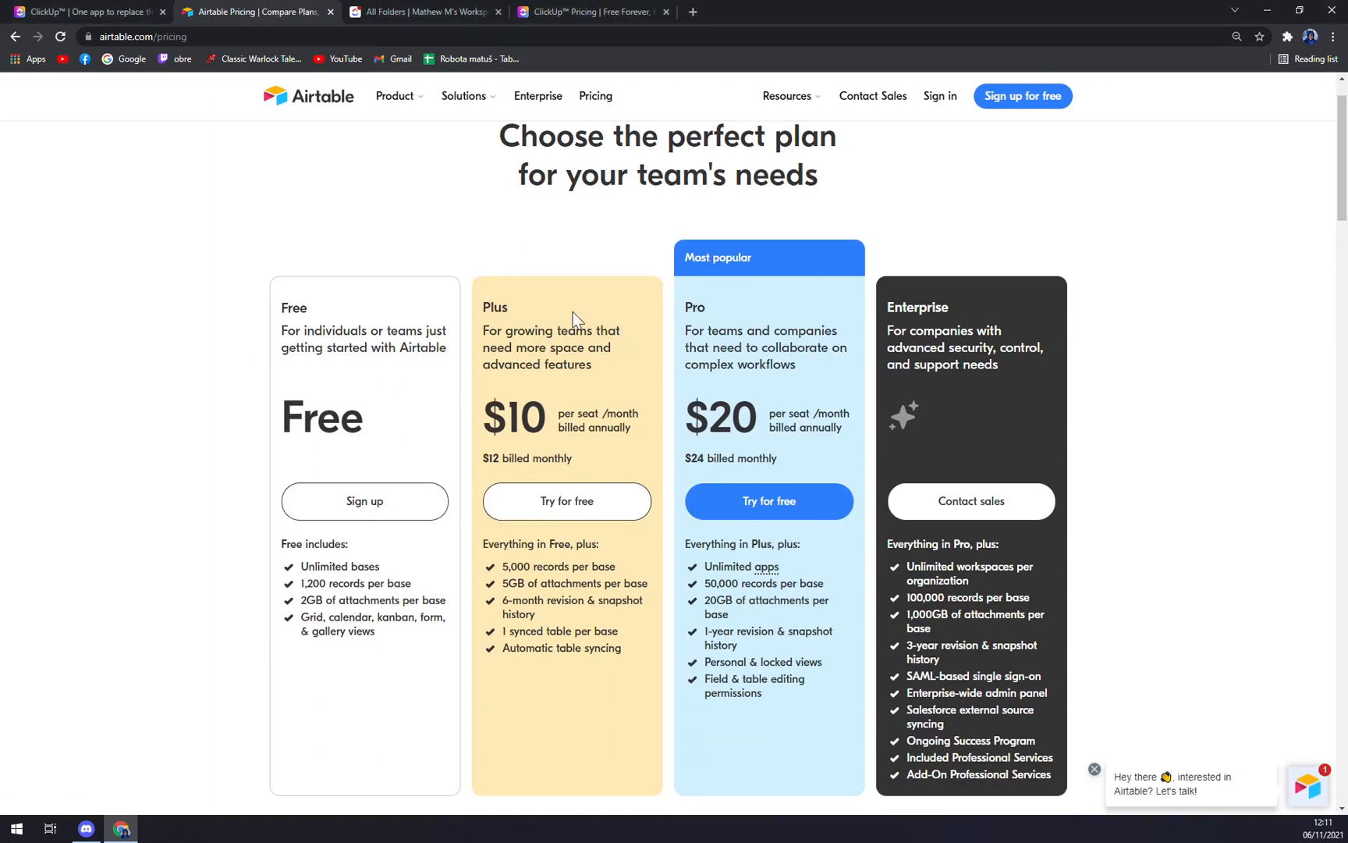
scroll("down", 3)
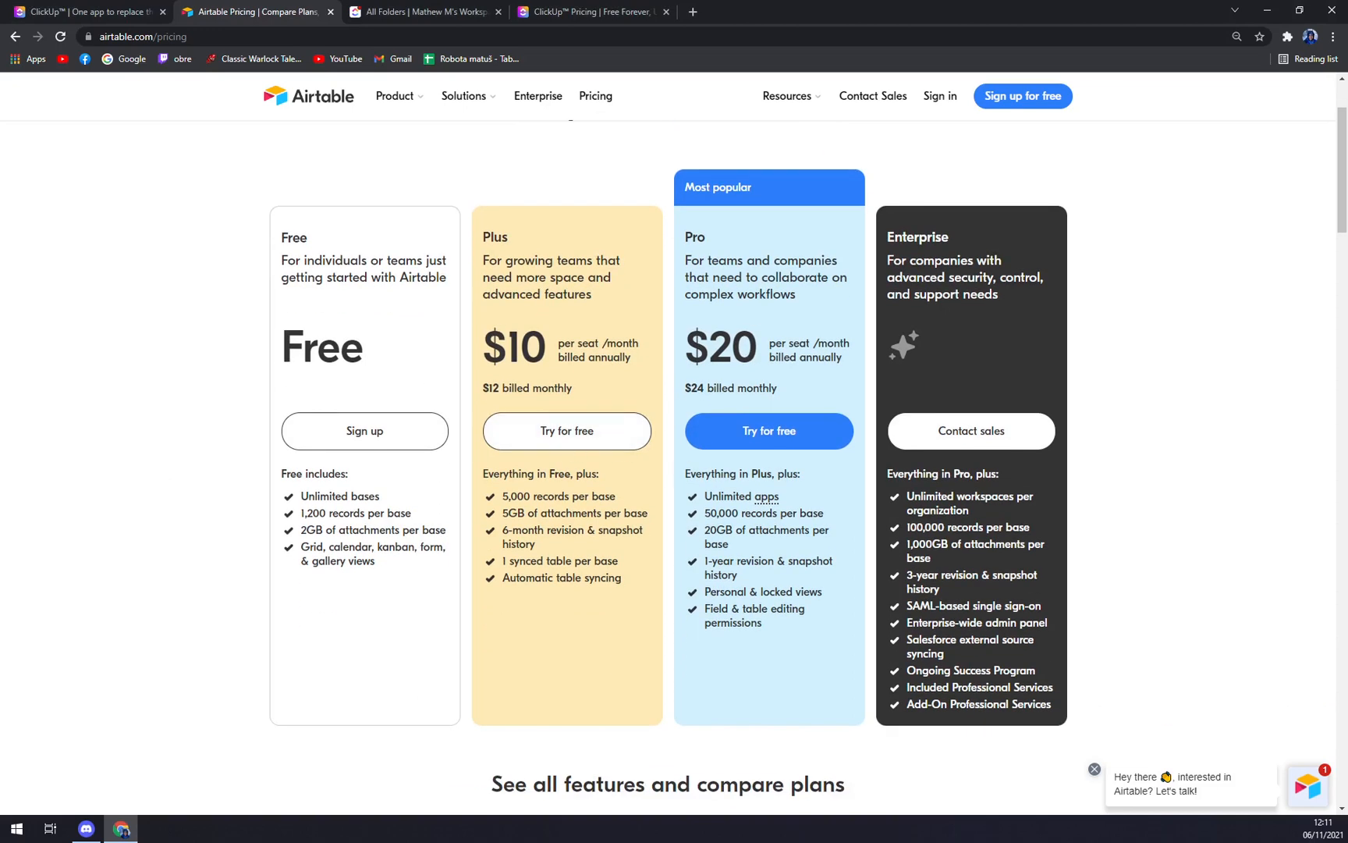
mouse_move(577, 509)
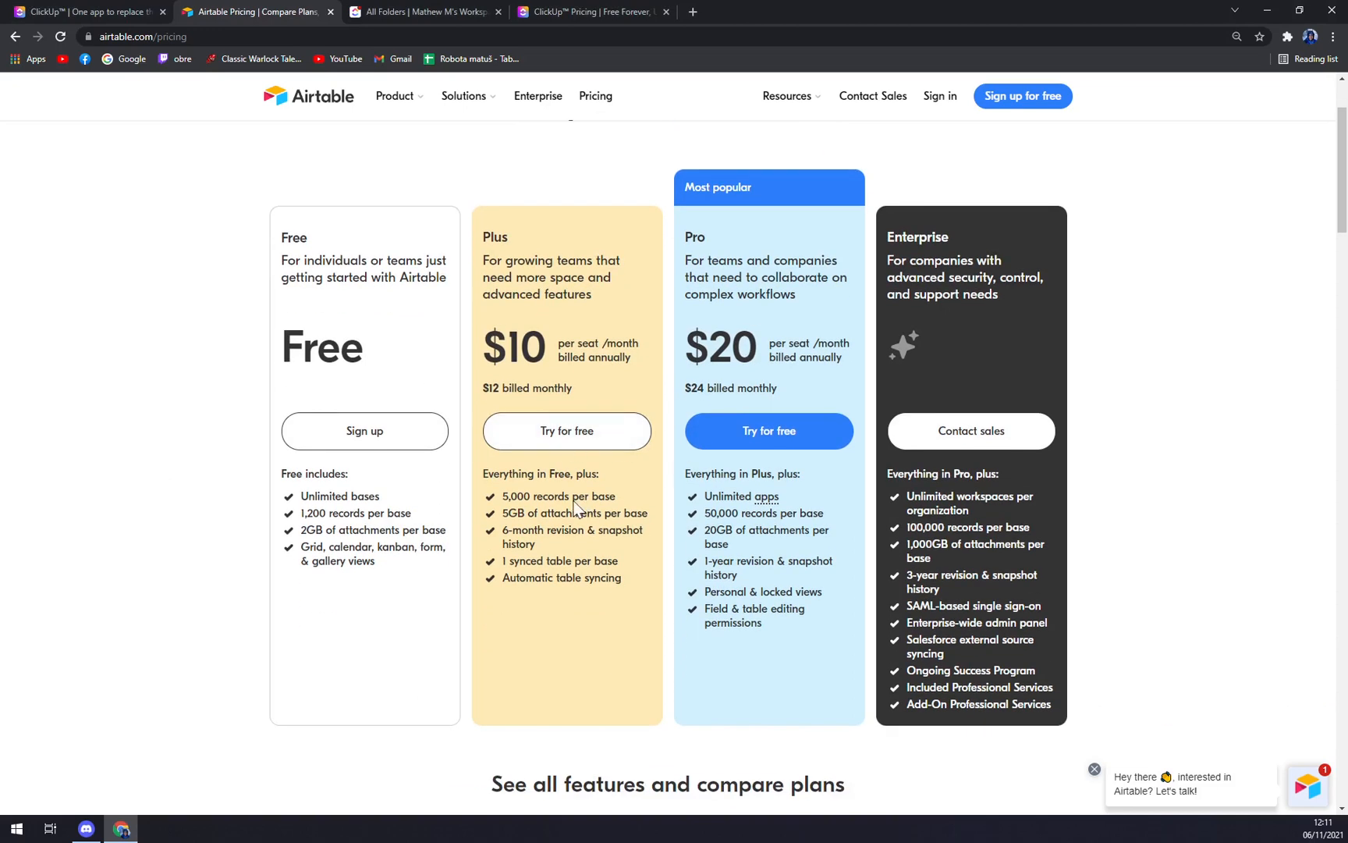
mouse_move(736, 508)
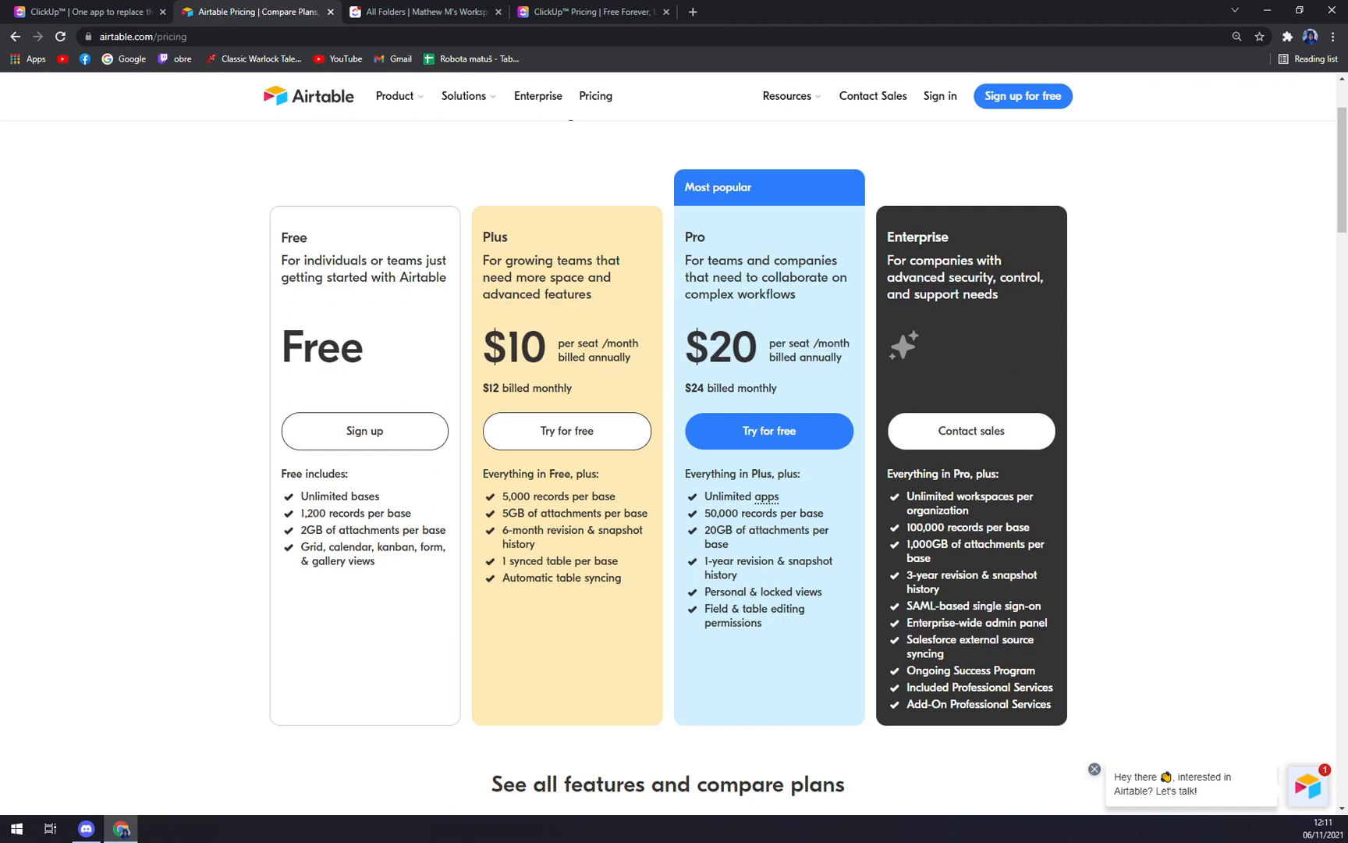
mouse_move(758, 557)
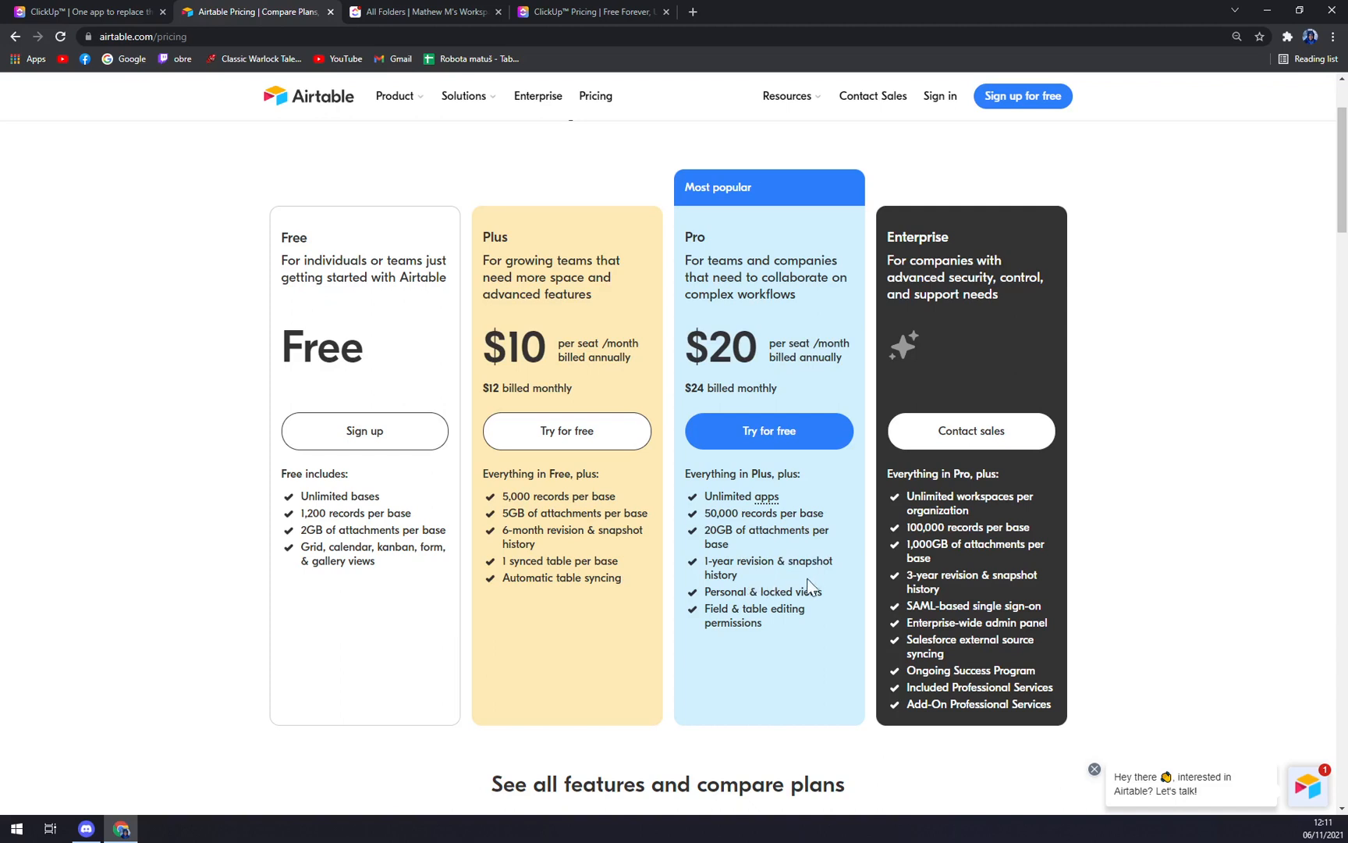
mouse_move(812, 586)
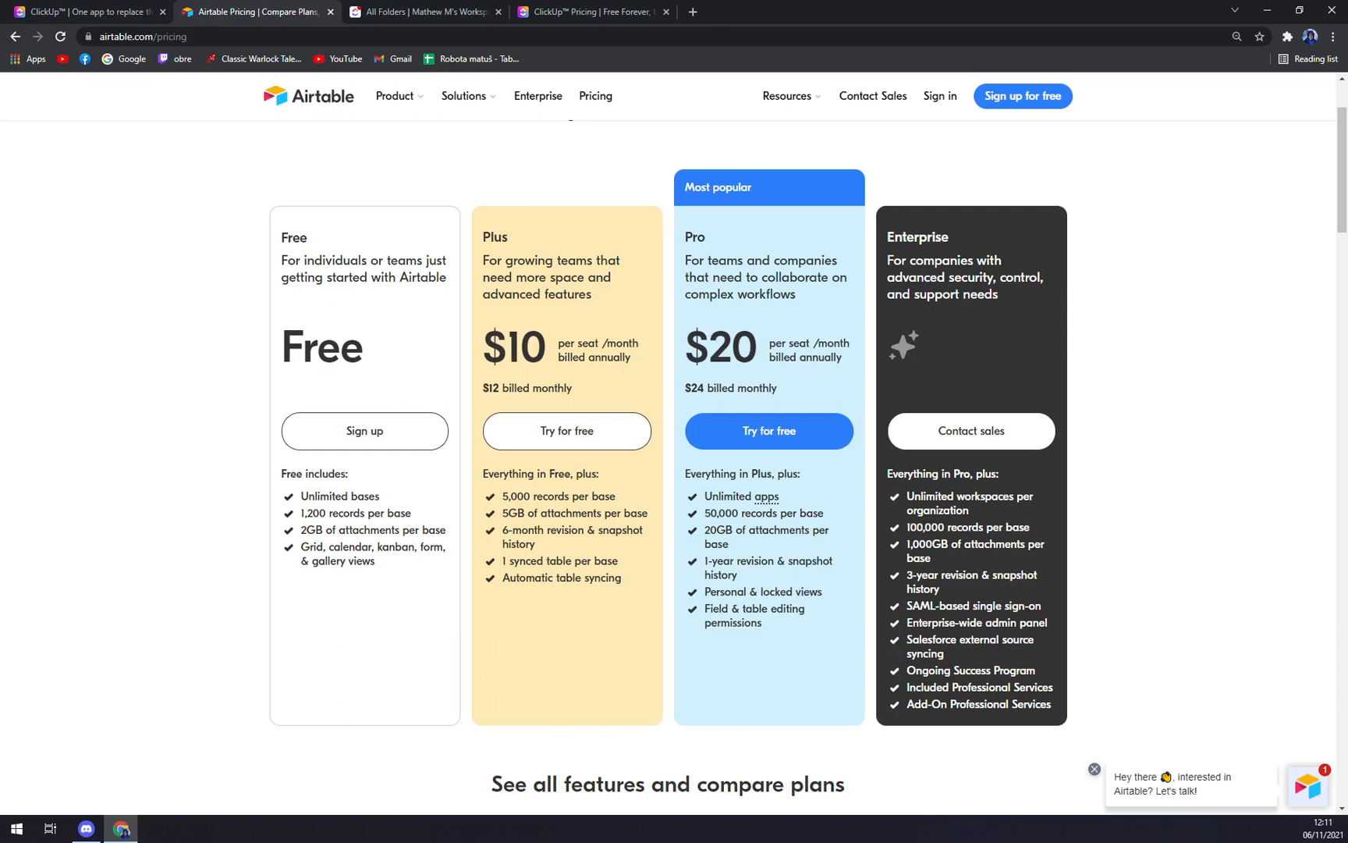
mouse_move(787, 632)
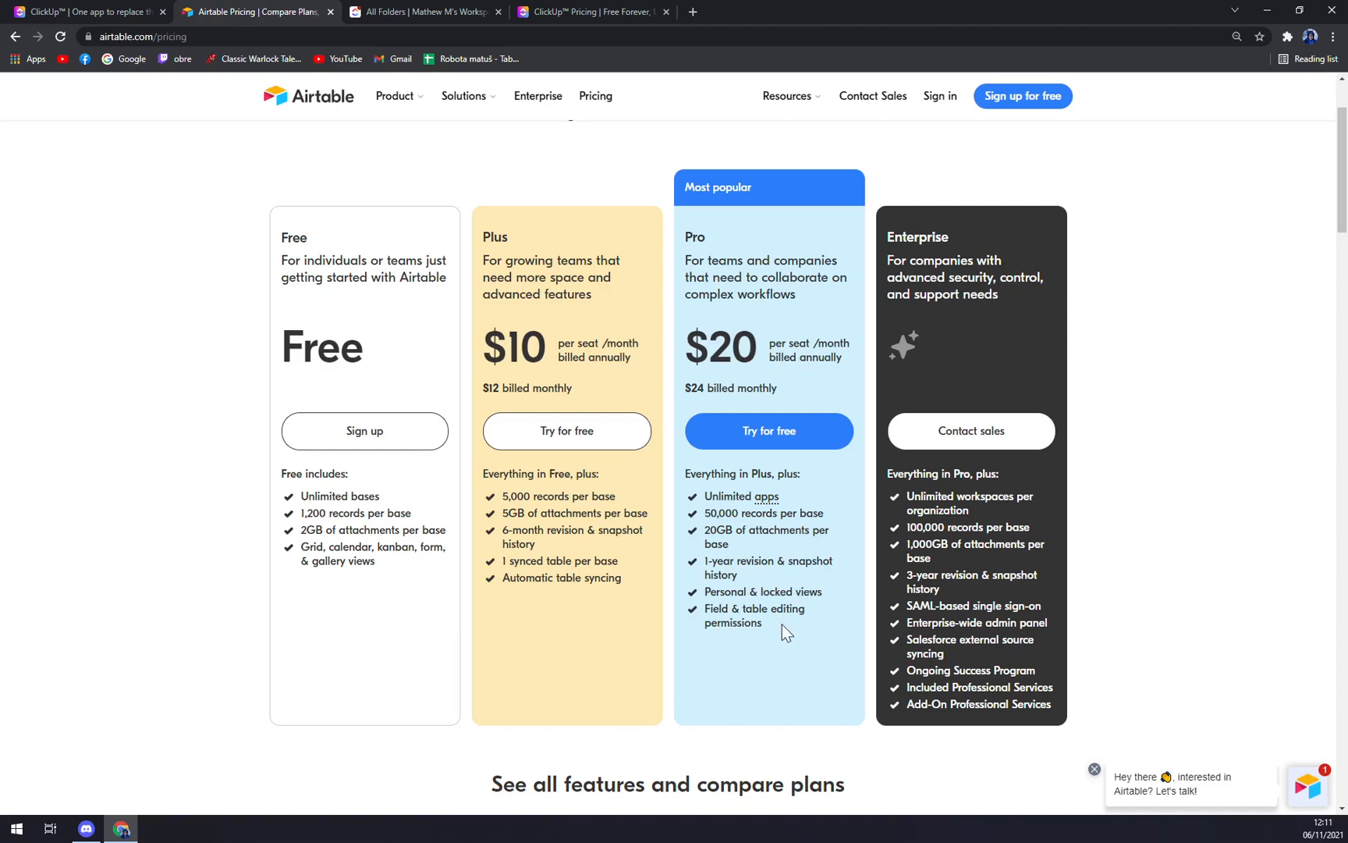
mouse_move(872, 414)
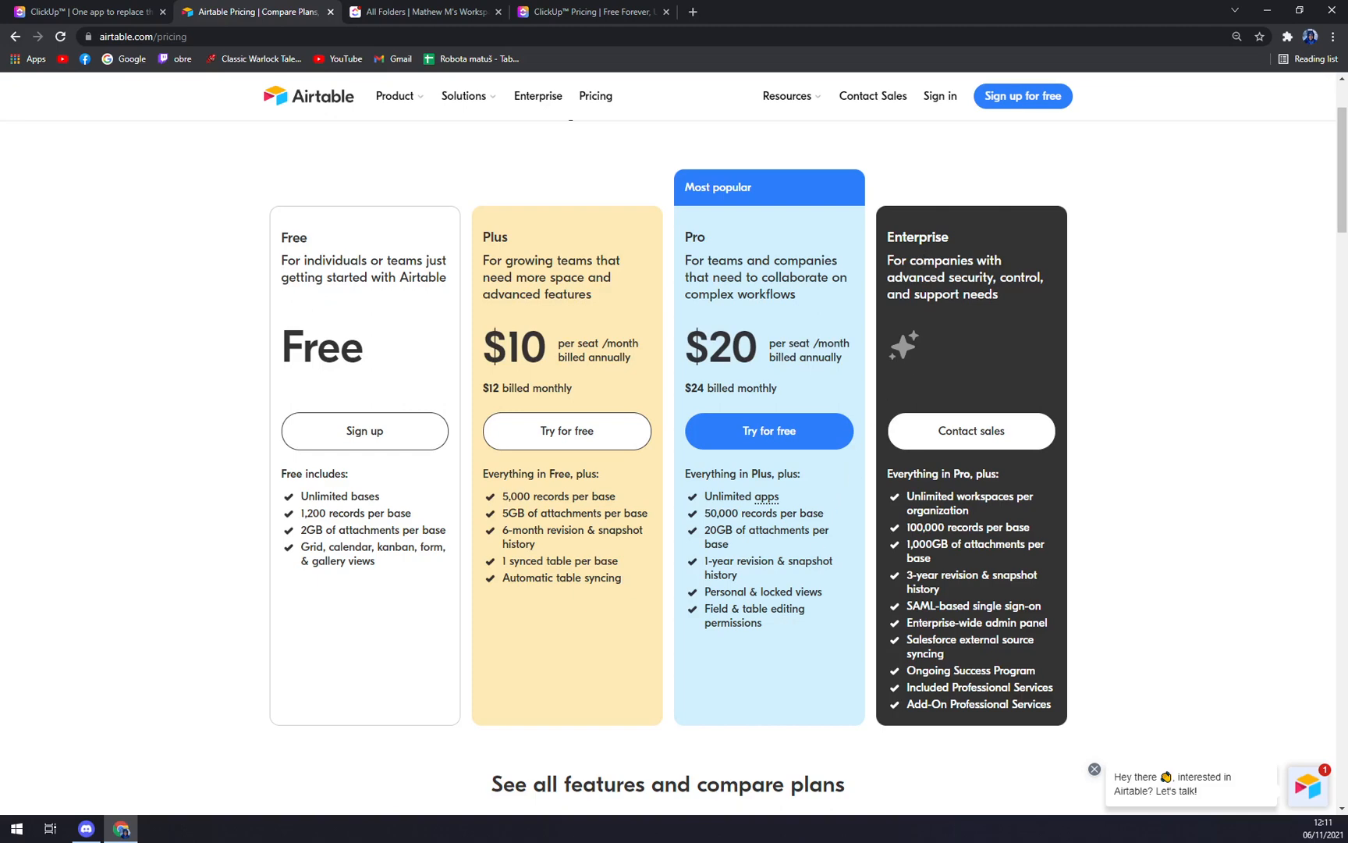
mouse_move(598, 152)
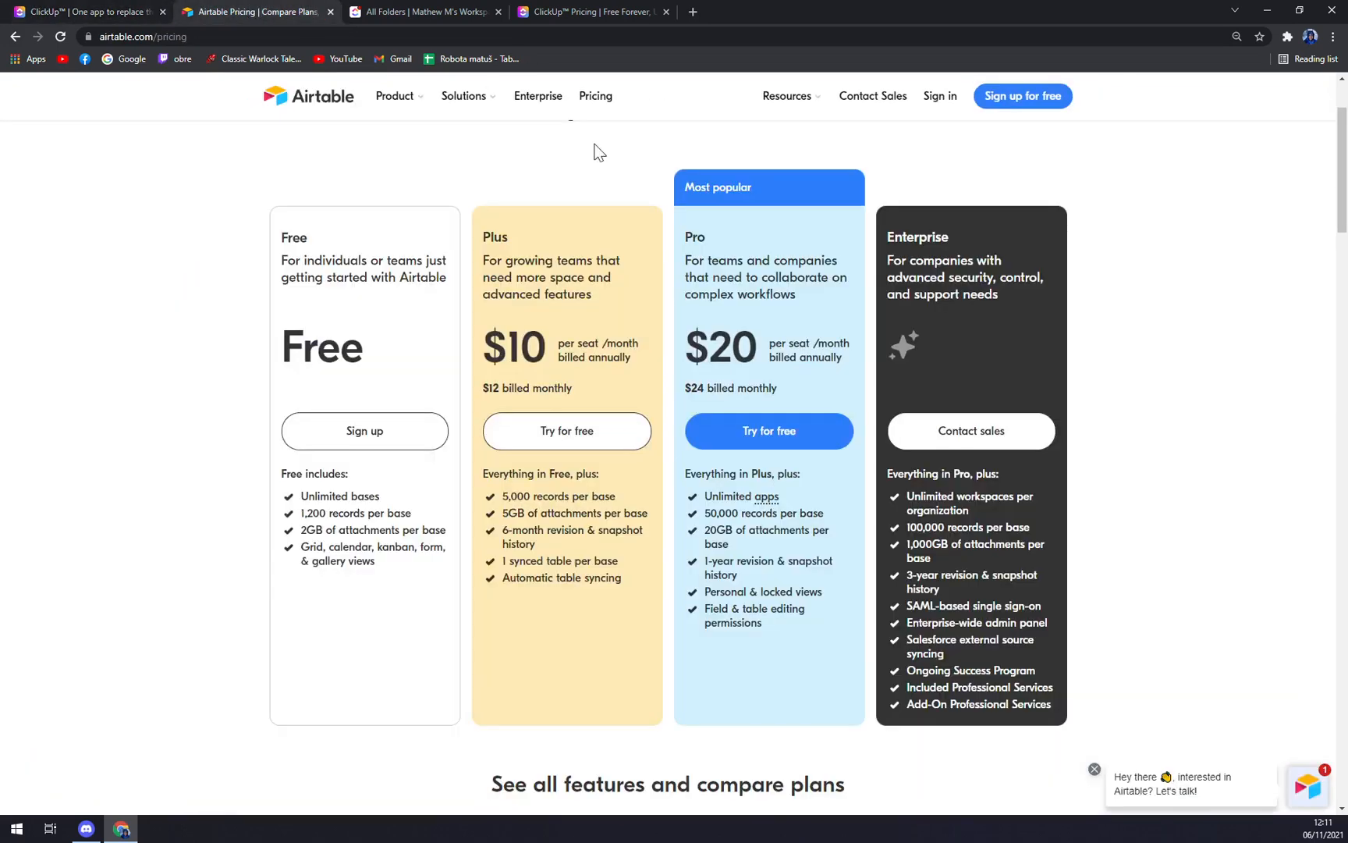
scroll("down", 3)
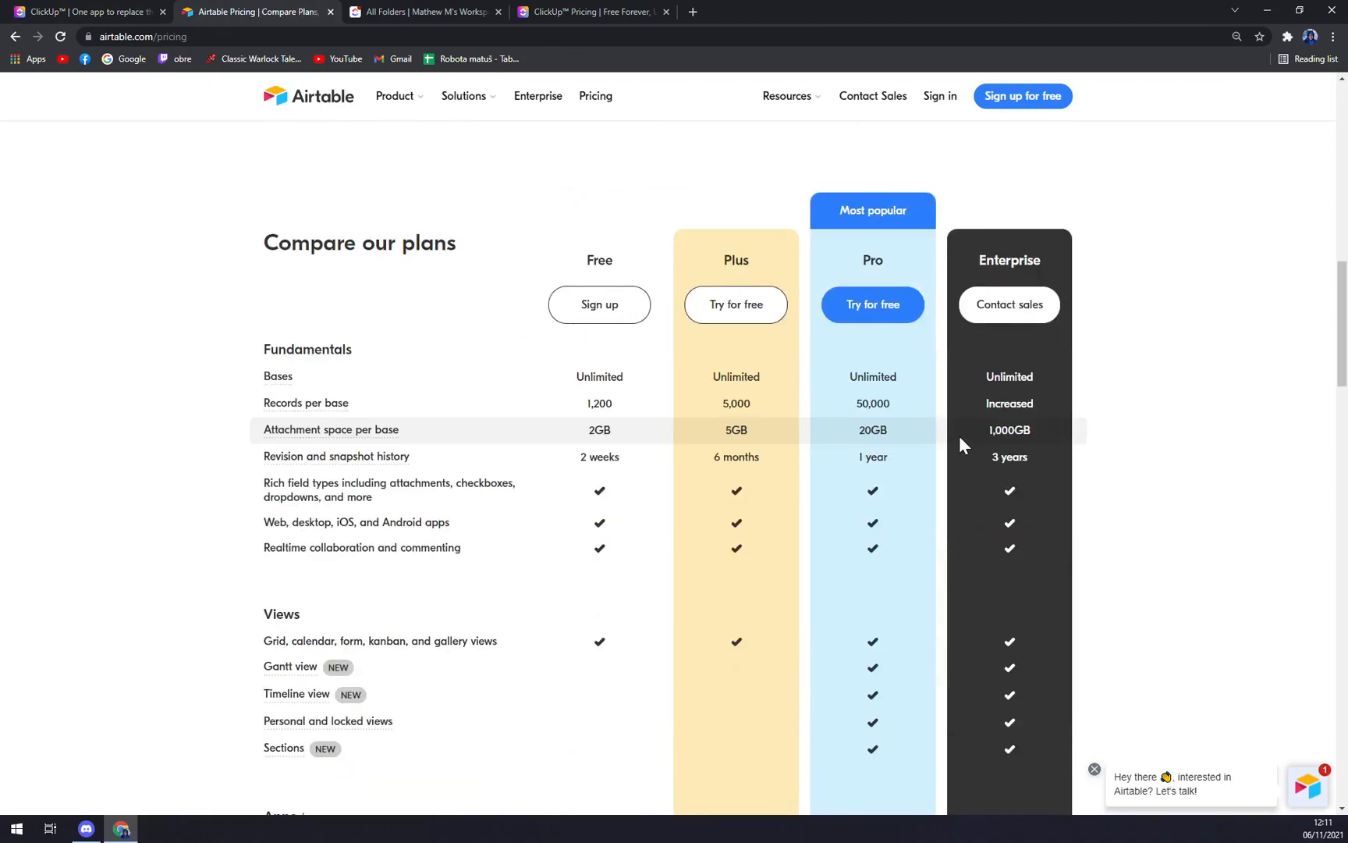
scroll("down", 3)
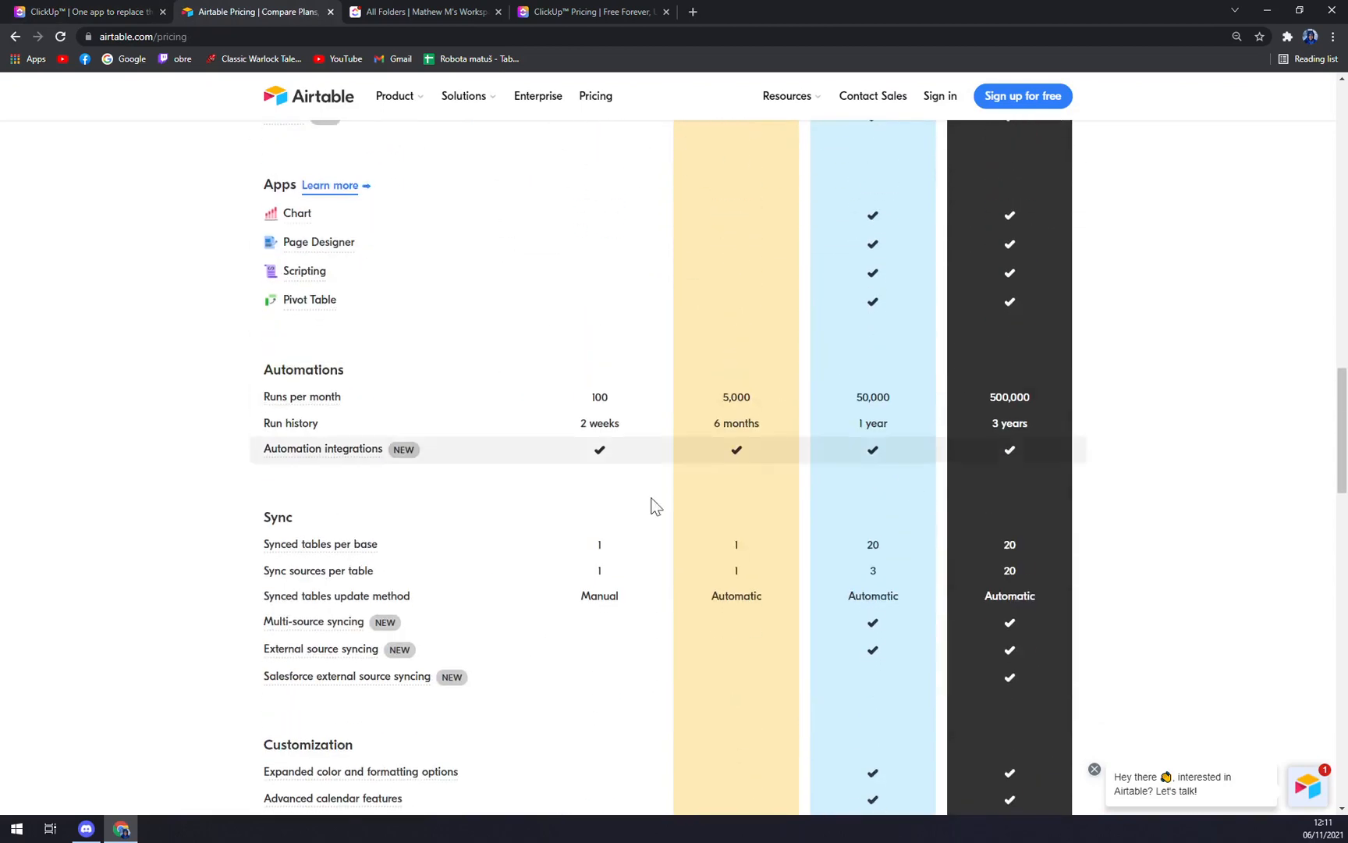
scroll("up", 3)
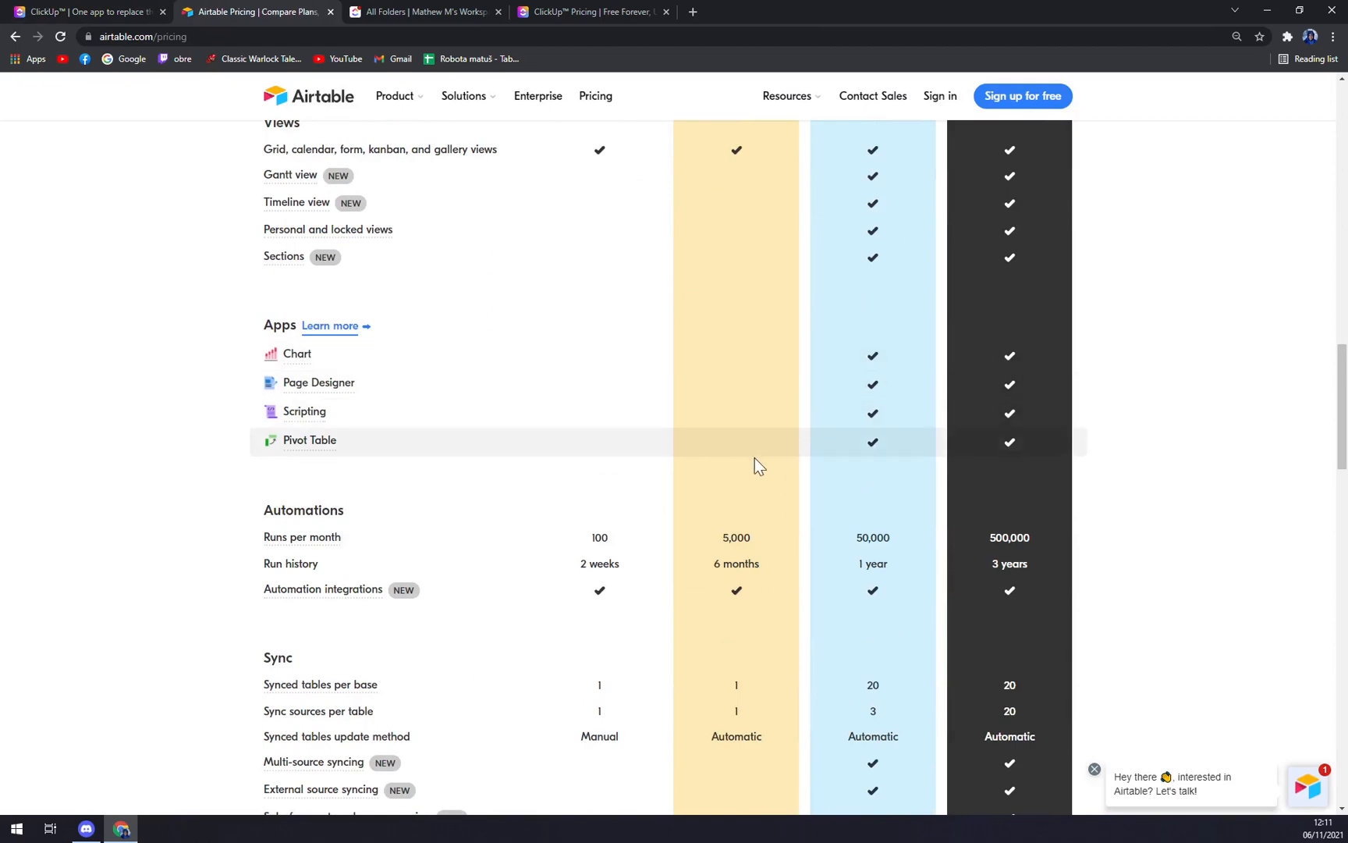
scroll("up", 3)
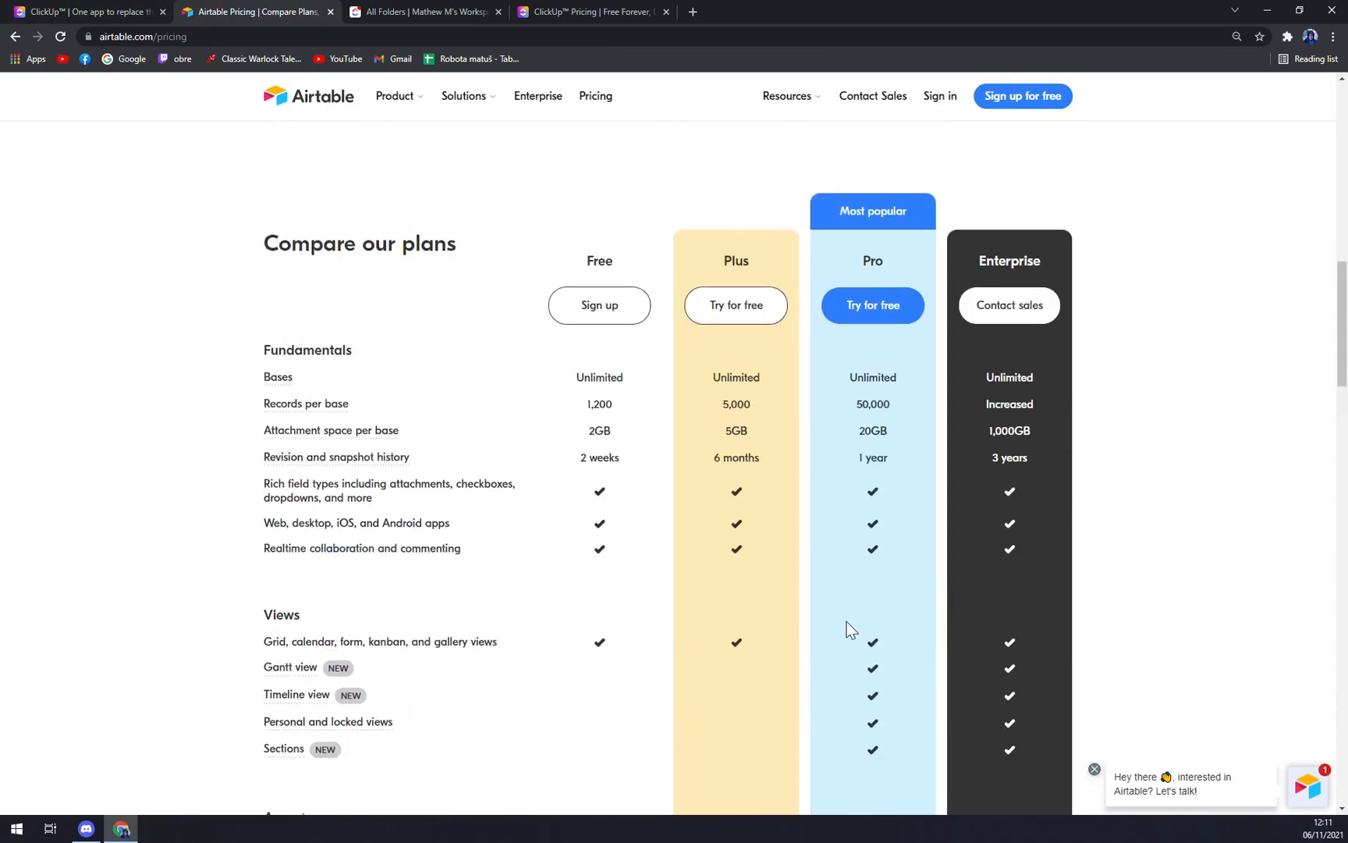
Glance at the ClickUp workspace list, then go to the ClickUp homepage and dismiss the promo pop-up.
left_click(429, 13)
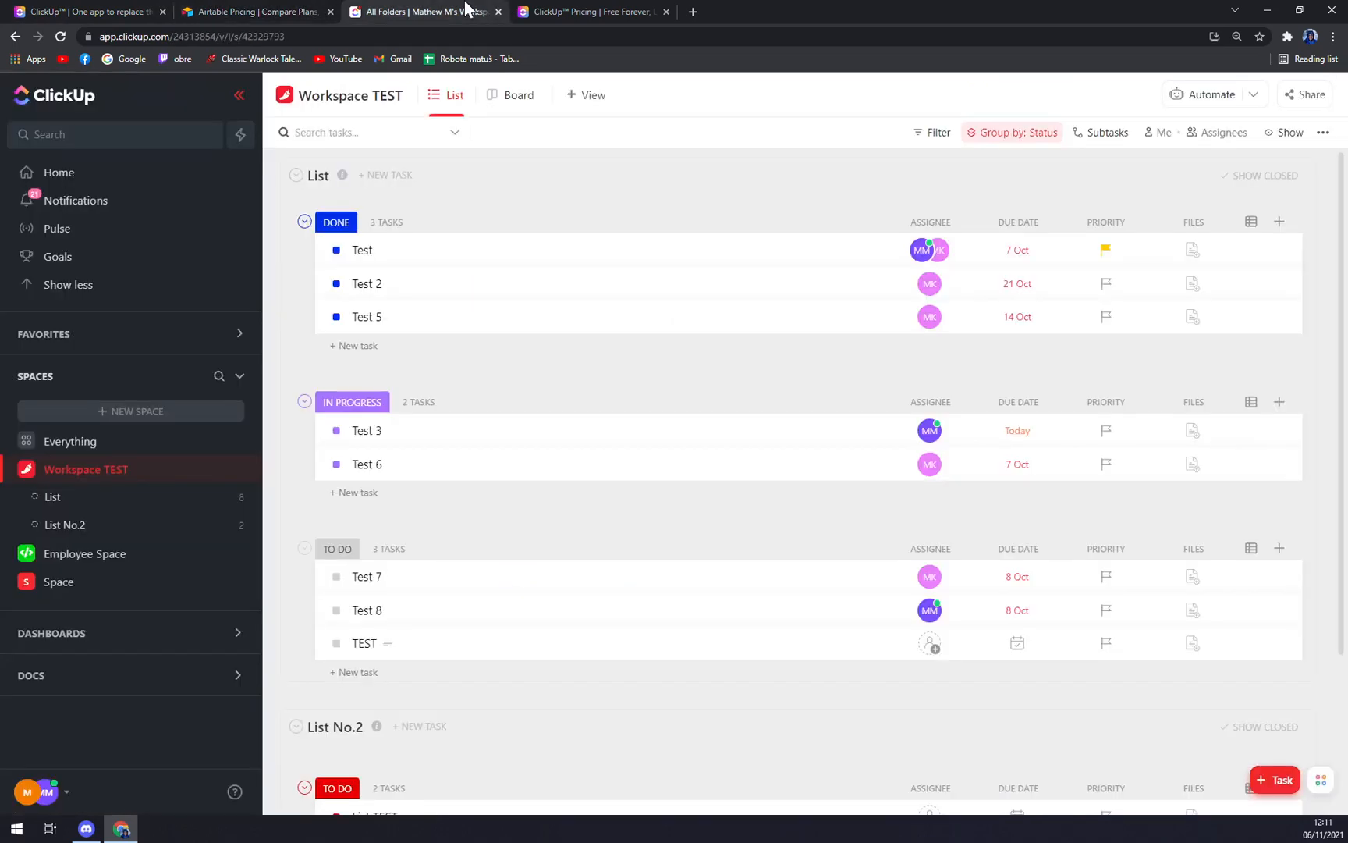
mouse_move(250, 11)
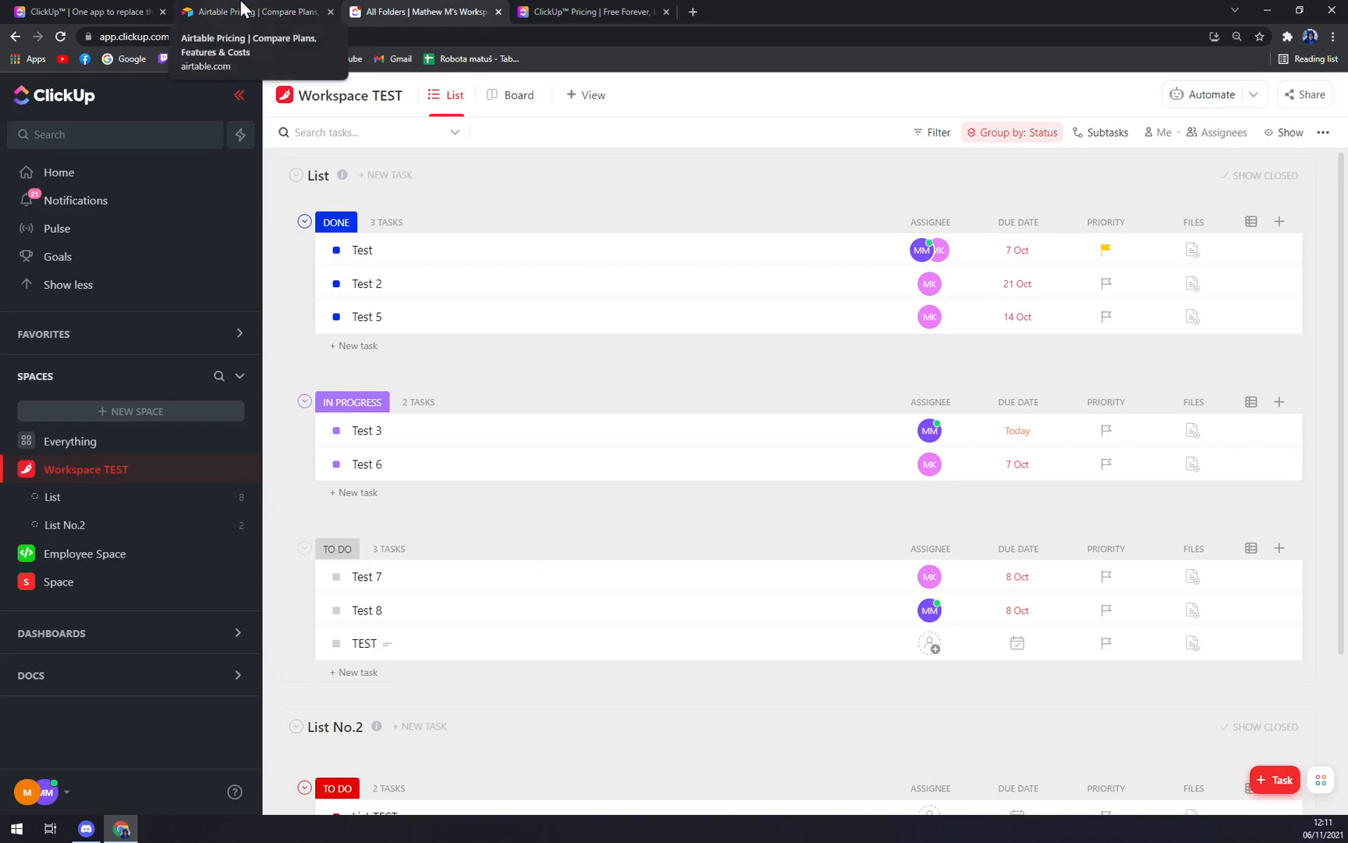
left_click(85, 13)
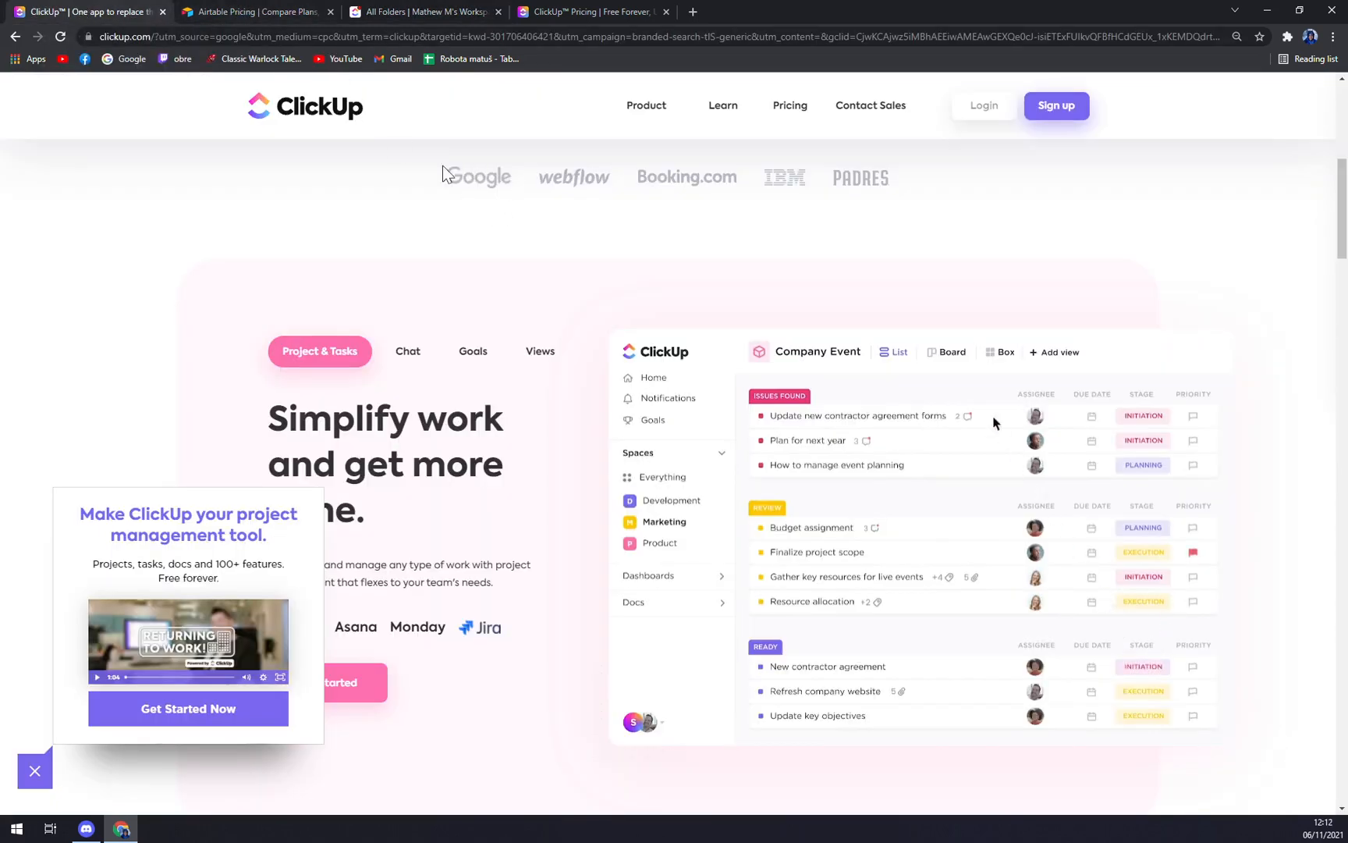
left_click(952, 352)
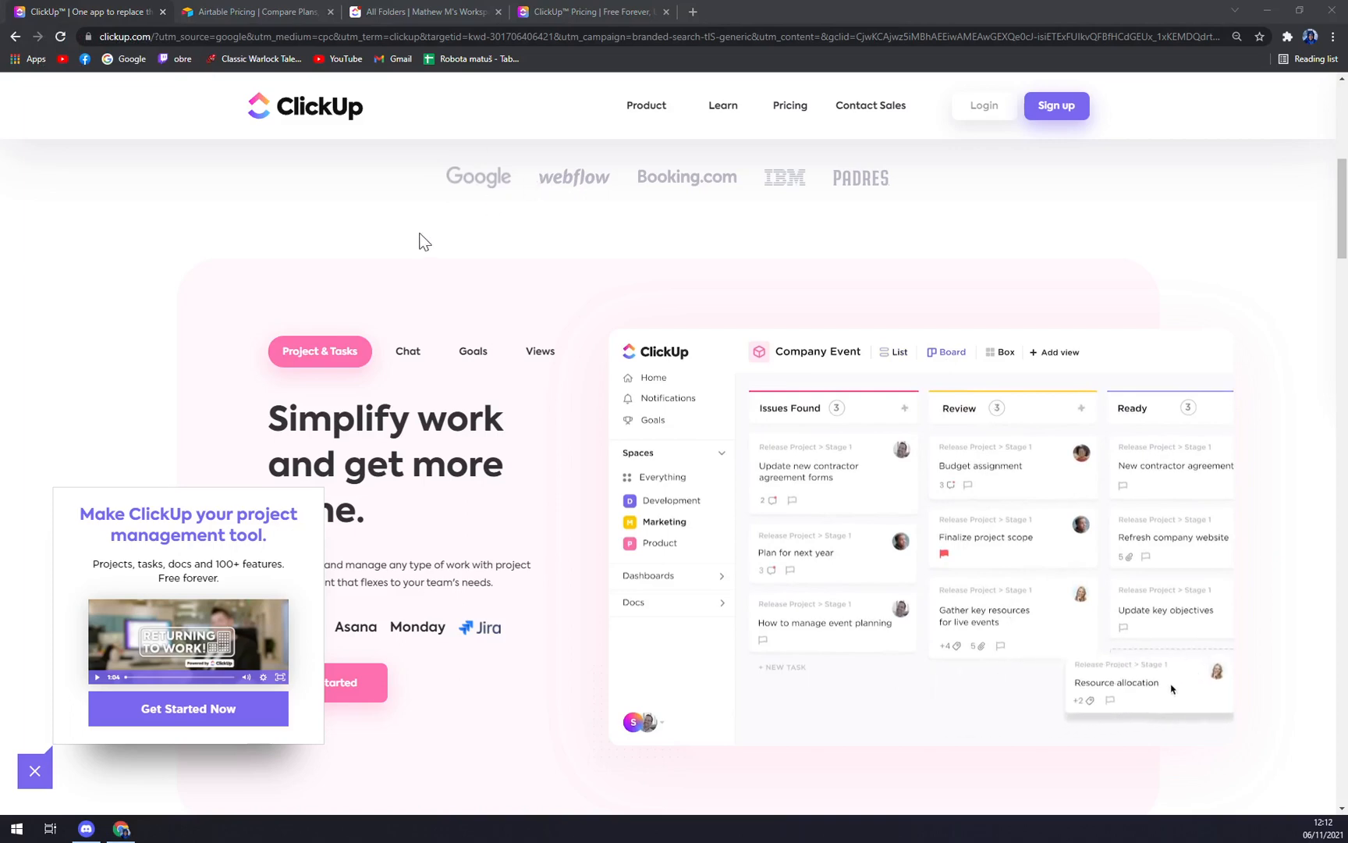
left_click(34, 771)
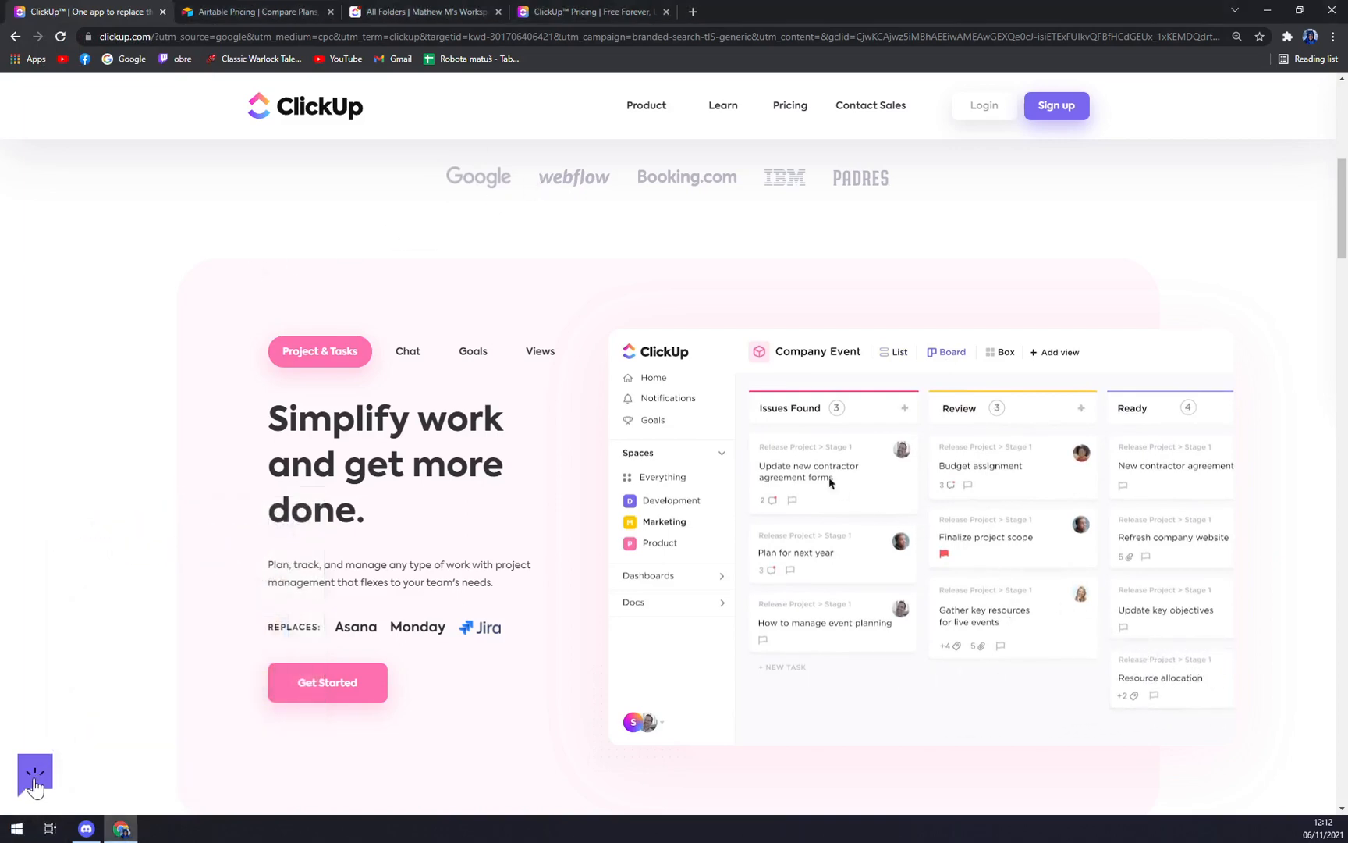
left_click(809, 471)
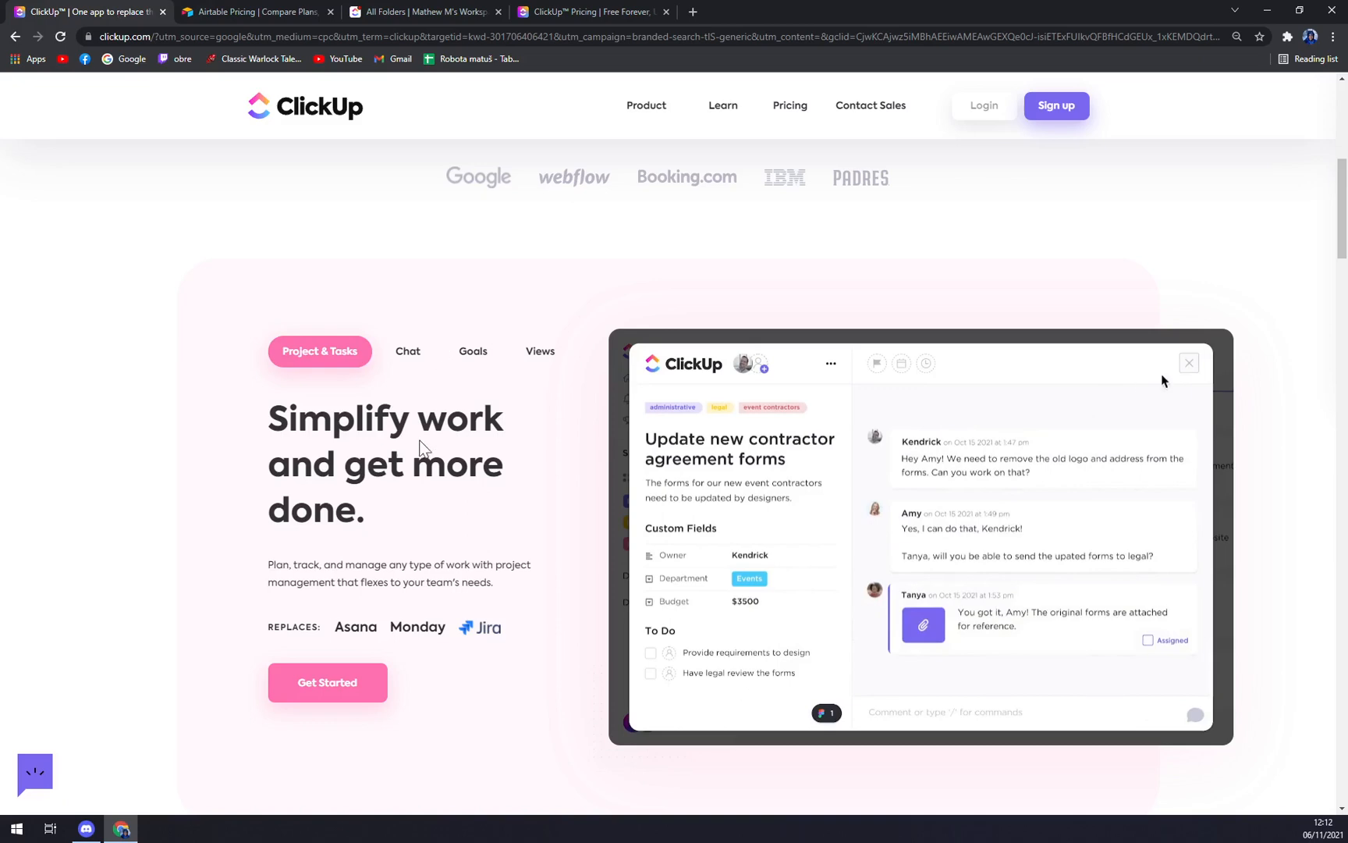
Browse the homepage import and team feature sections, then return to the top headline.
scroll("down", 3)
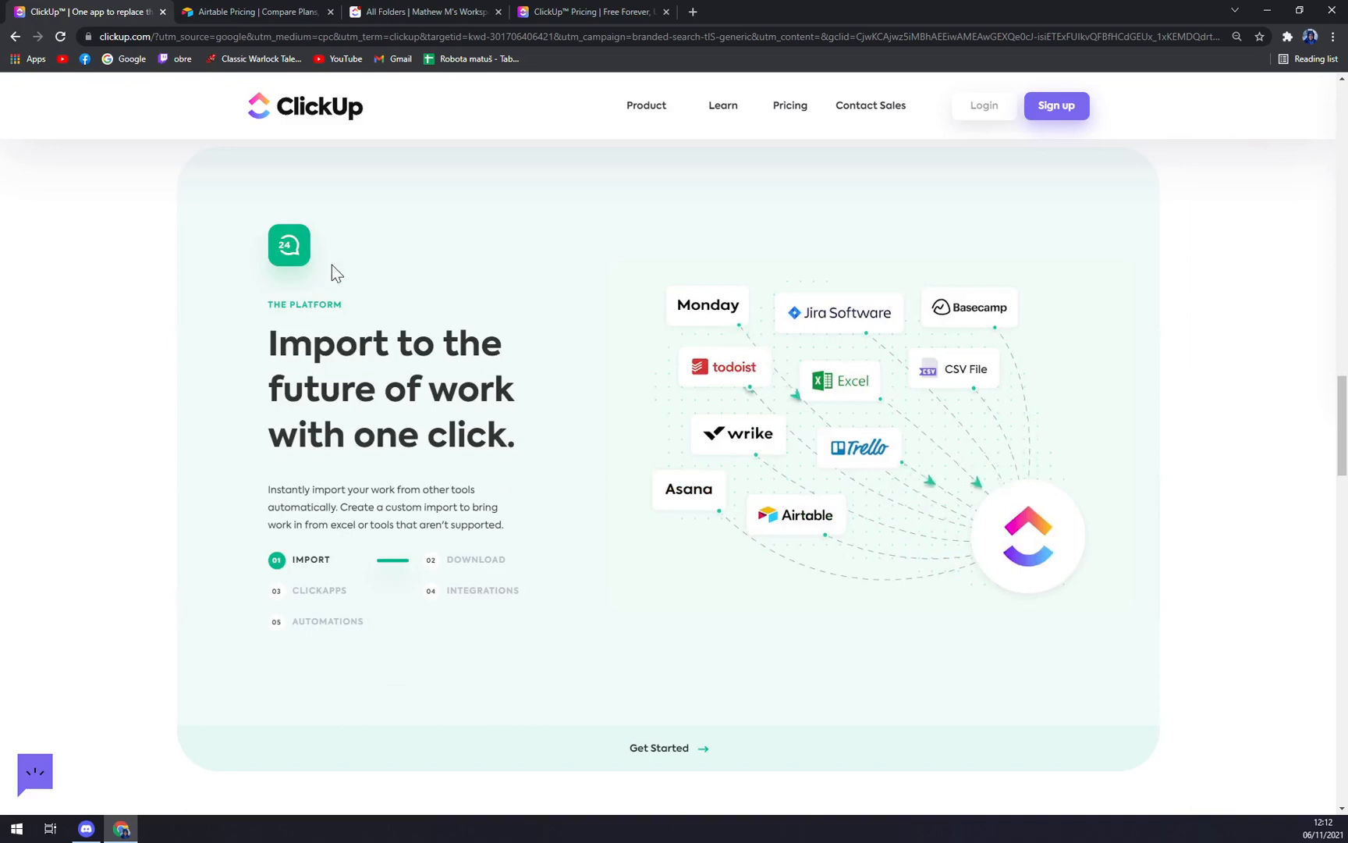
mouse_move(377, 275)
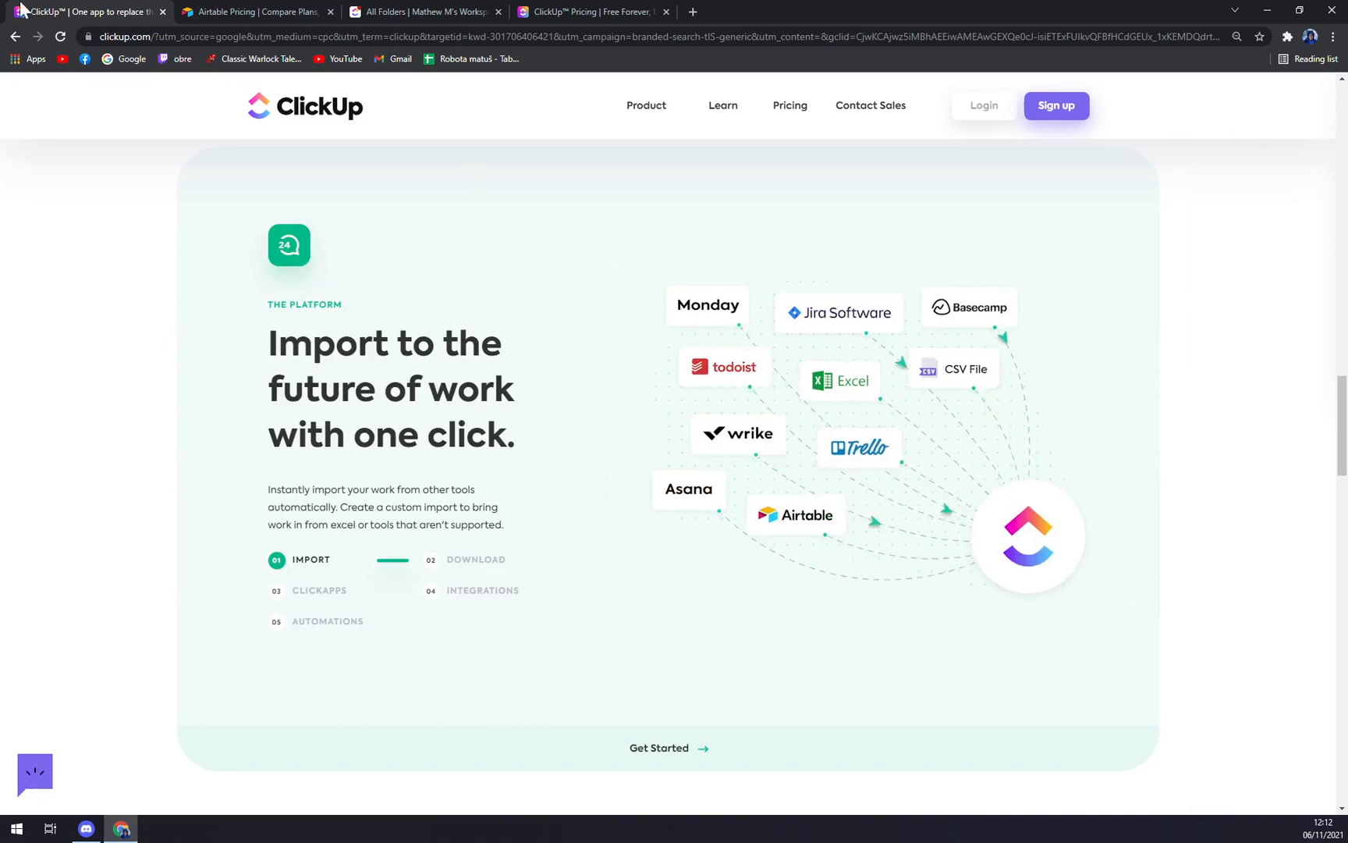
mouse_move(259, 60)
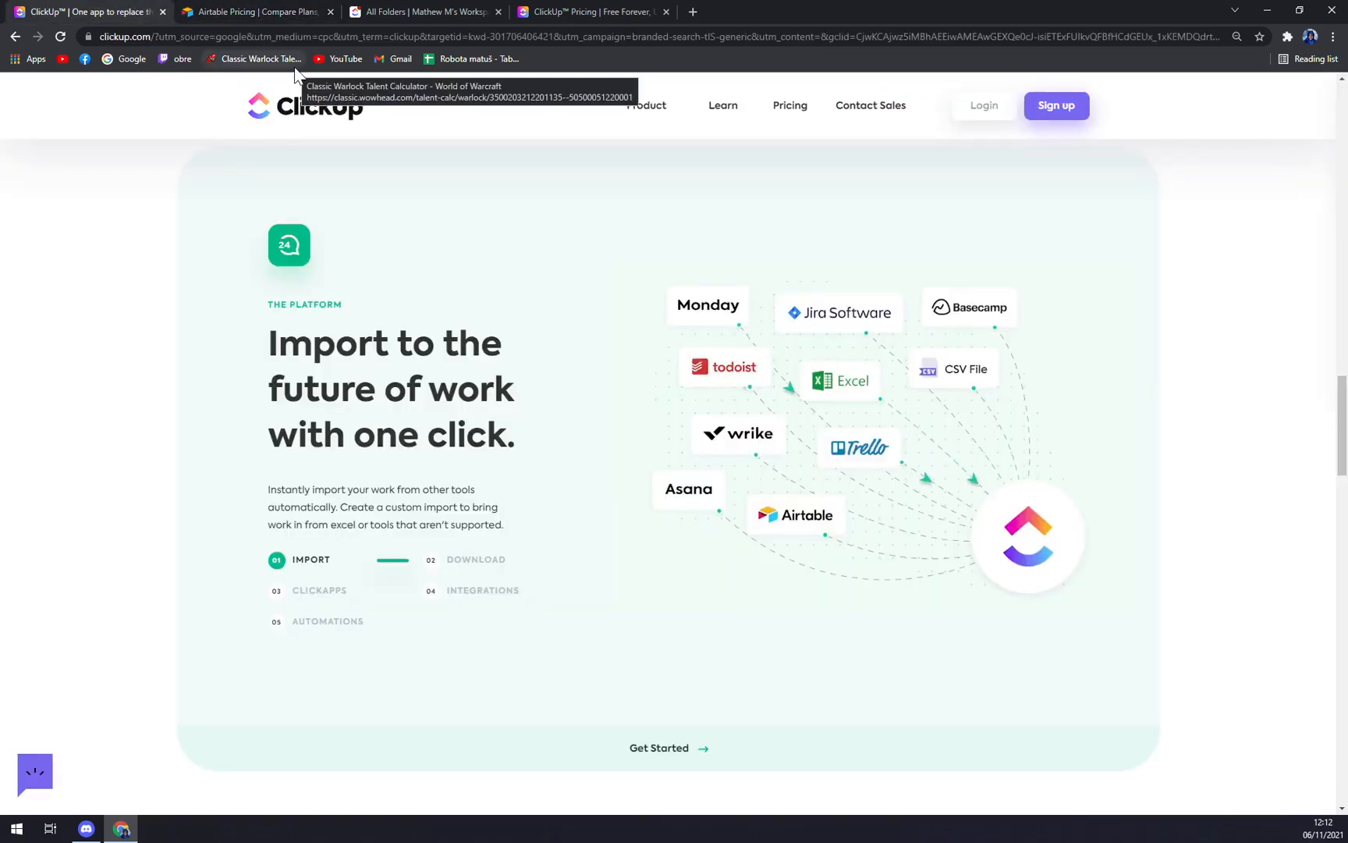
scroll("down", 3)
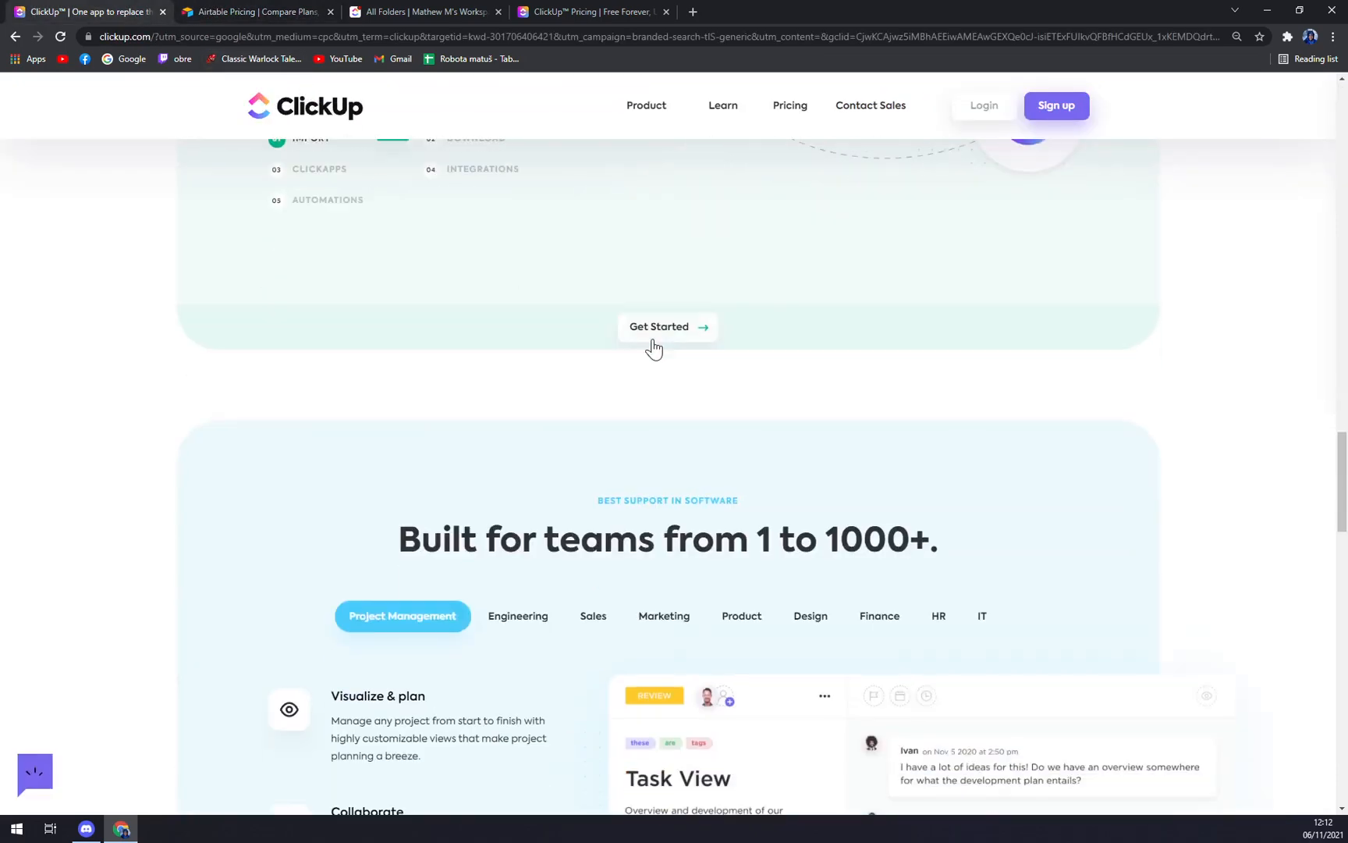
scroll("down", 3)
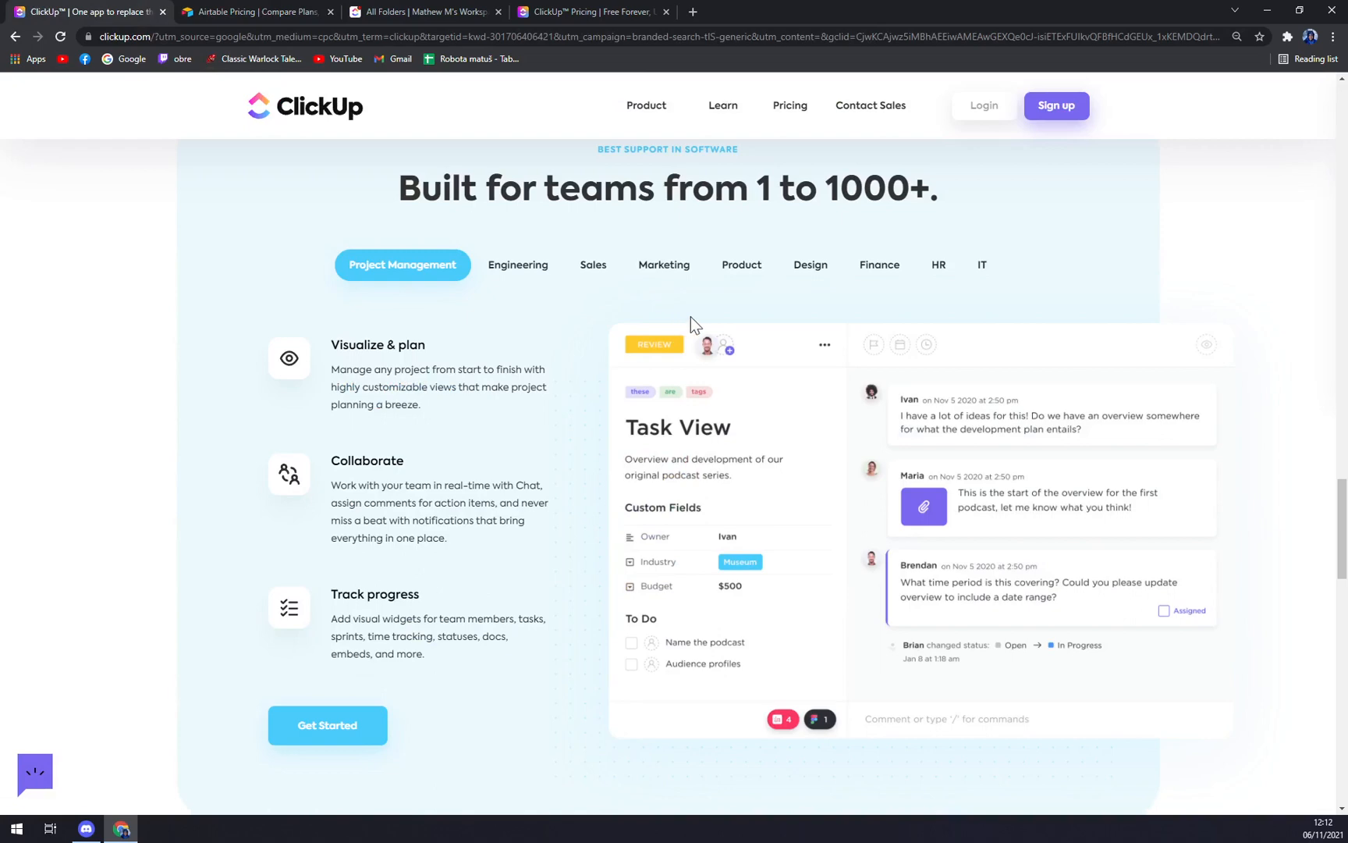
scroll("up", 3)
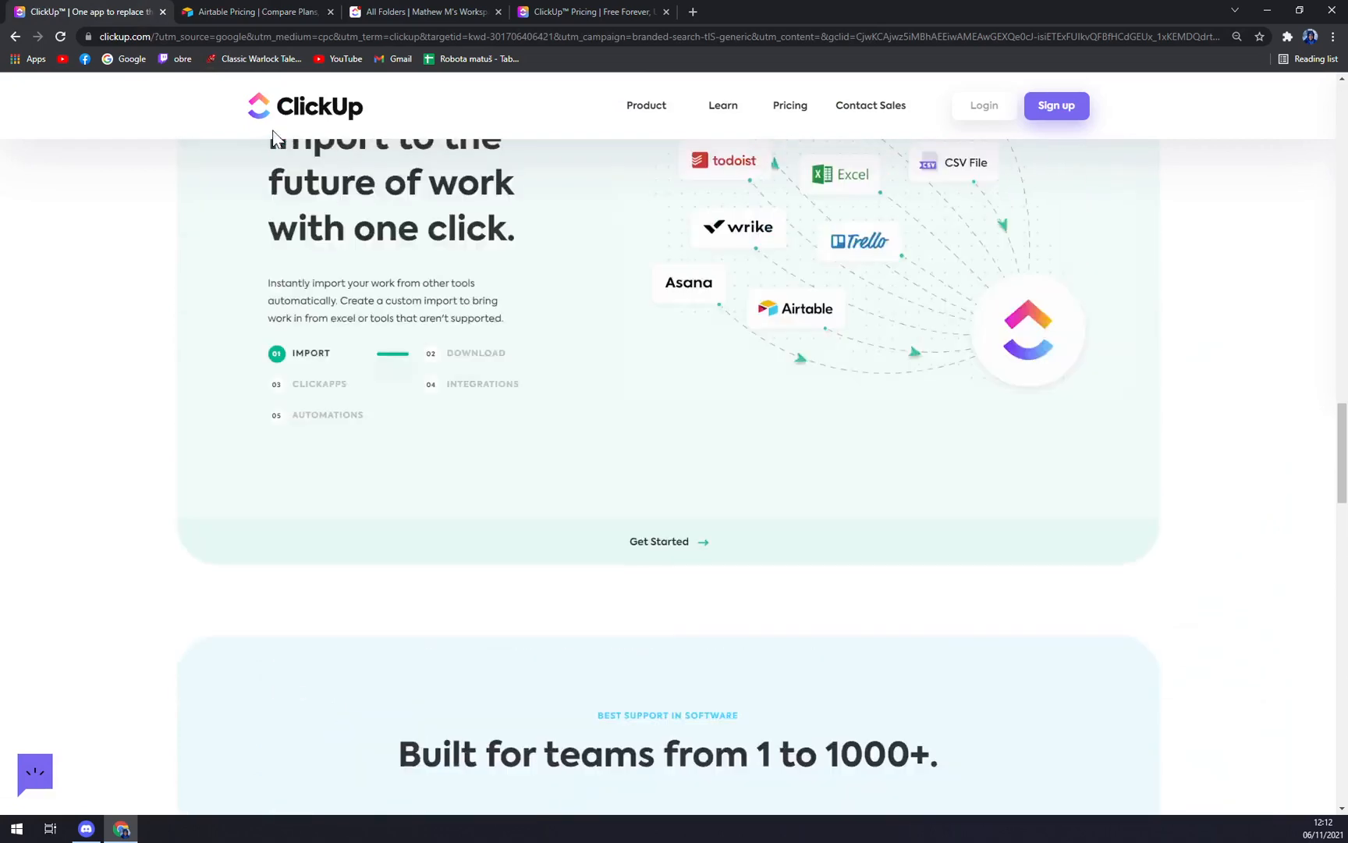
scroll("up", 3)
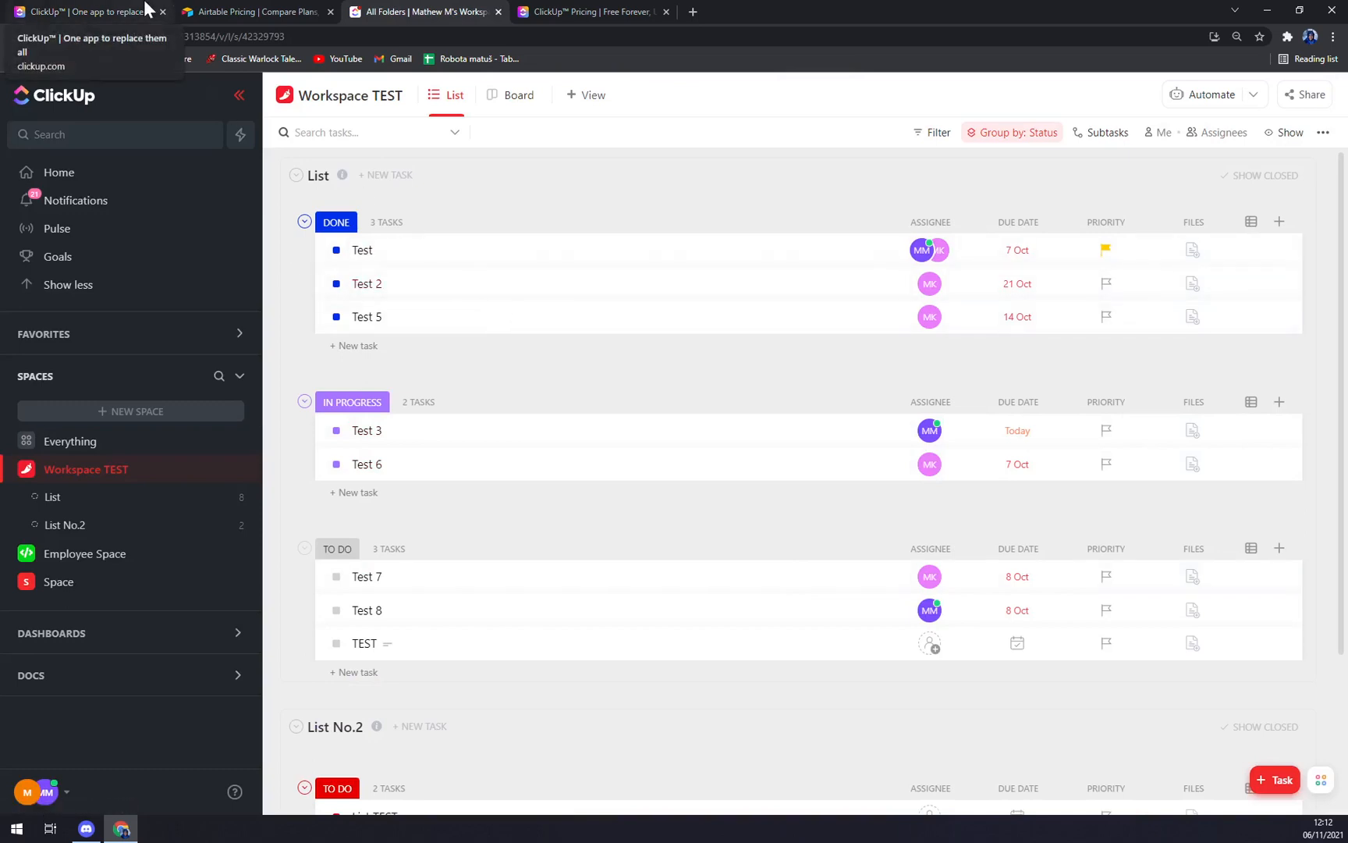
left_click(90, 11)
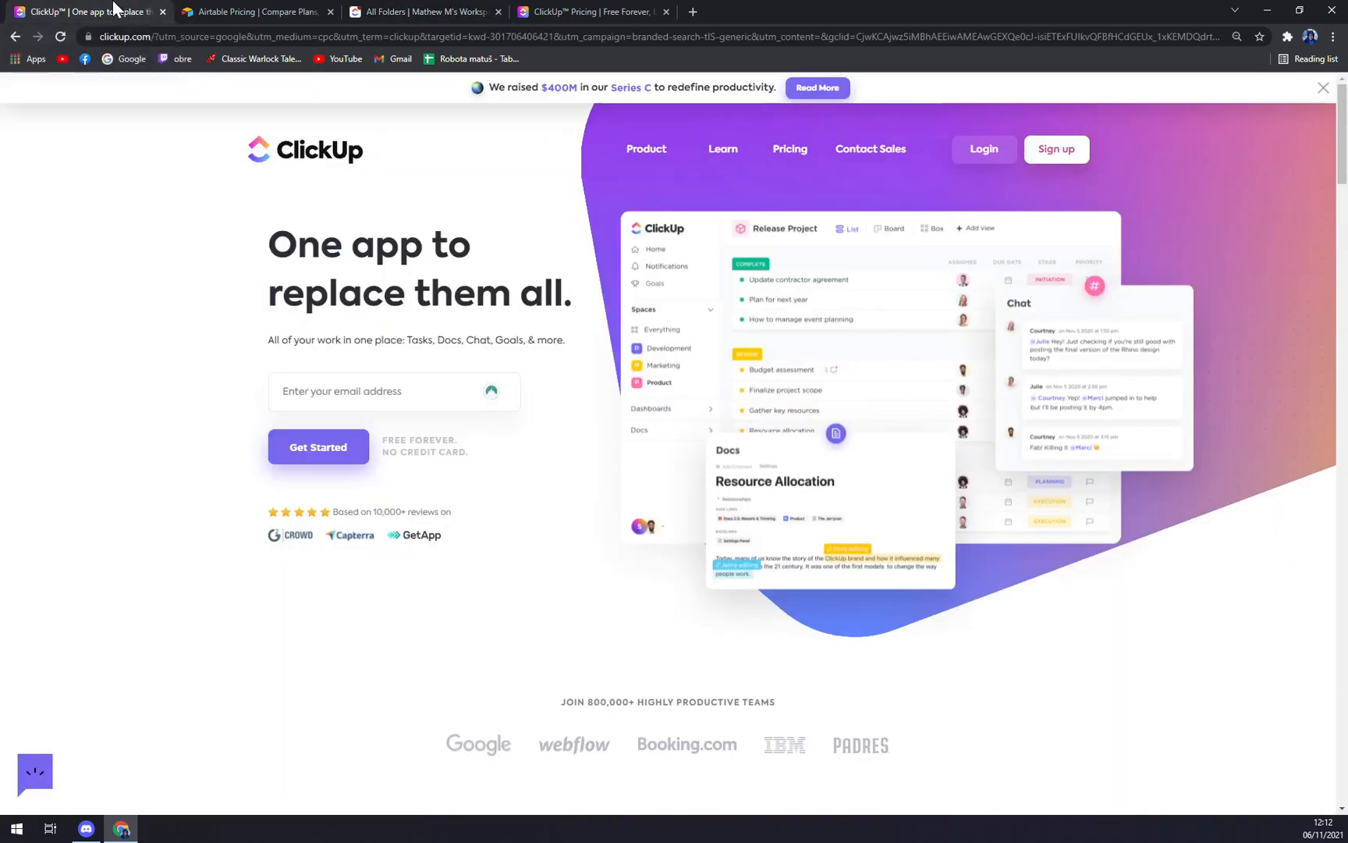
mouse_move(281, 185)
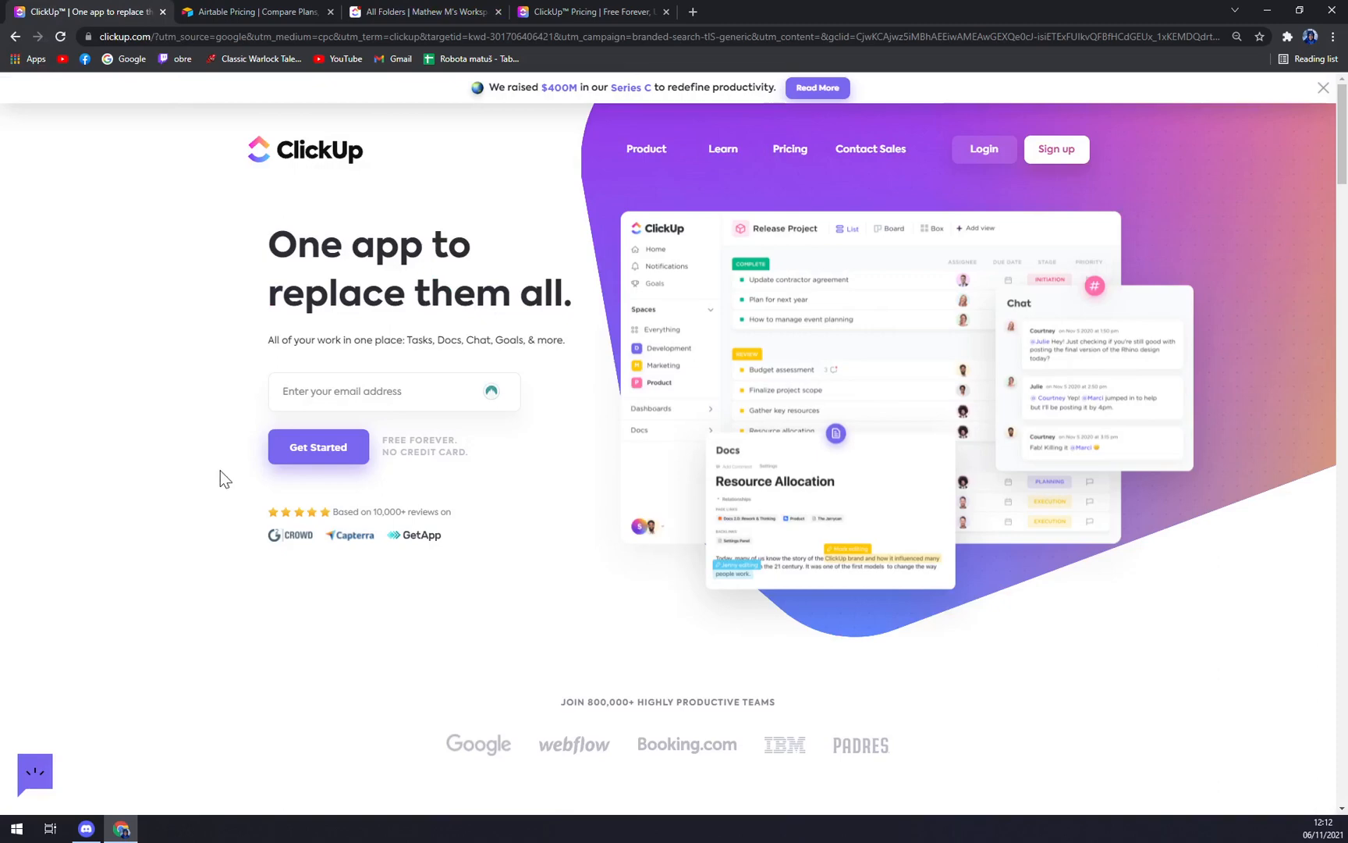
mouse_move(237, 472)
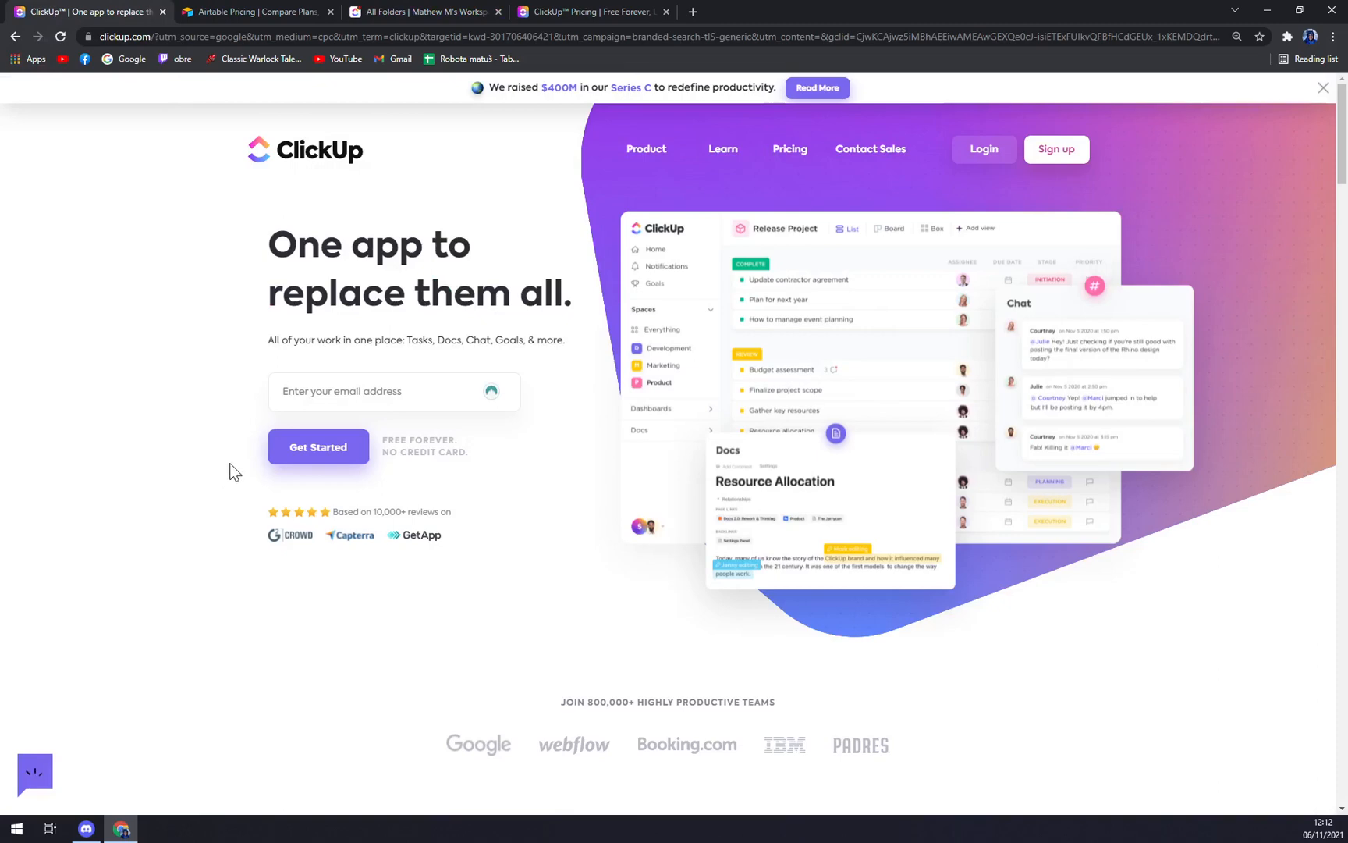